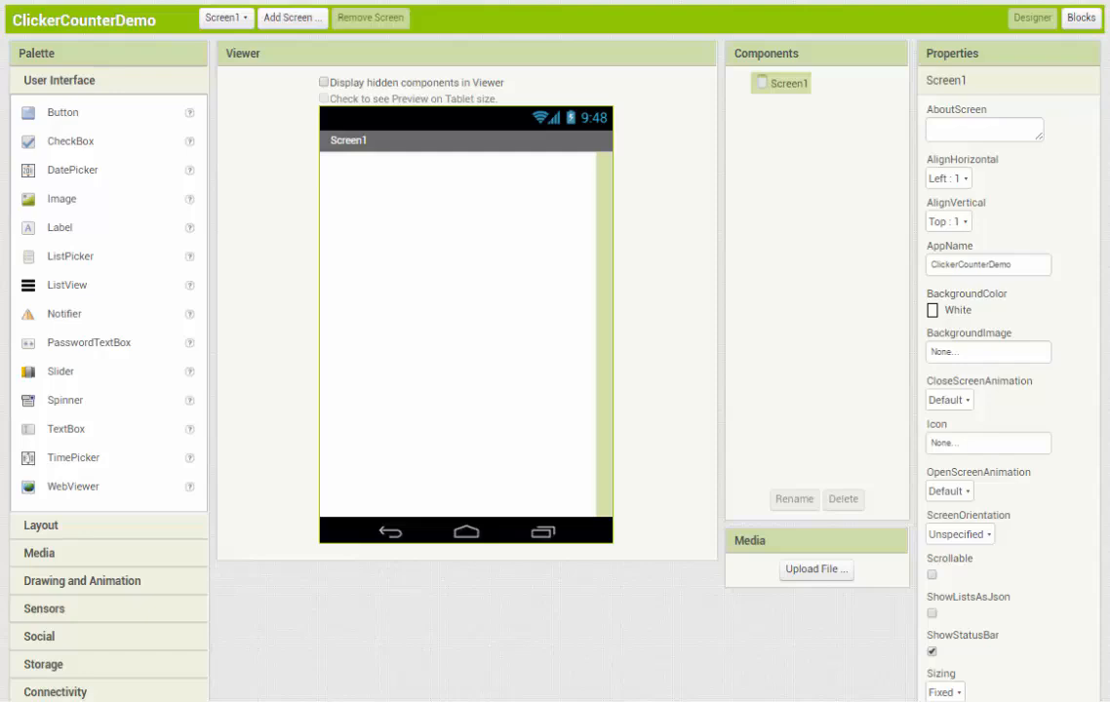
mouse_move(427, 261)
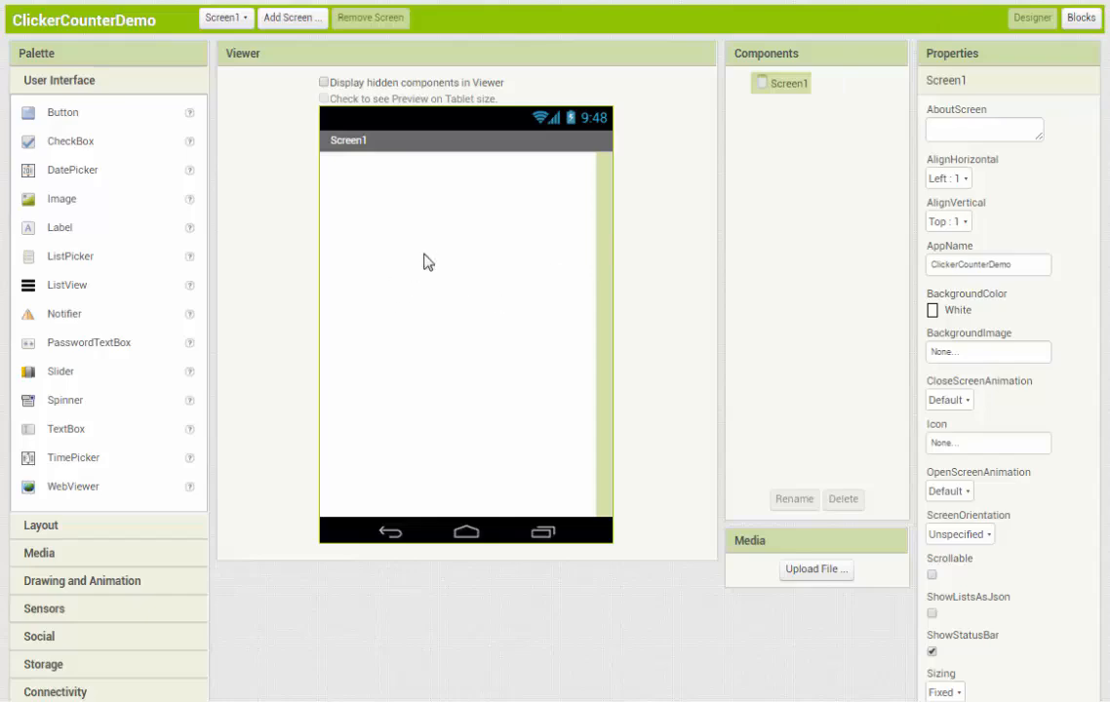
mouse_move(63, 117)
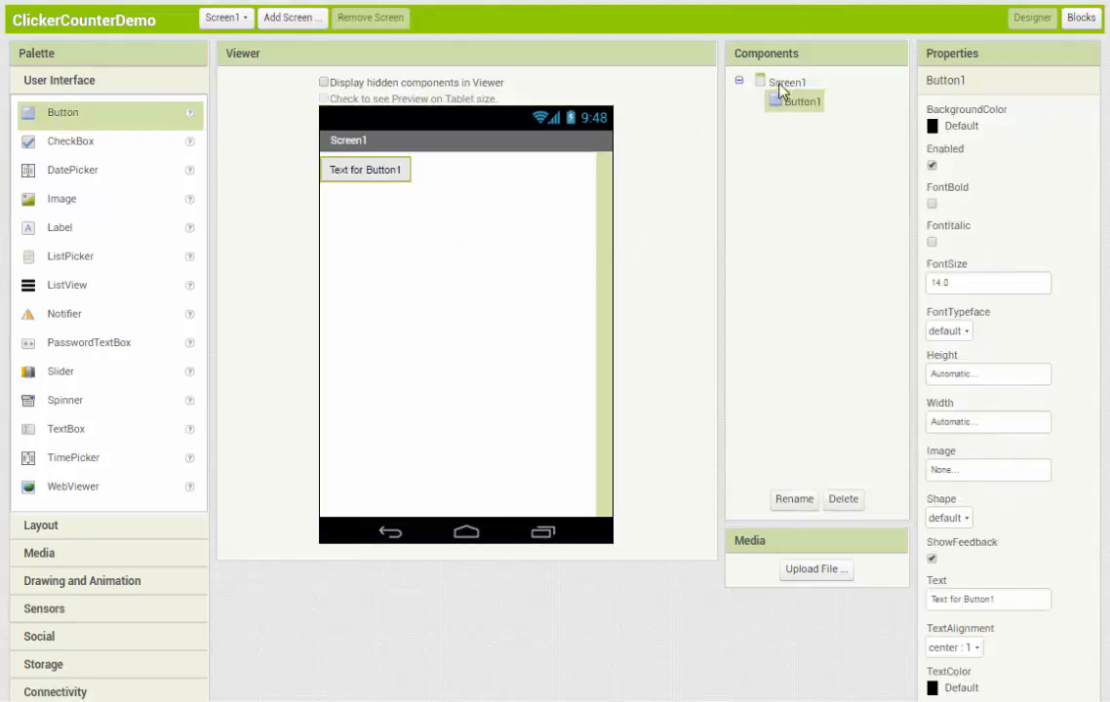
Step: Set Screen1's AlignHorizontal to Center so the new button sits centred
click(788, 82)
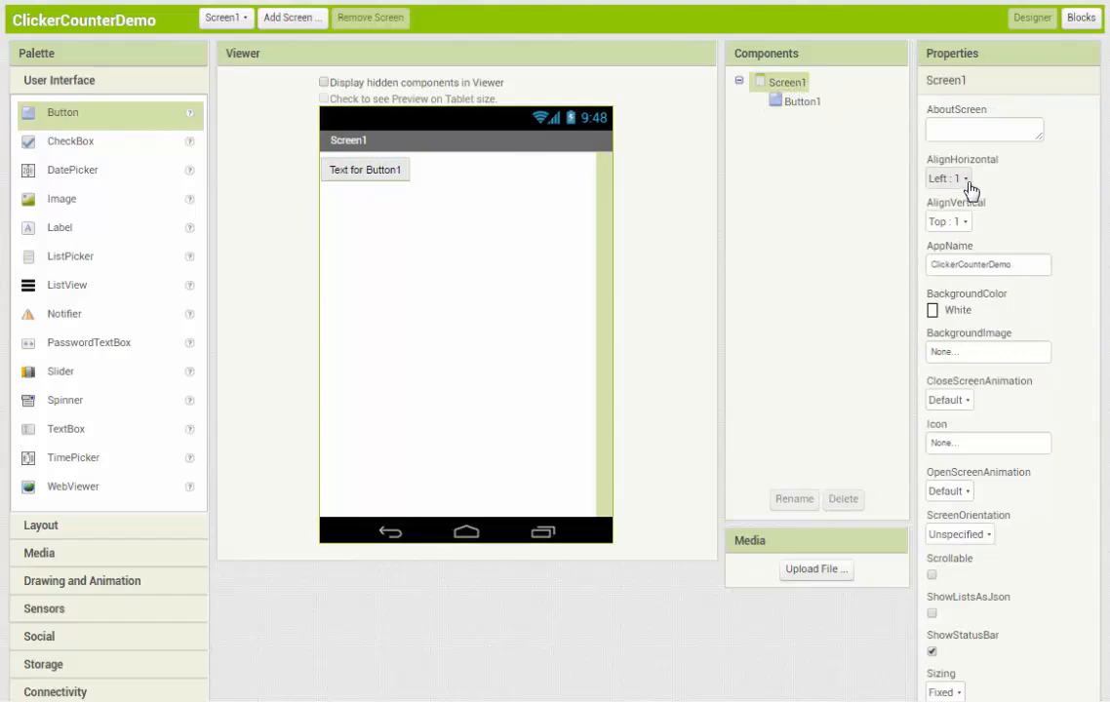
click(949, 178)
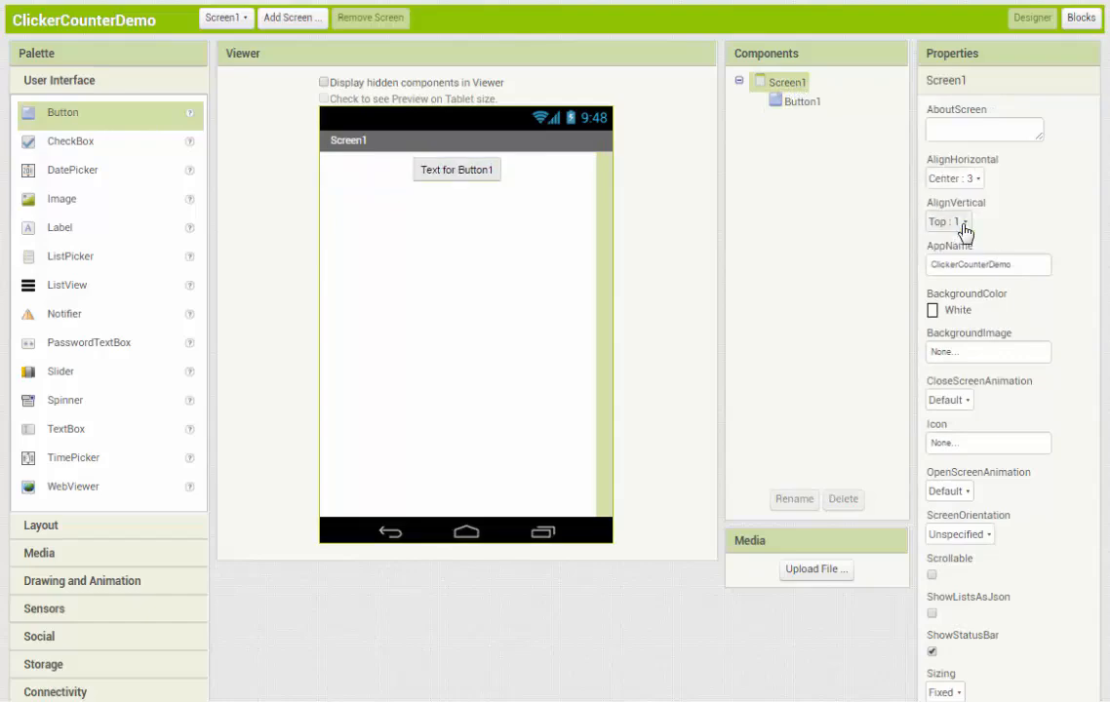
click(457, 168)
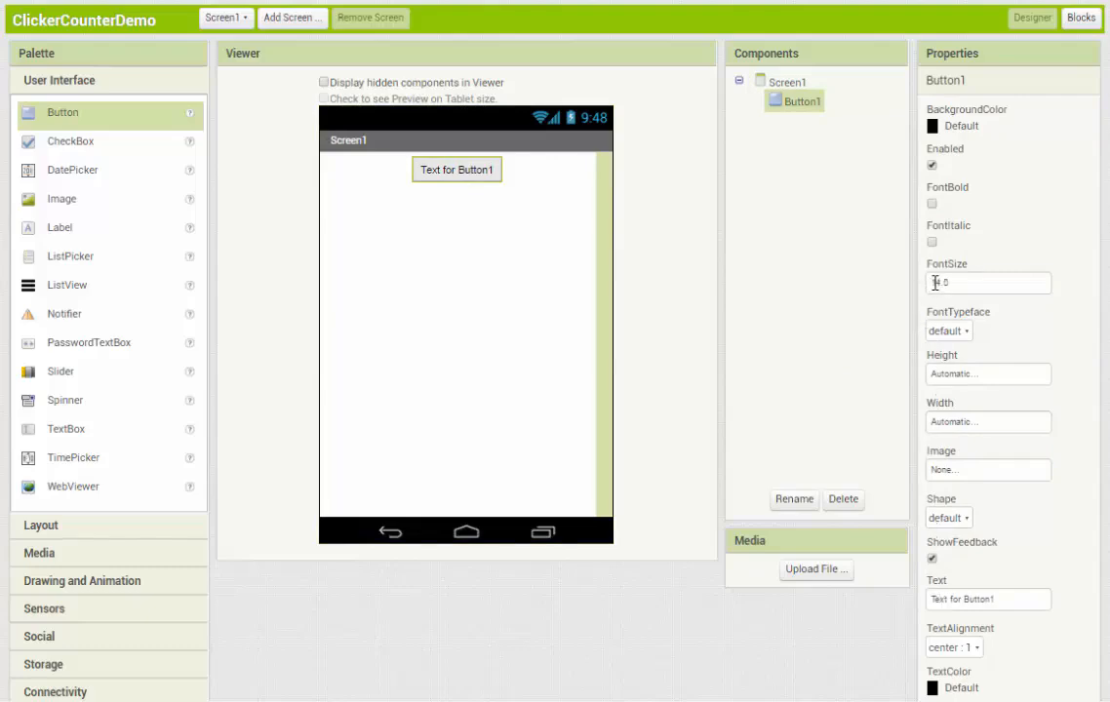
Step: Give Button1 font size 30, height 20 percent and width 40 percent
click(987, 283)
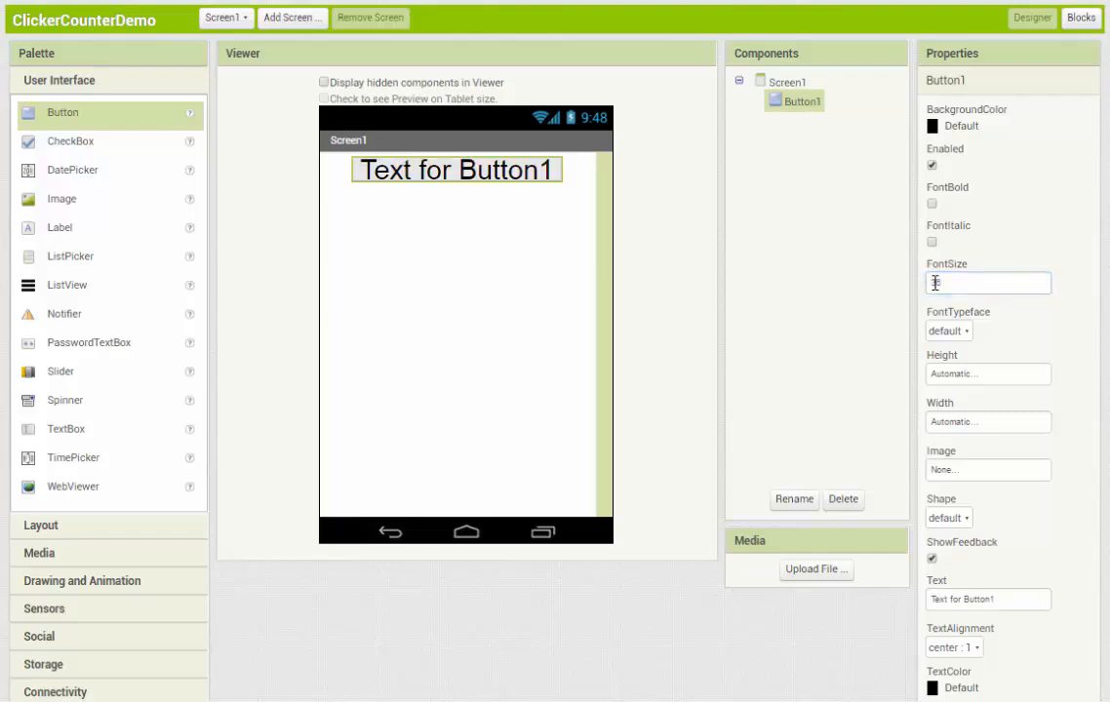
click(987, 374)
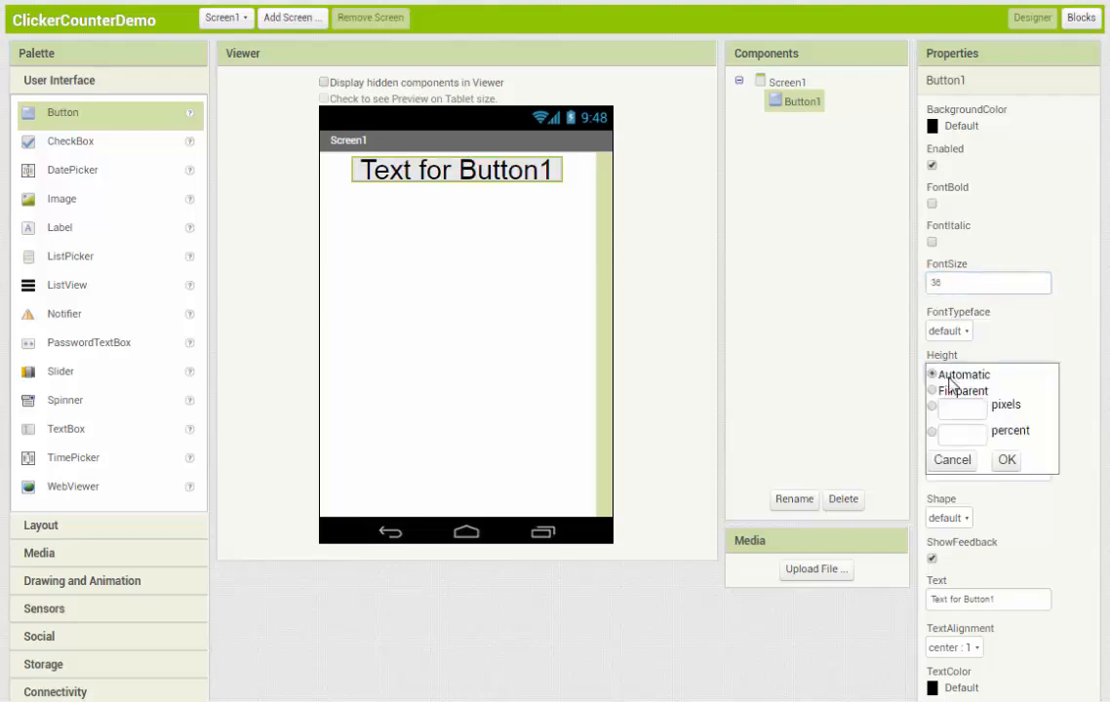
click(933, 431)
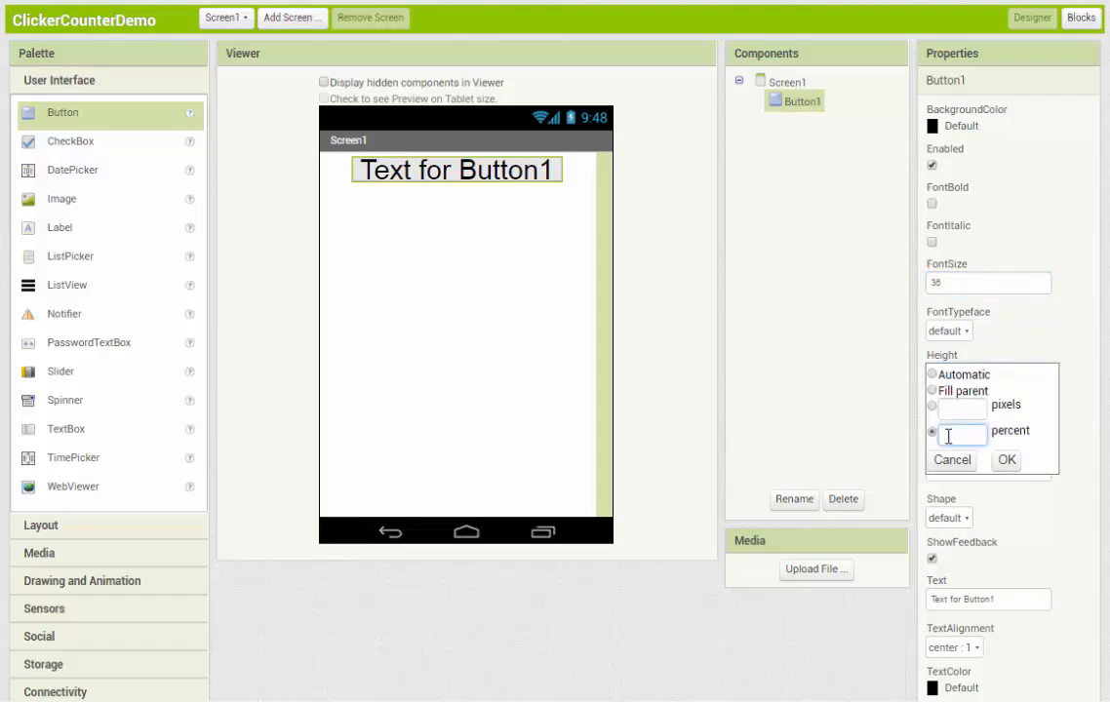
text(20)
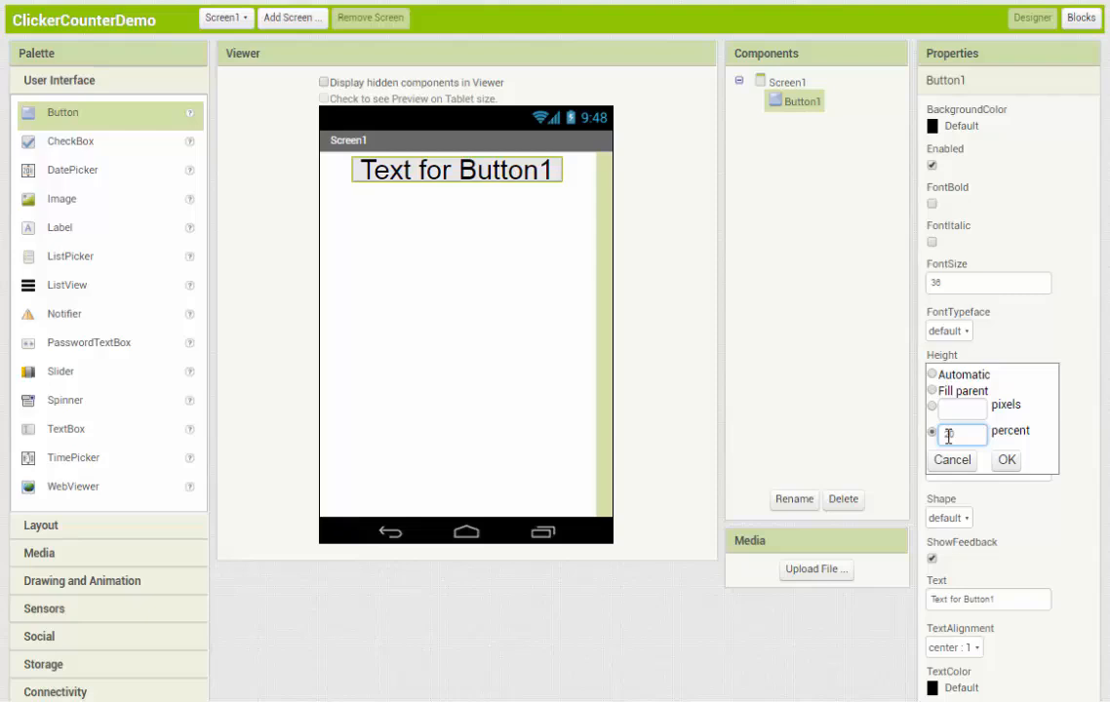
click(1007, 460)
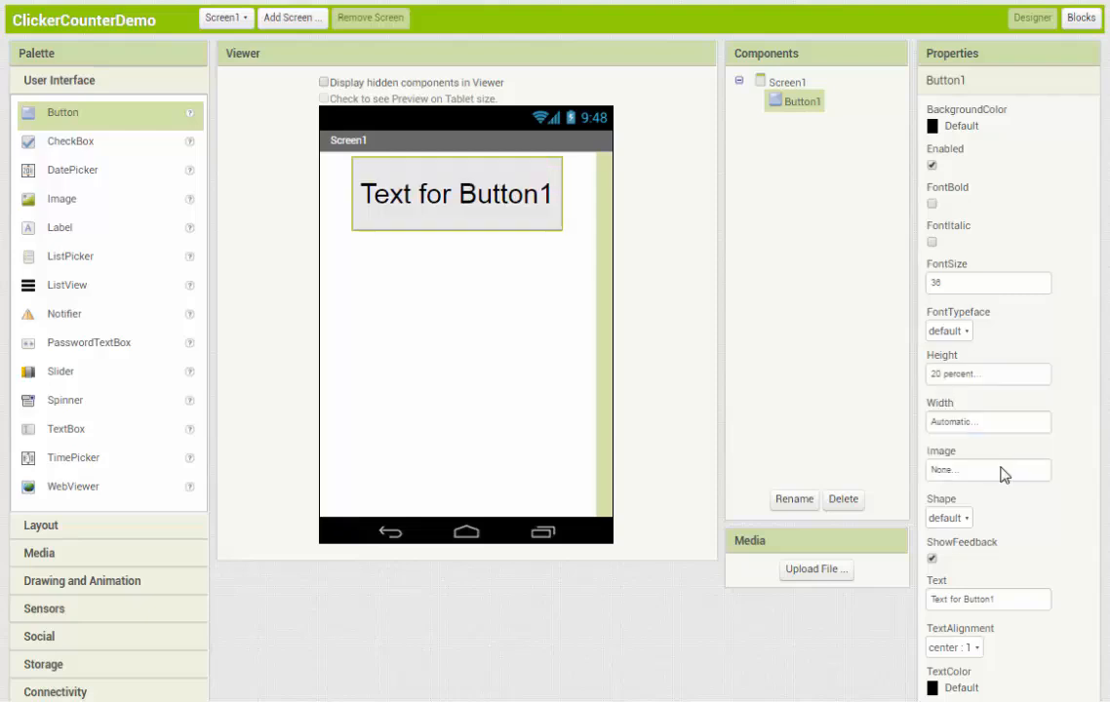
click(987, 422)
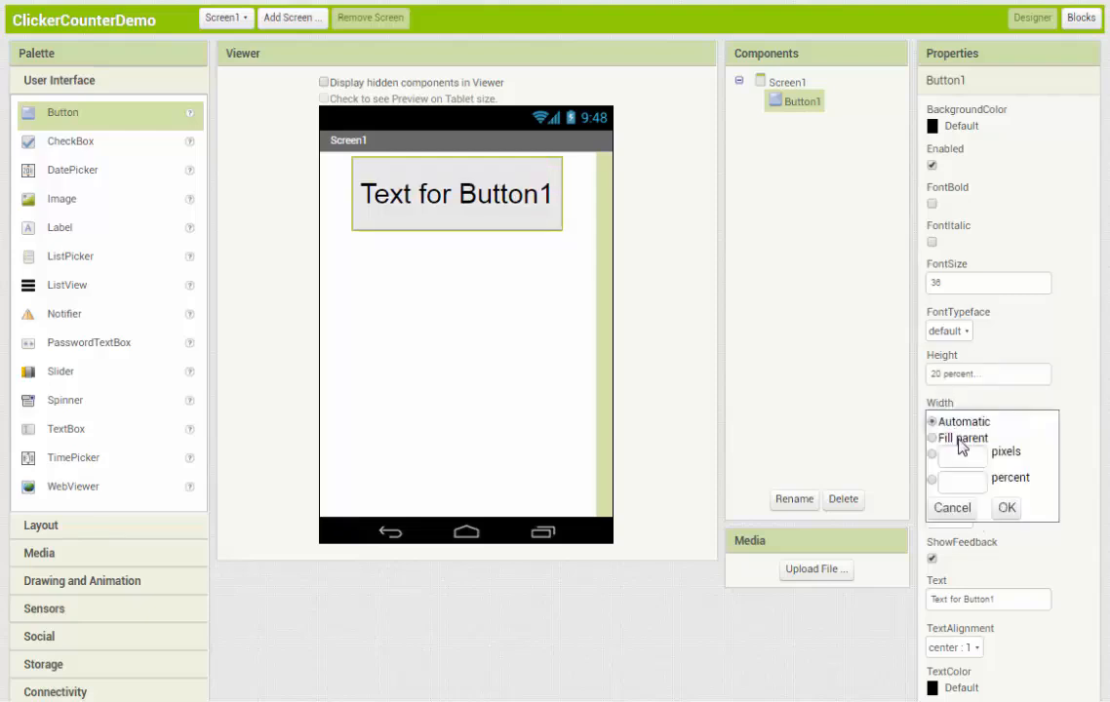
click(932, 481)
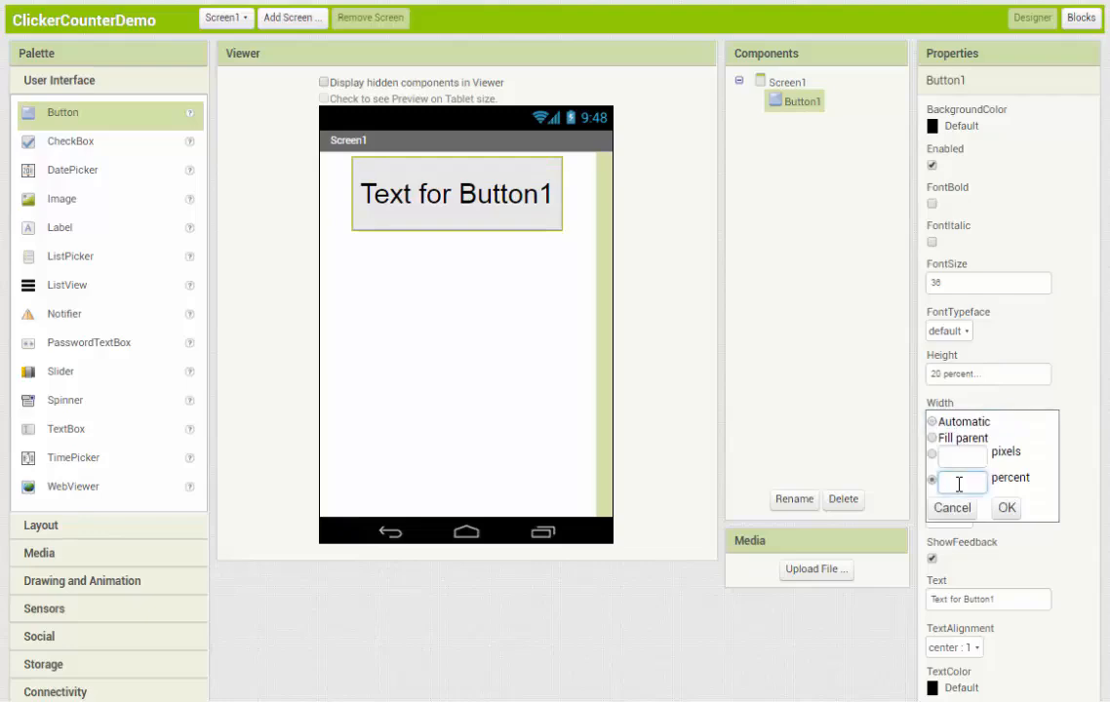
text(40)
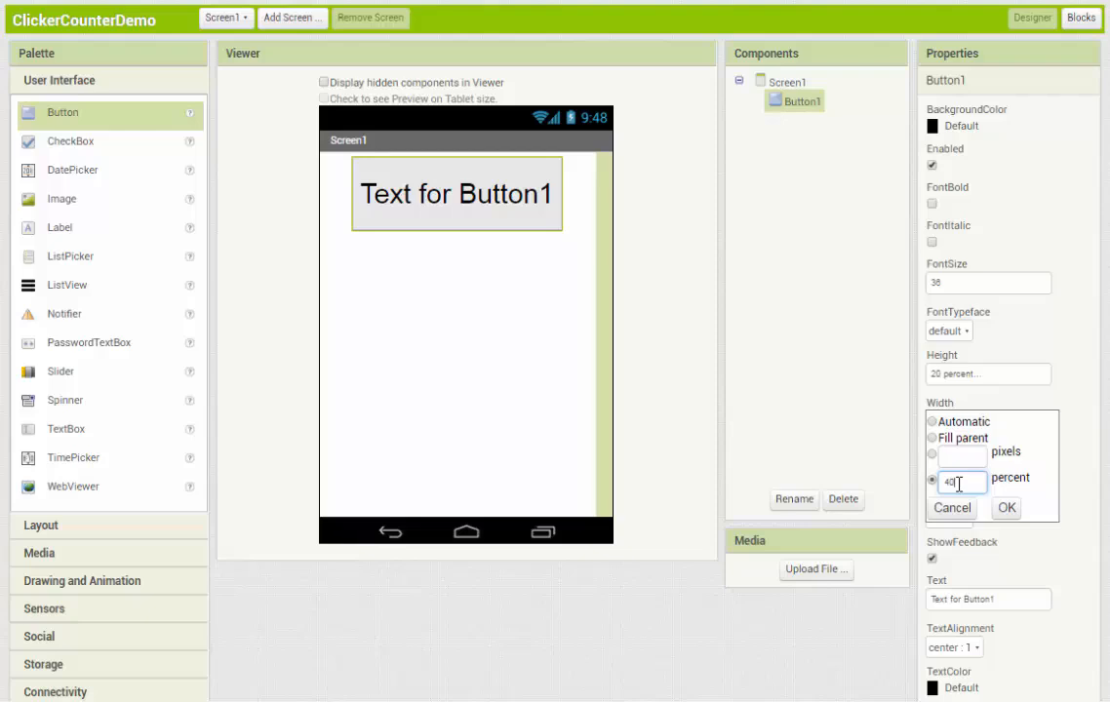
click(1007, 508)
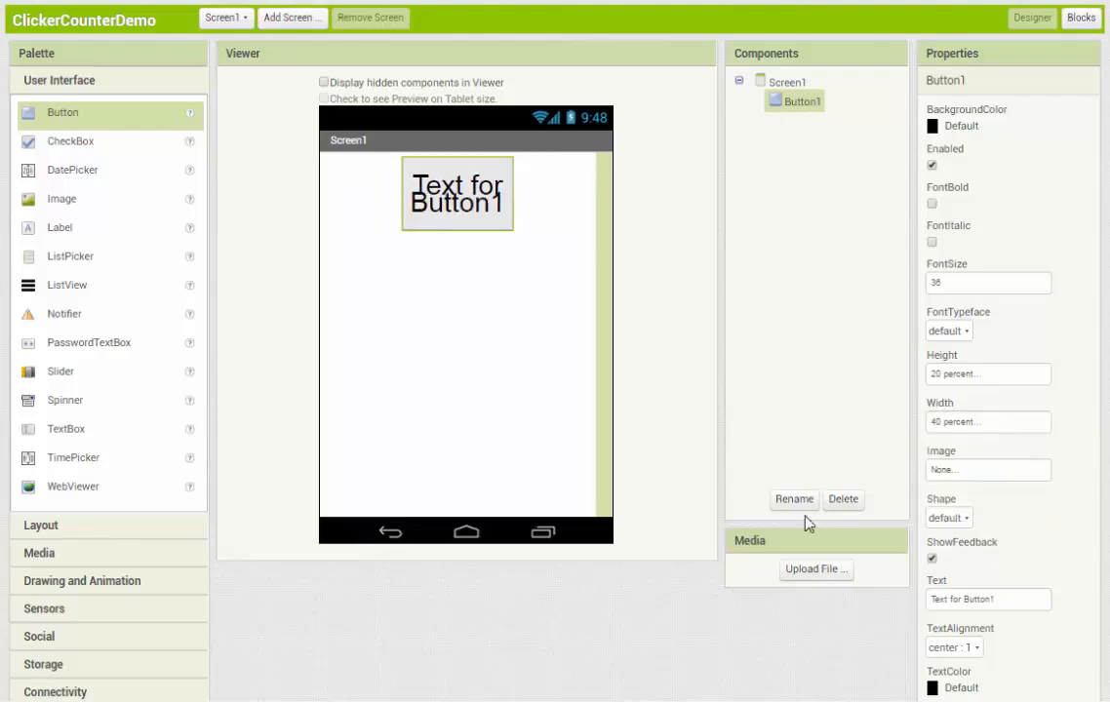
mouse_move(960, 216)
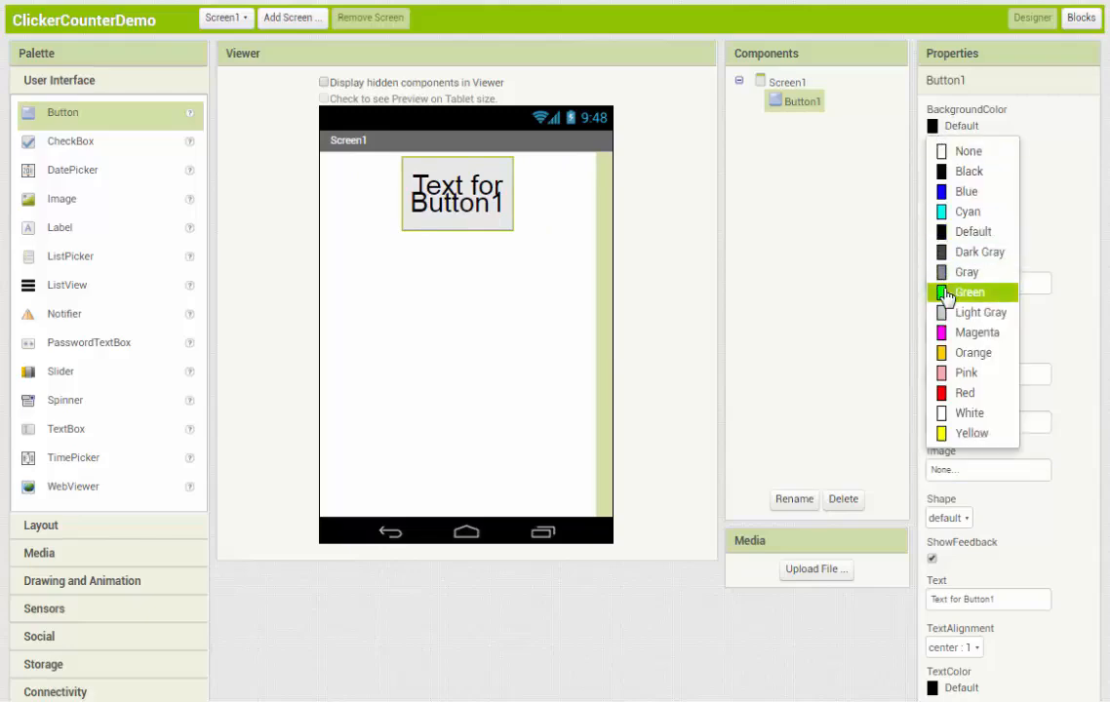
Step: Make Button1's background green and set its Text to 0
click(971, 293)
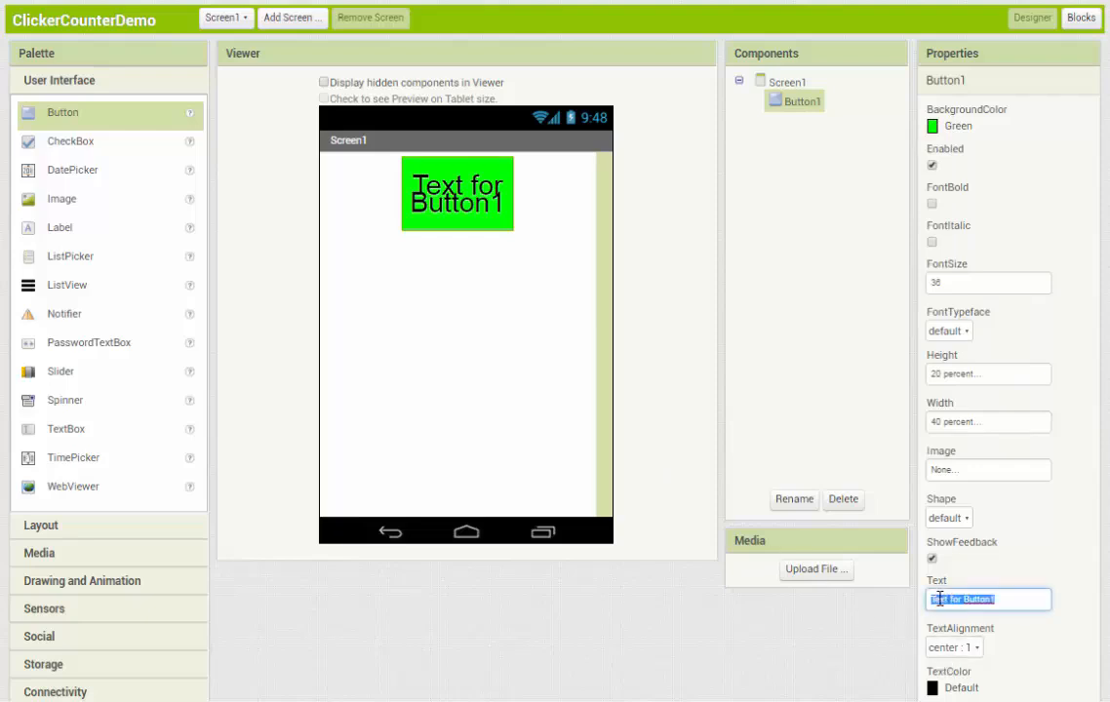
text(0)
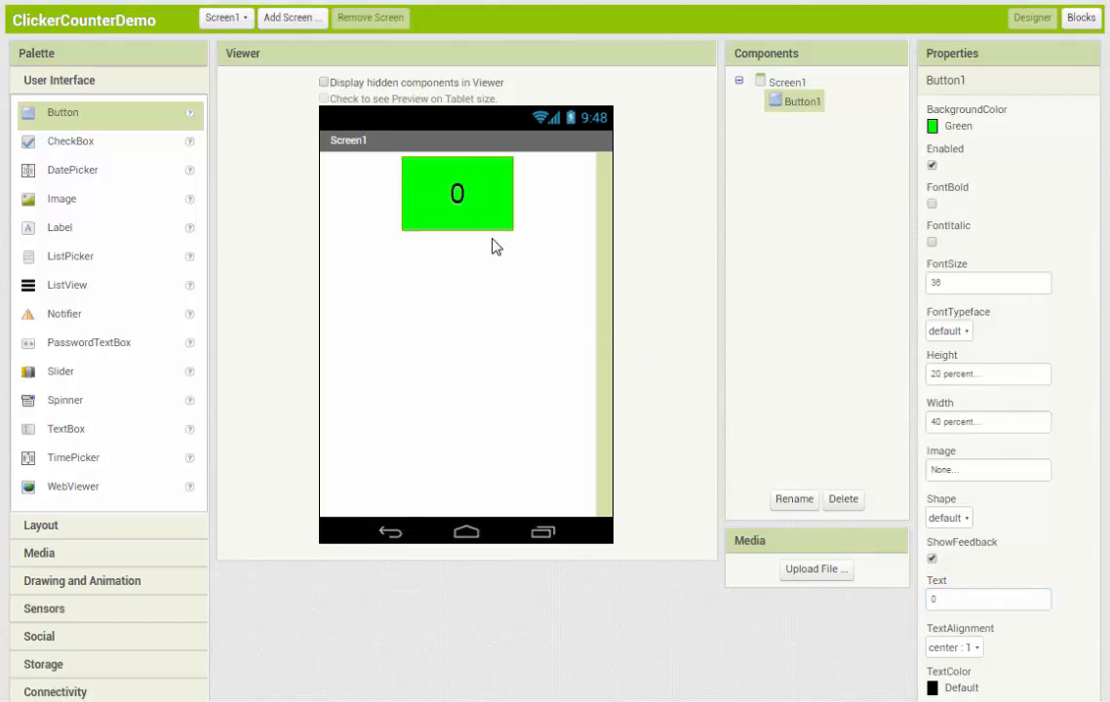
mouse_move(468, 213)
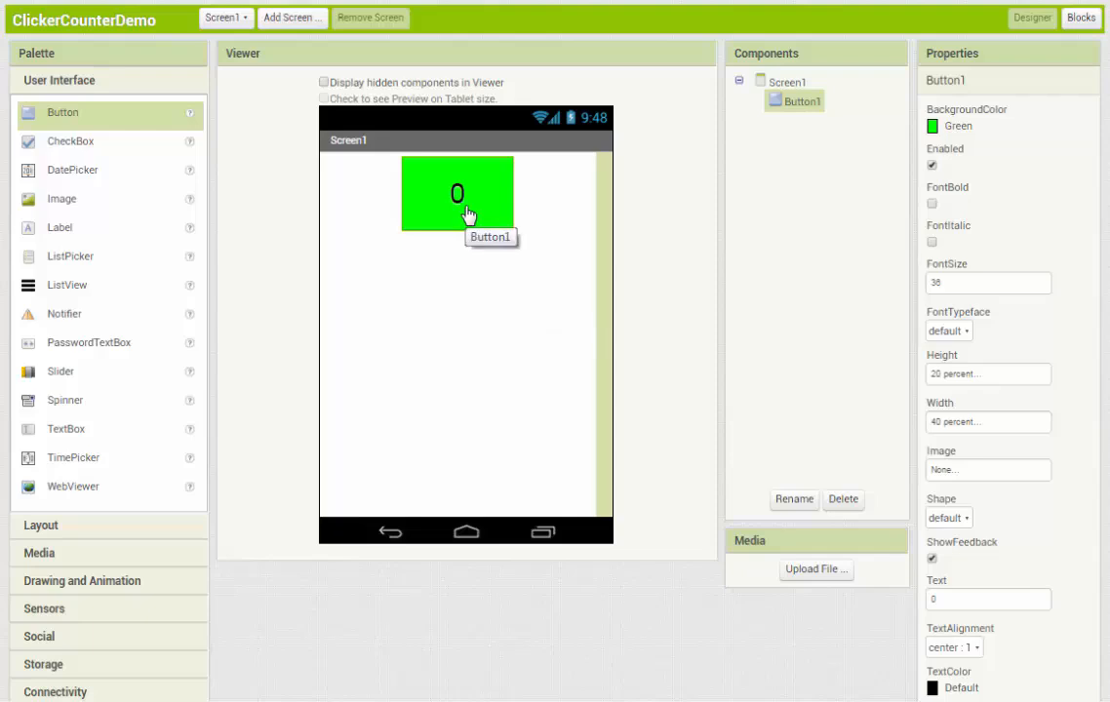
mouse_move(441, 211)
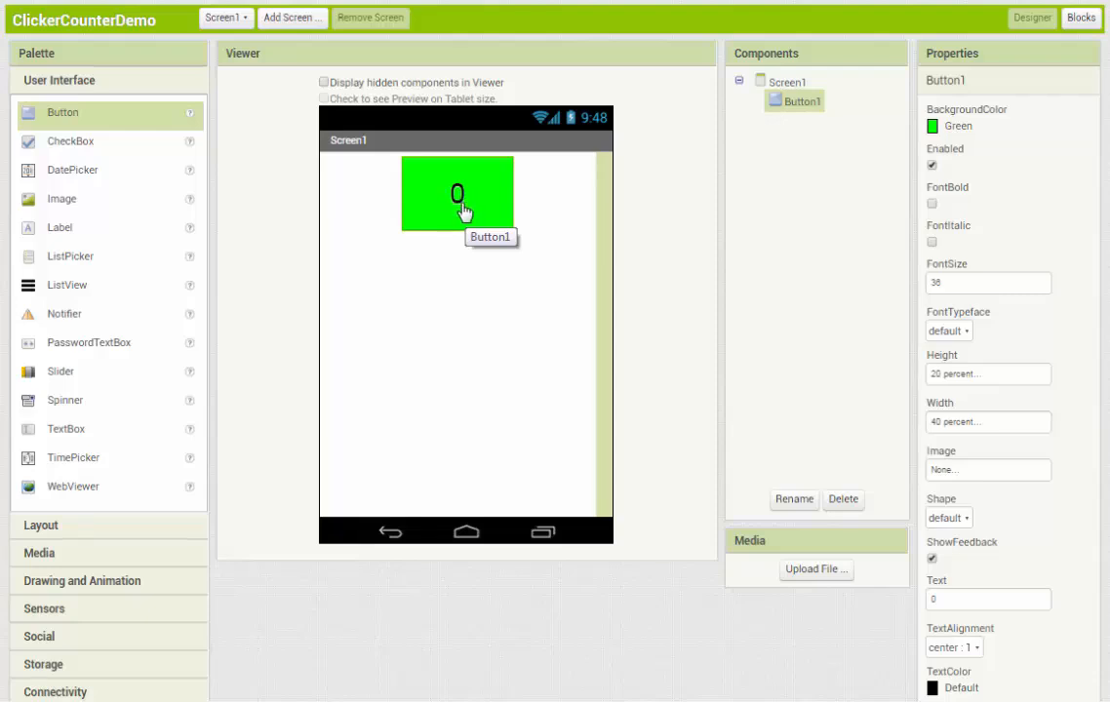
mouse_move(796, 117)
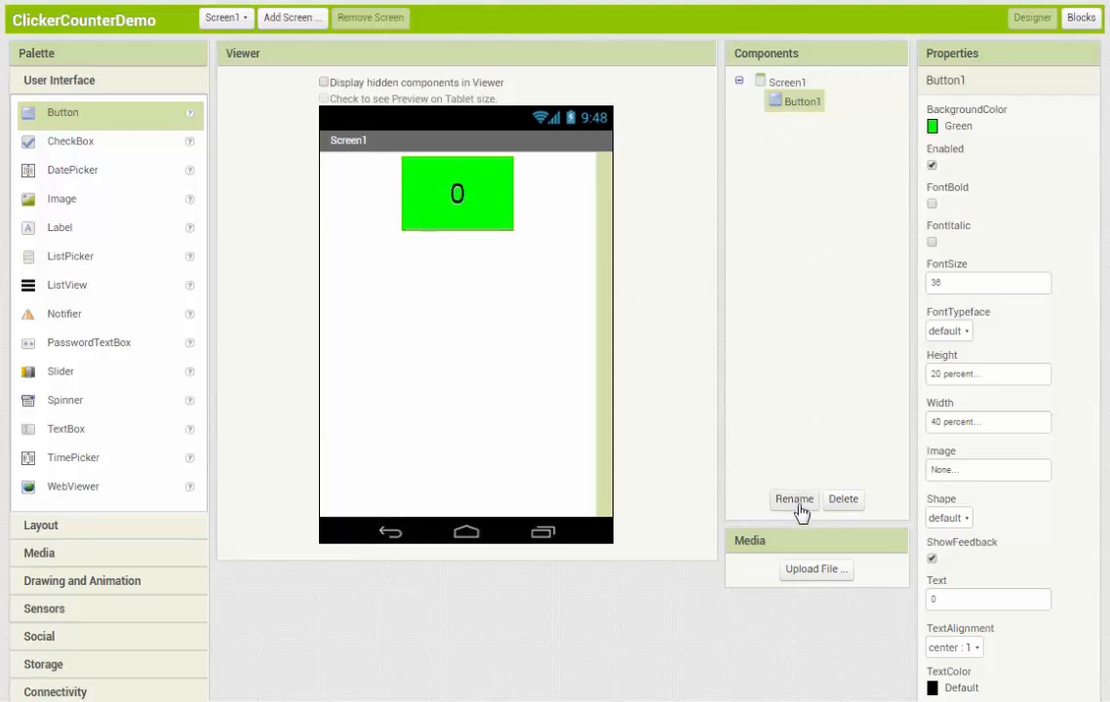
mouse_move(789, 499)
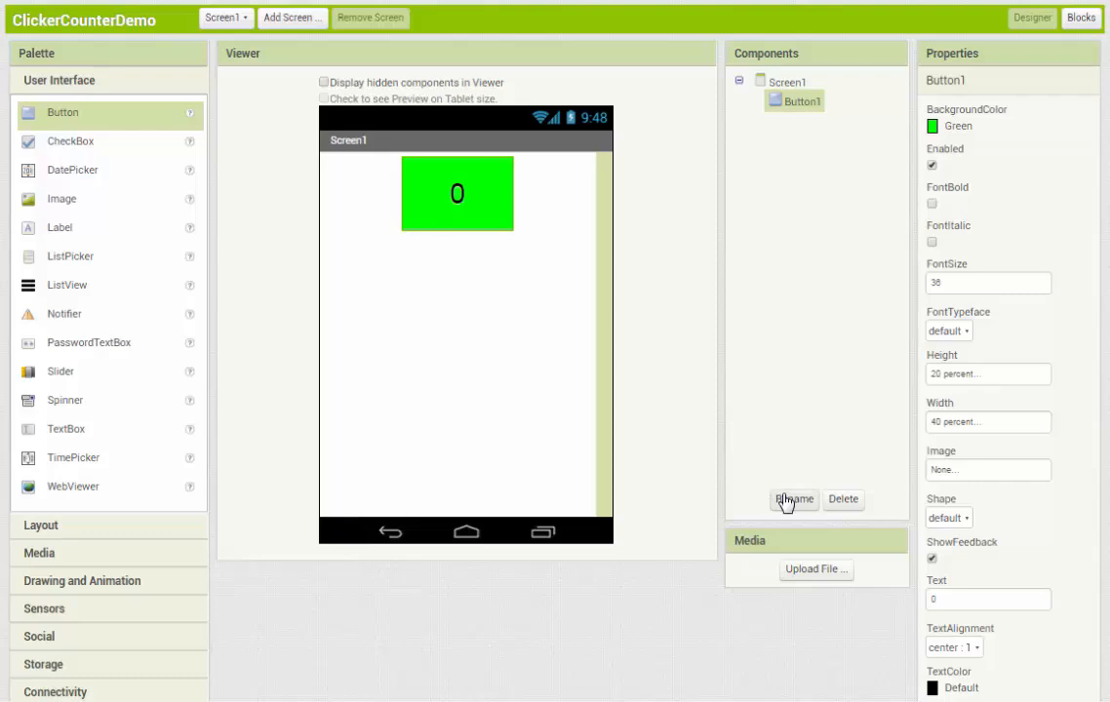
Step: Rename the Button1 component to GreenBtn
click(793, 500)
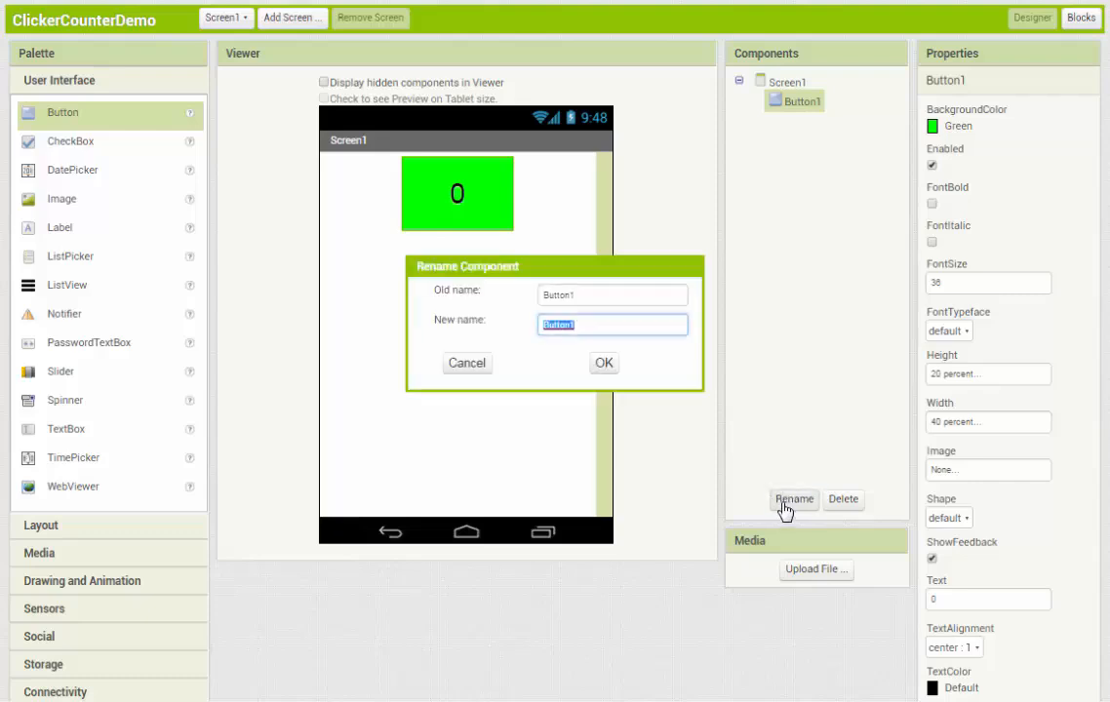
text(Green)
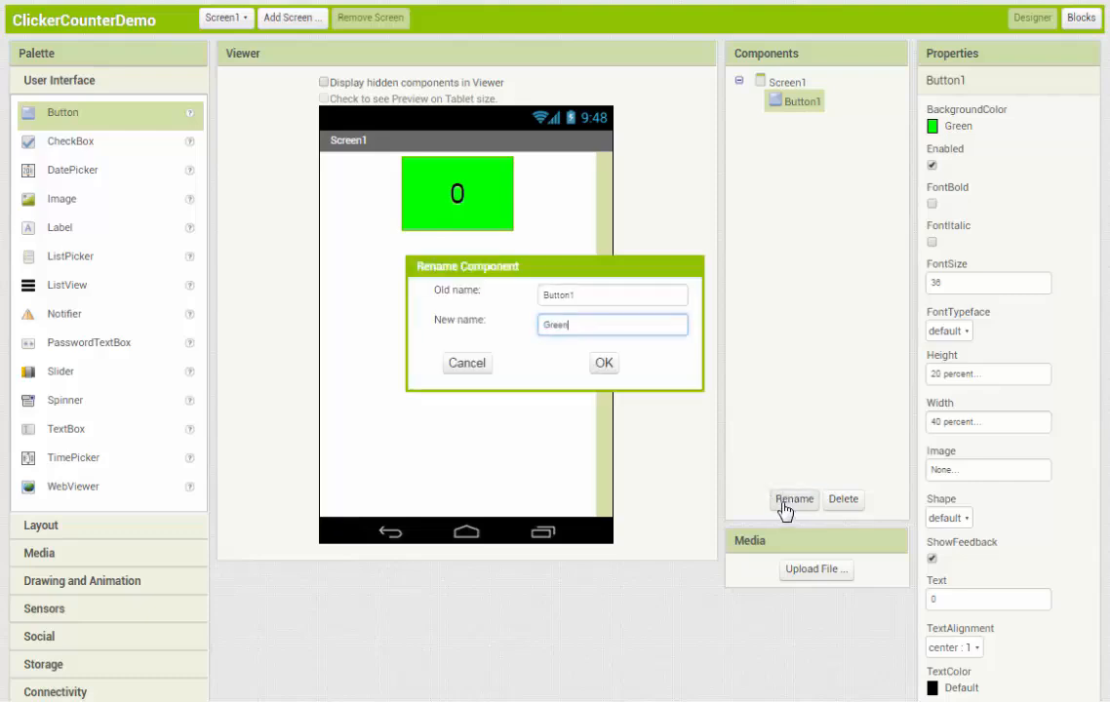
click(603, 363)
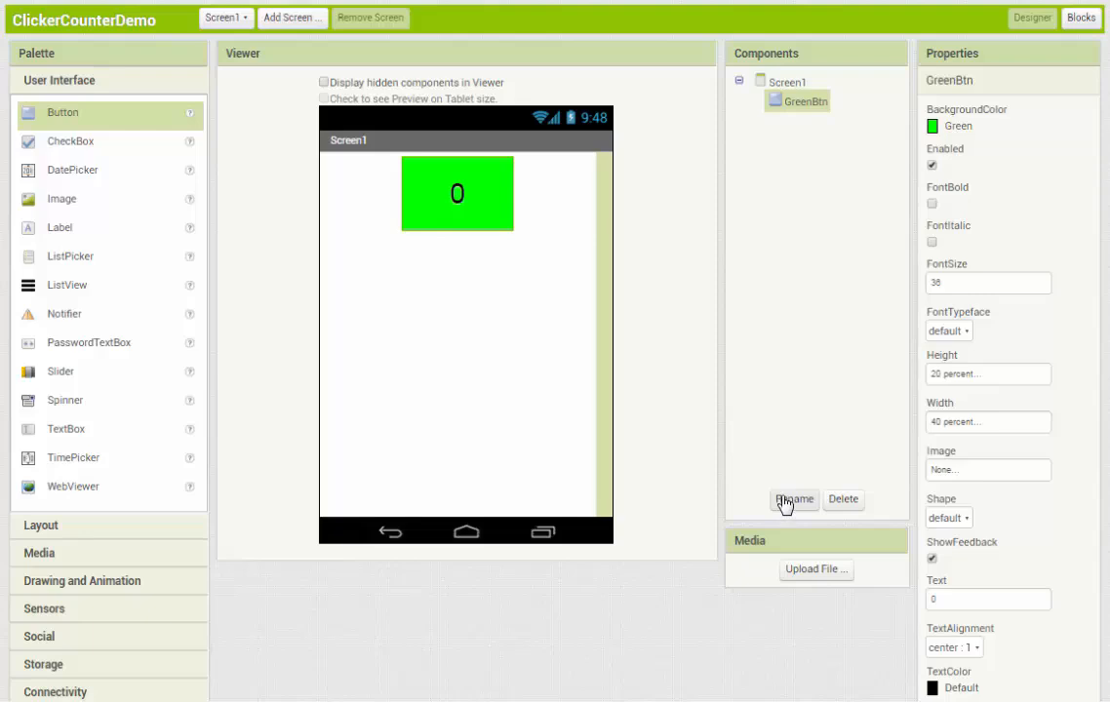
mouse_move(784, 503)
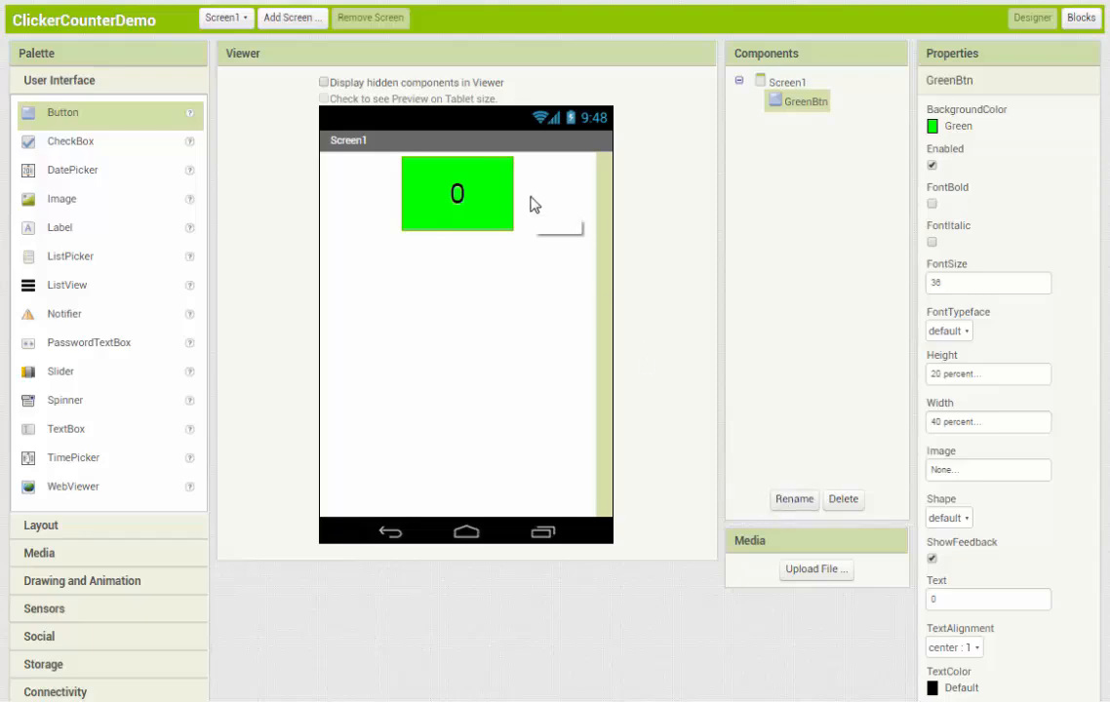
mouse_move(535, 205)
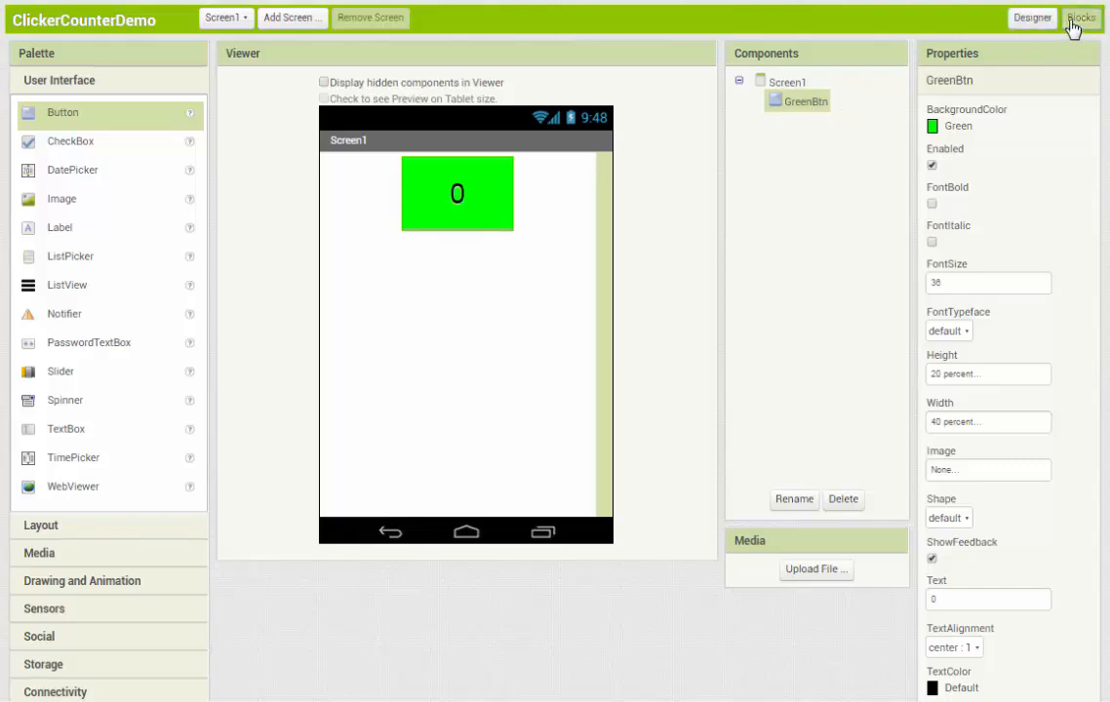
Step: In the Blocks editor, add an 'initialize global' variable block named Counter
click(1081, 18)
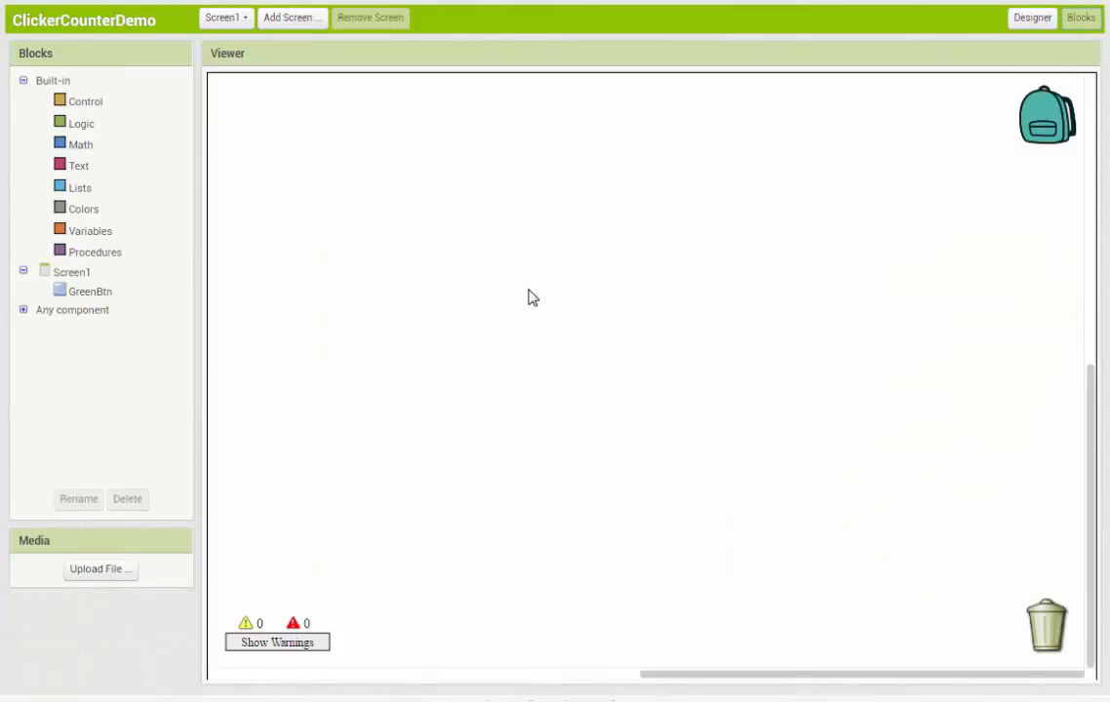
mouse_move(406, 180)
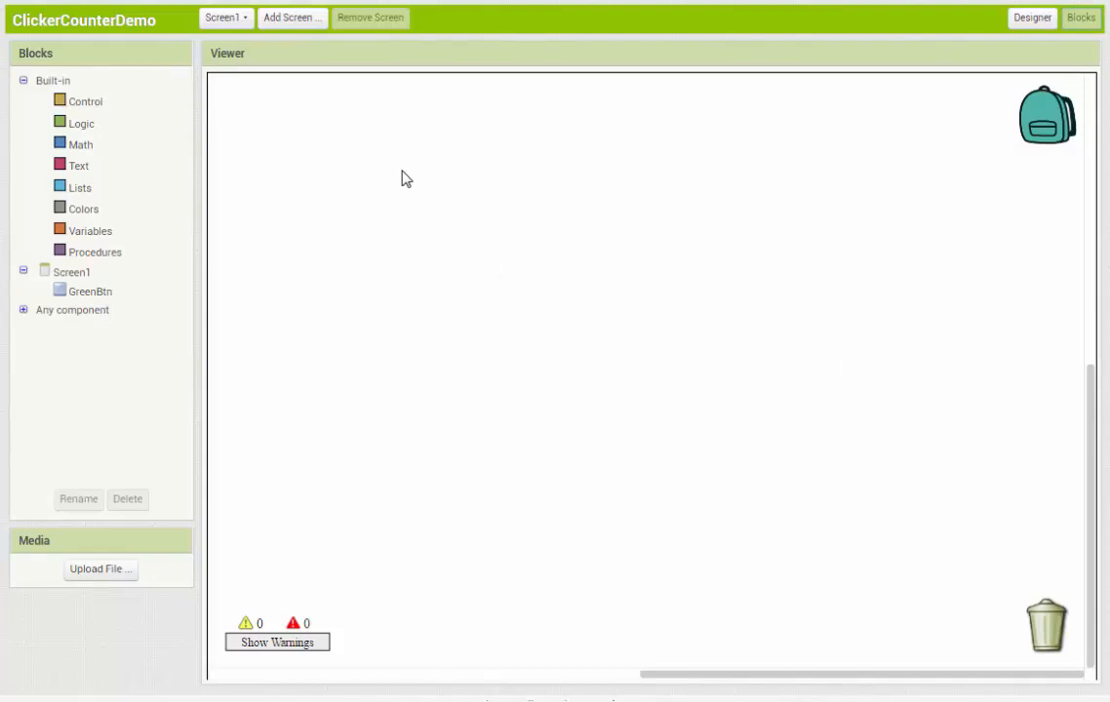
mouse_move(125, 244)
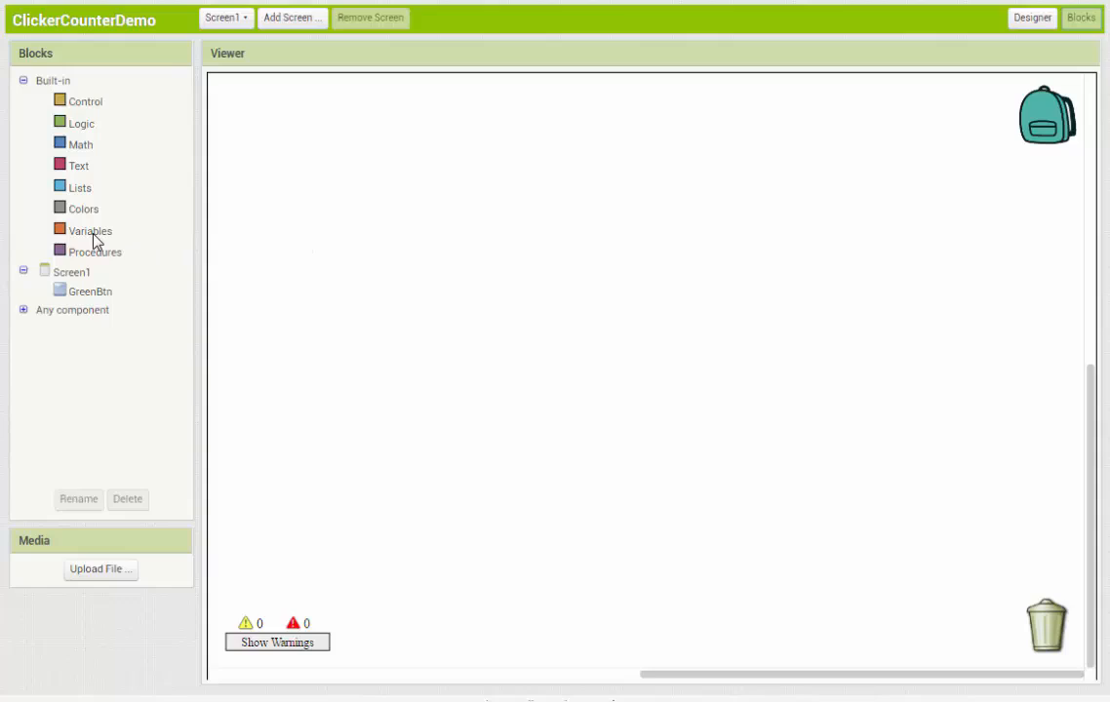
click(90, 230)
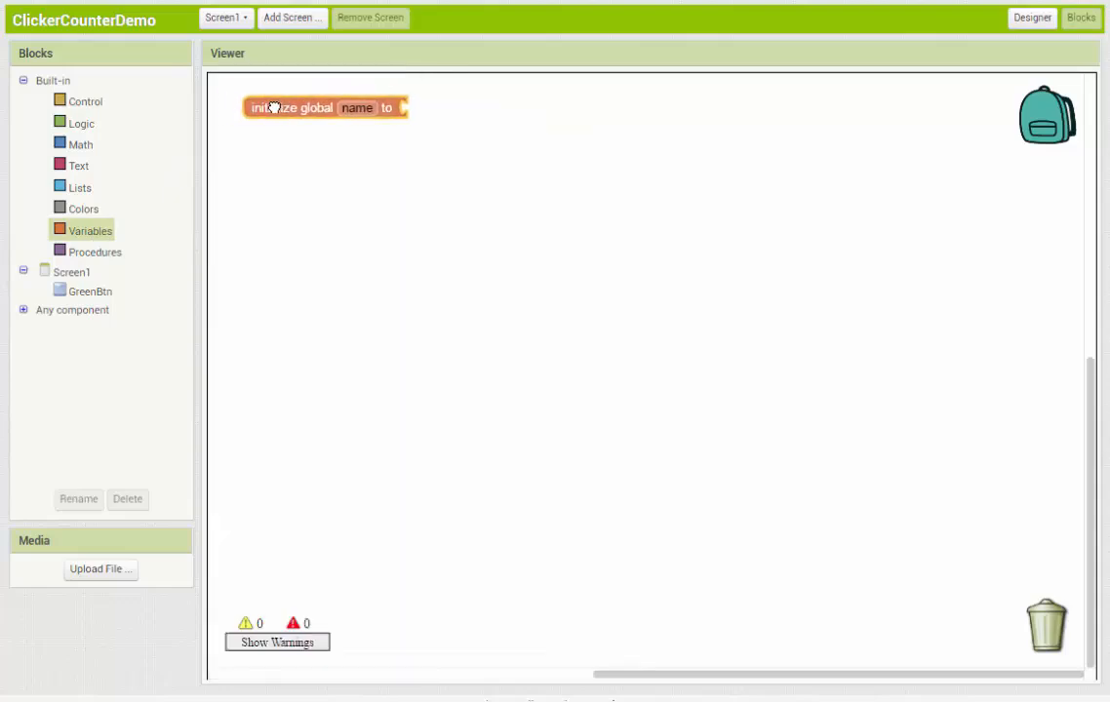
click(357, 107)
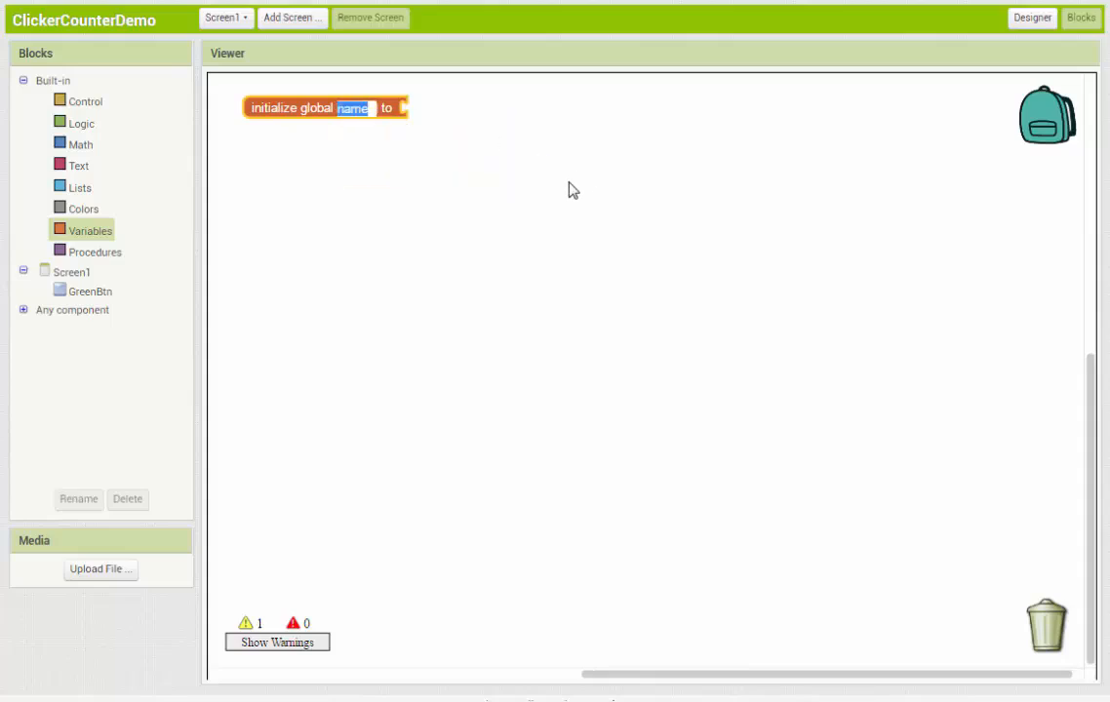
text(C)
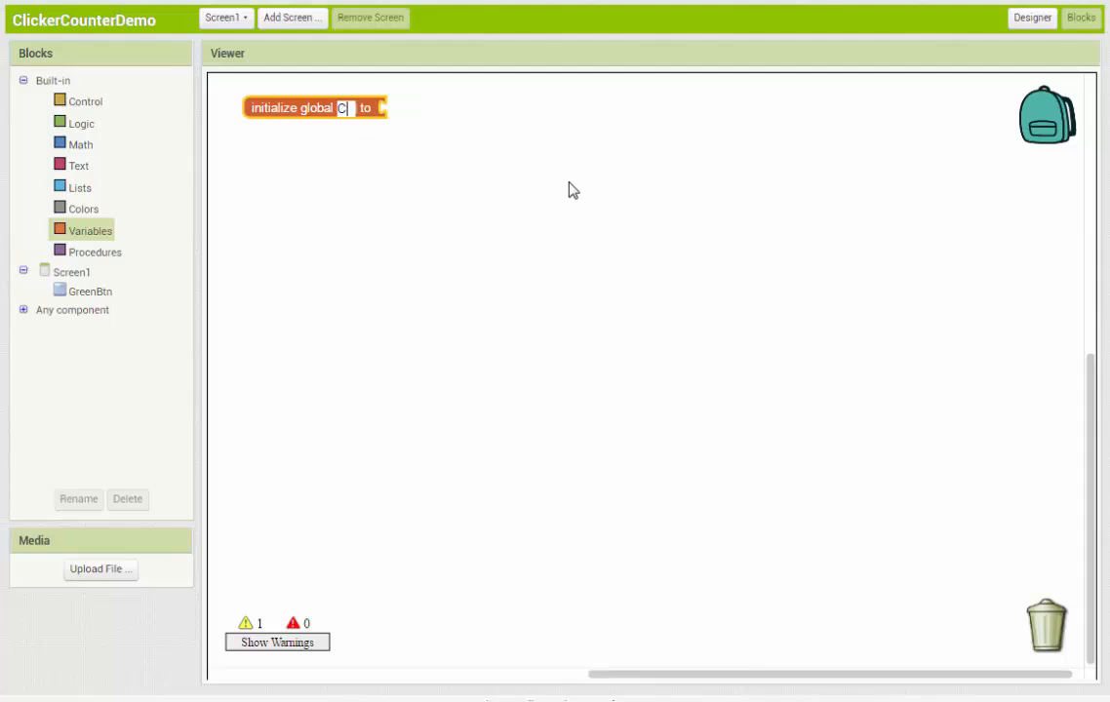
text(Counter)
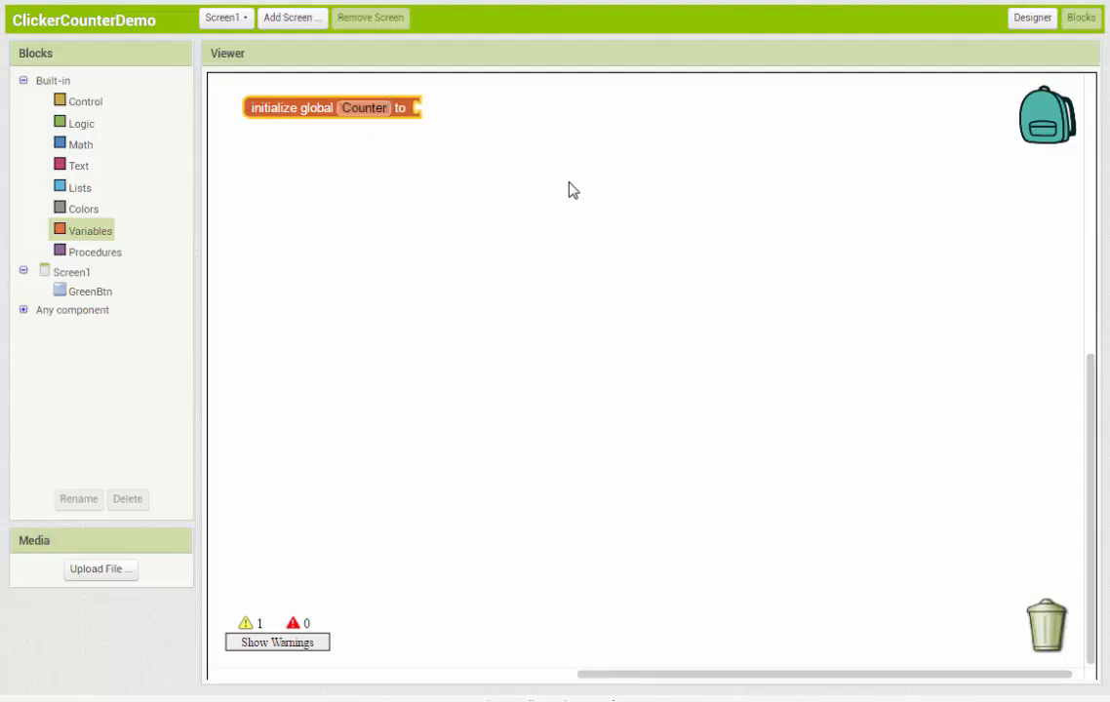
mouse_move(504, 188)
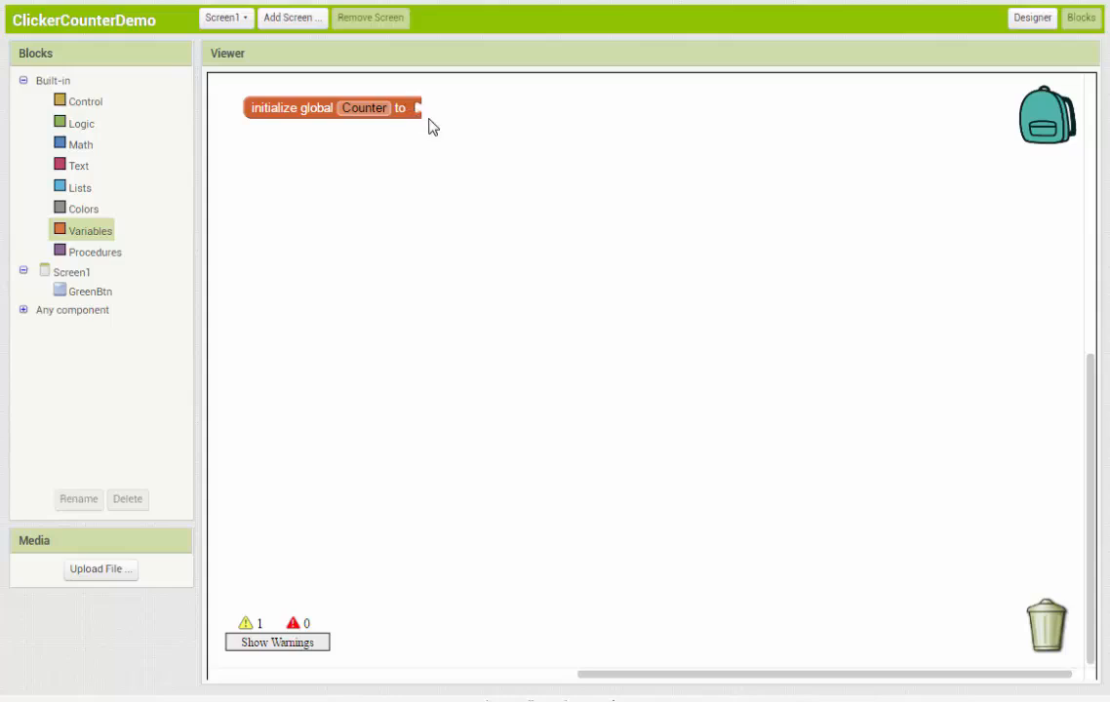
mouse_move(81, 152)
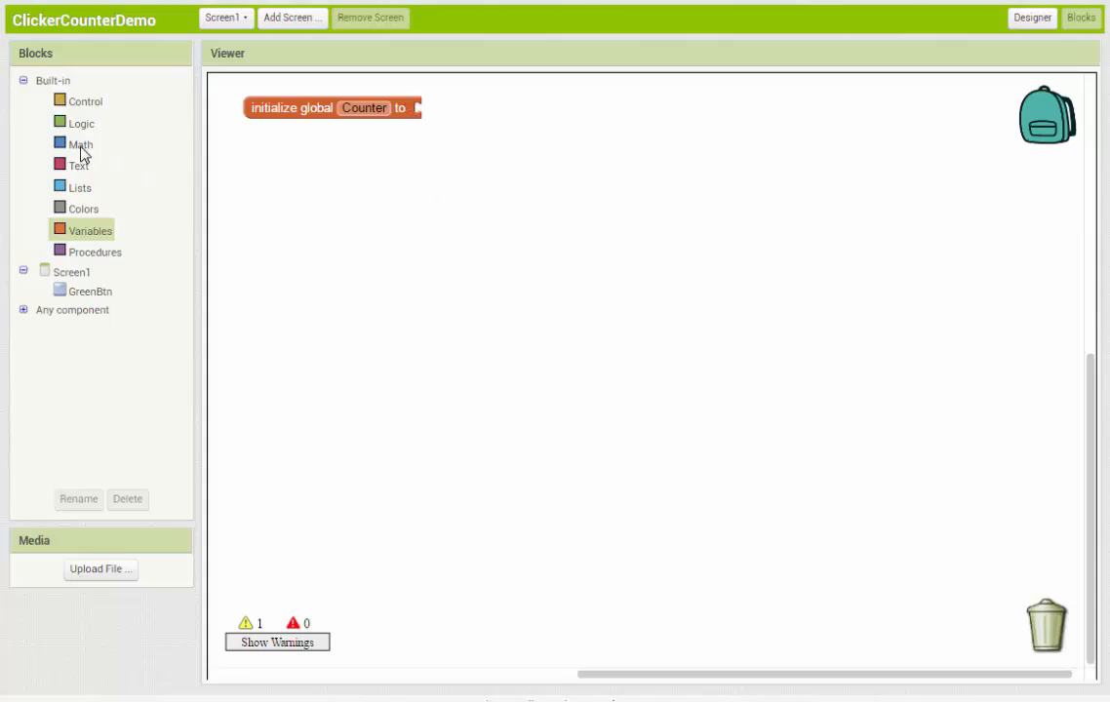
Step: Attach a Math number 0 block as Counter's initial value
click(82, 144)
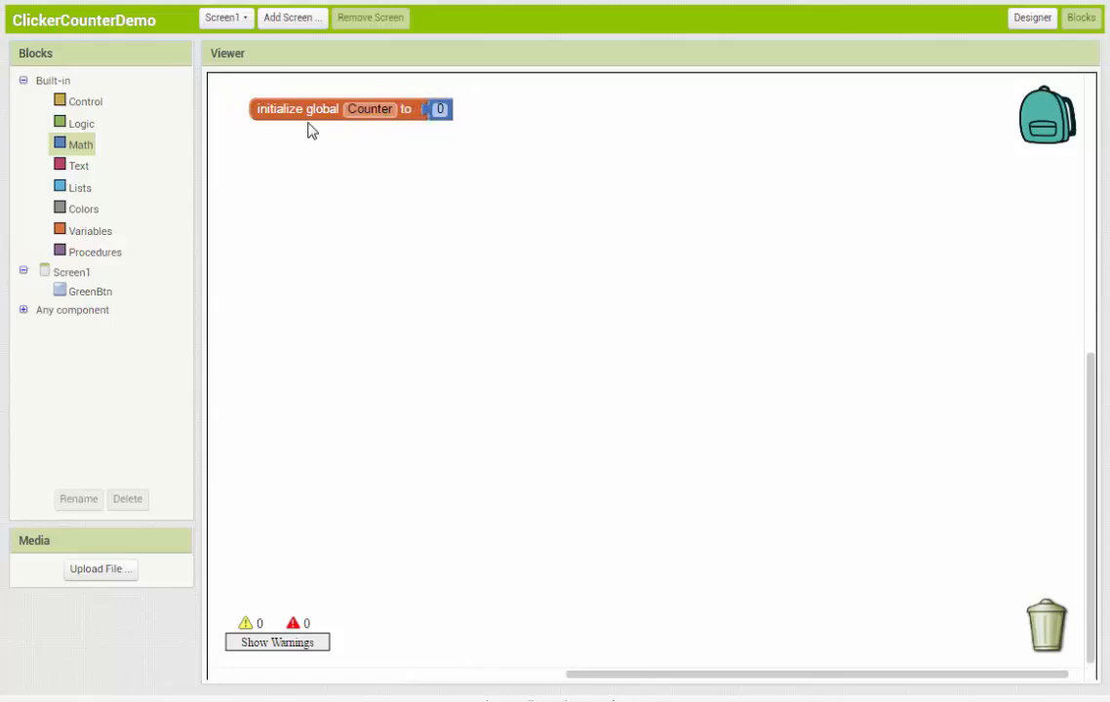
mouse_move(408, 186)
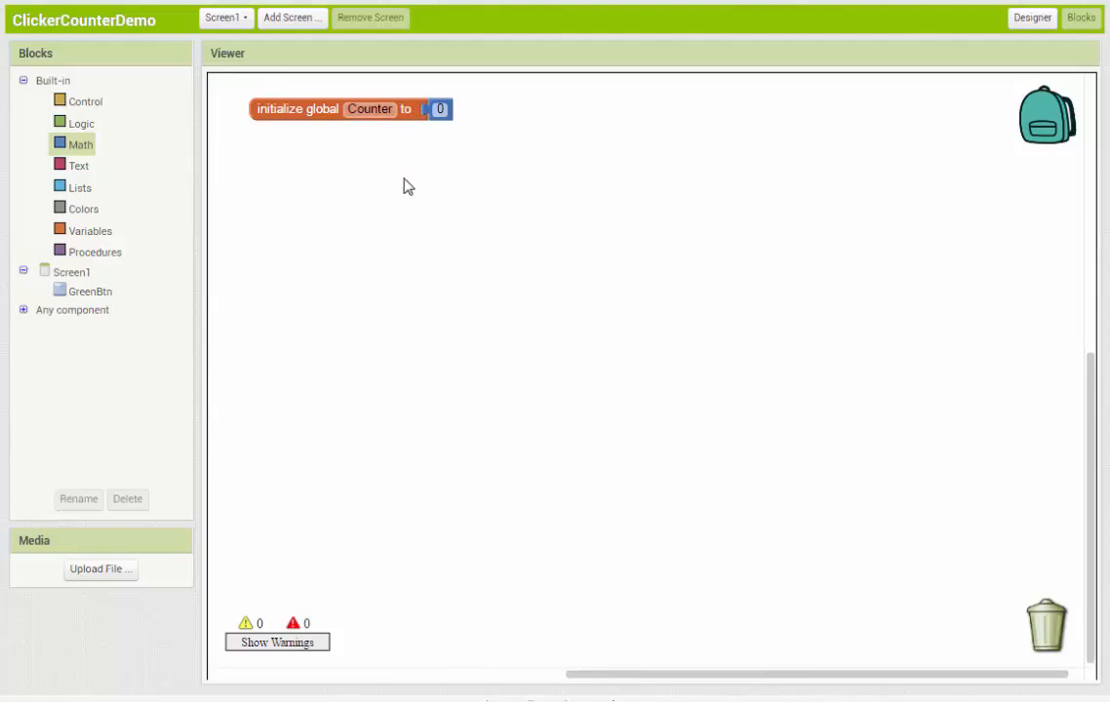
mouse_move(408, 192)
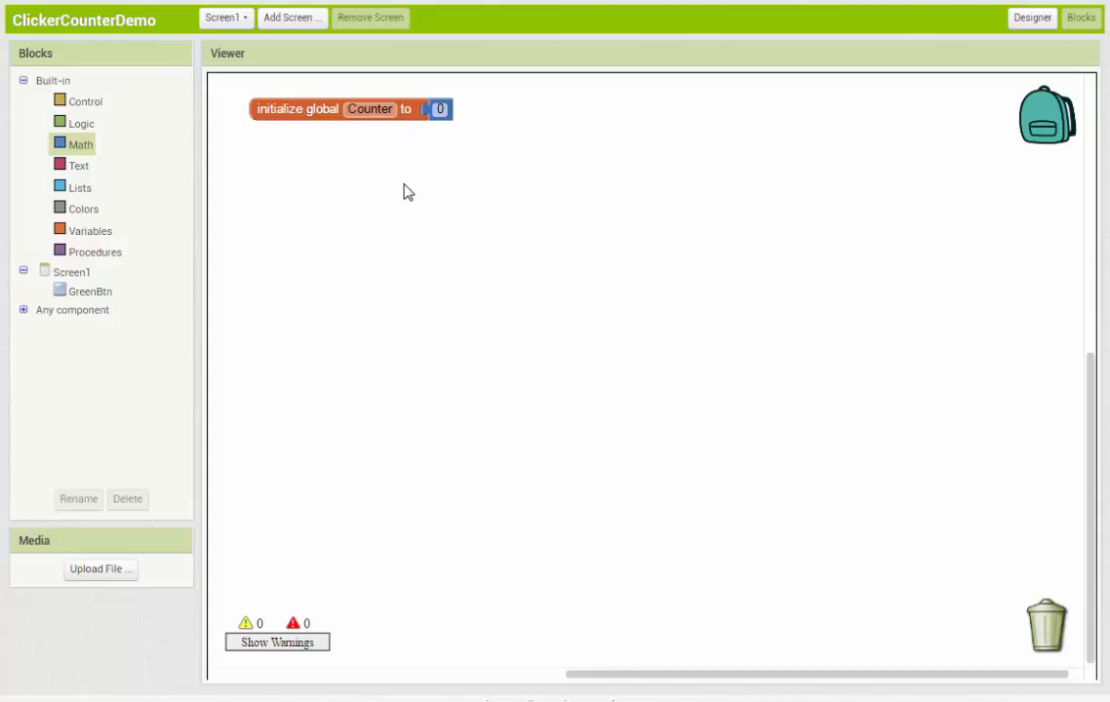
mouse_move(359, 185)
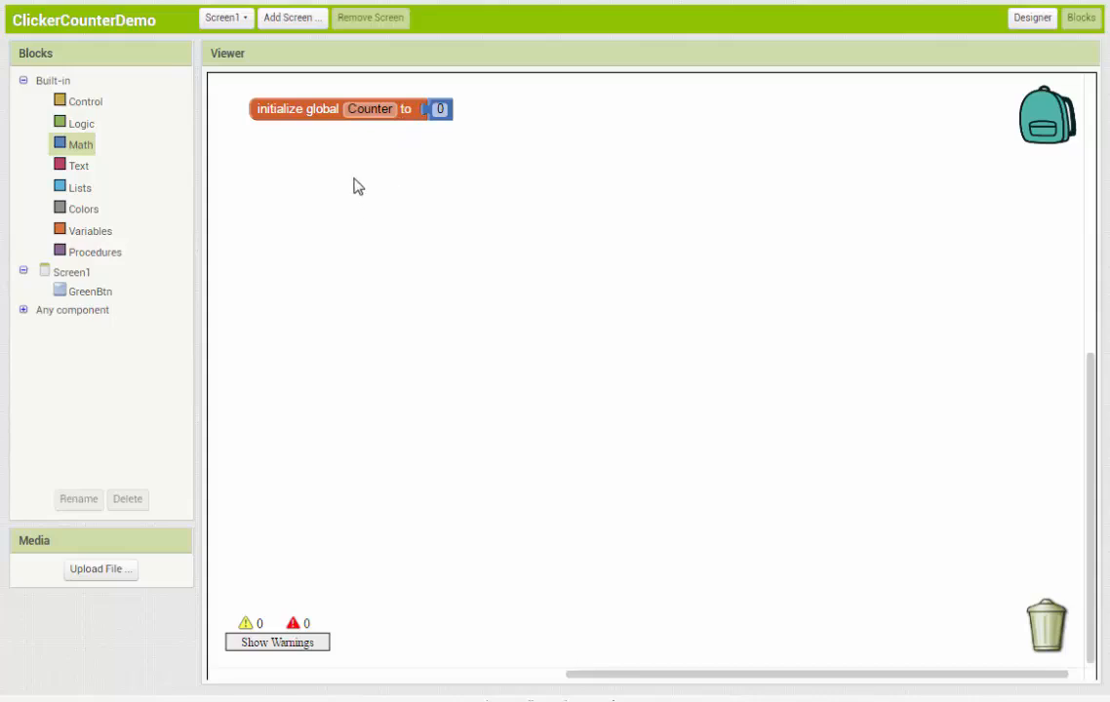
click(371, 110)
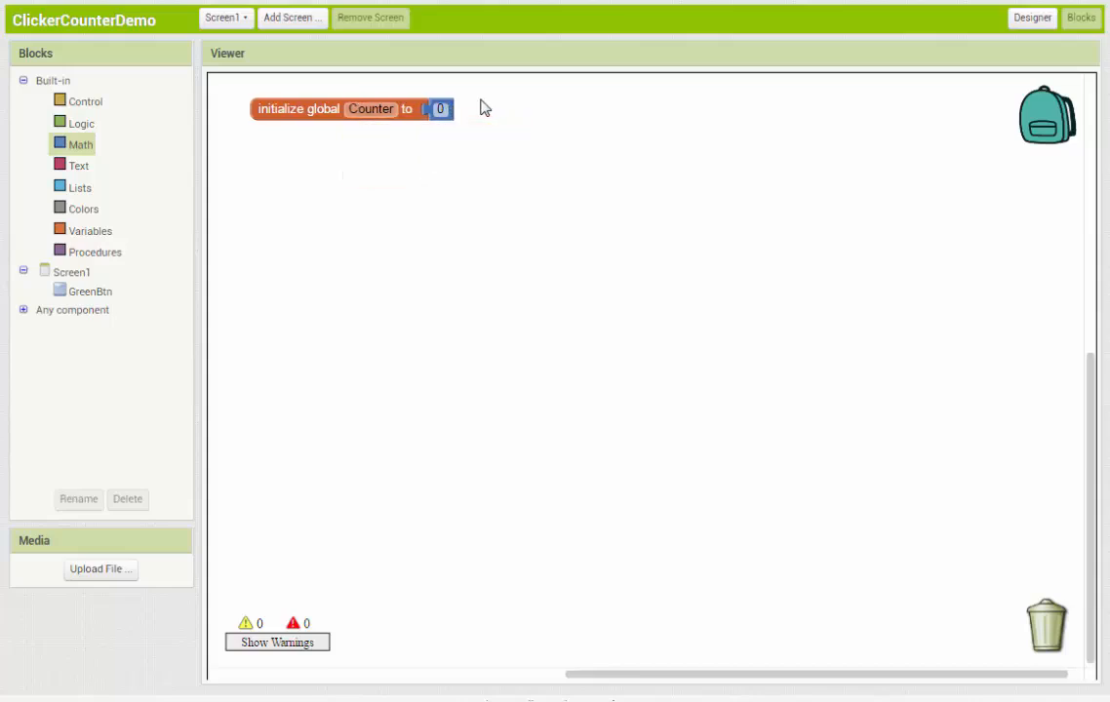
mouse_move(340, 218)
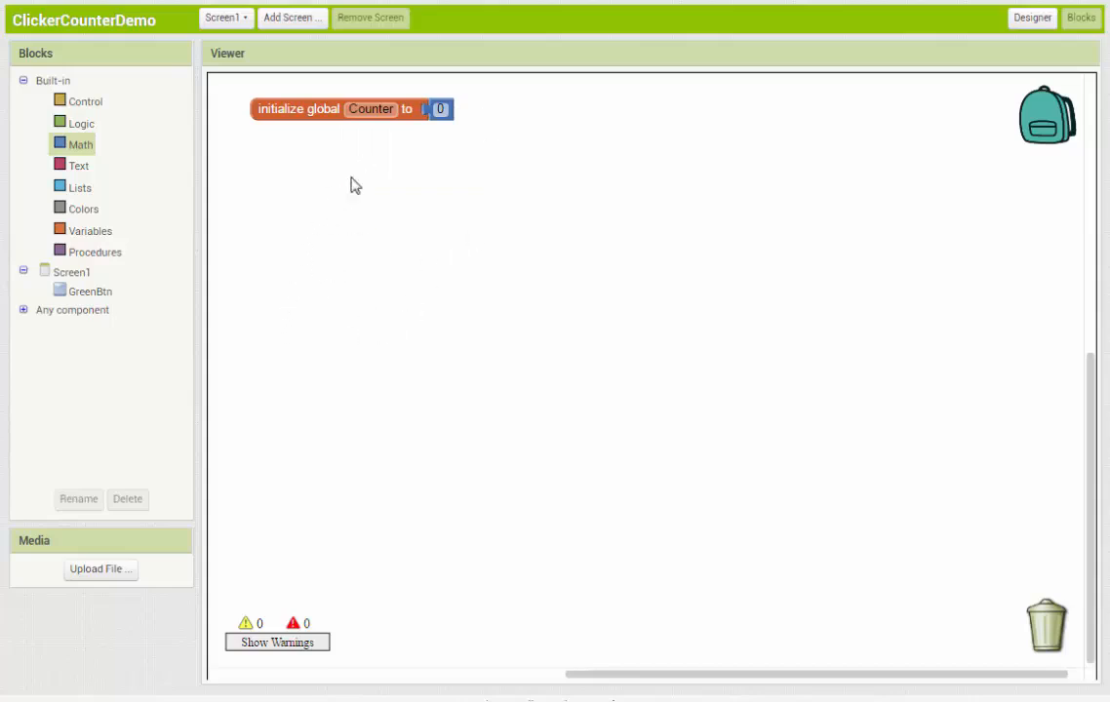
mouse_move(405, 308)
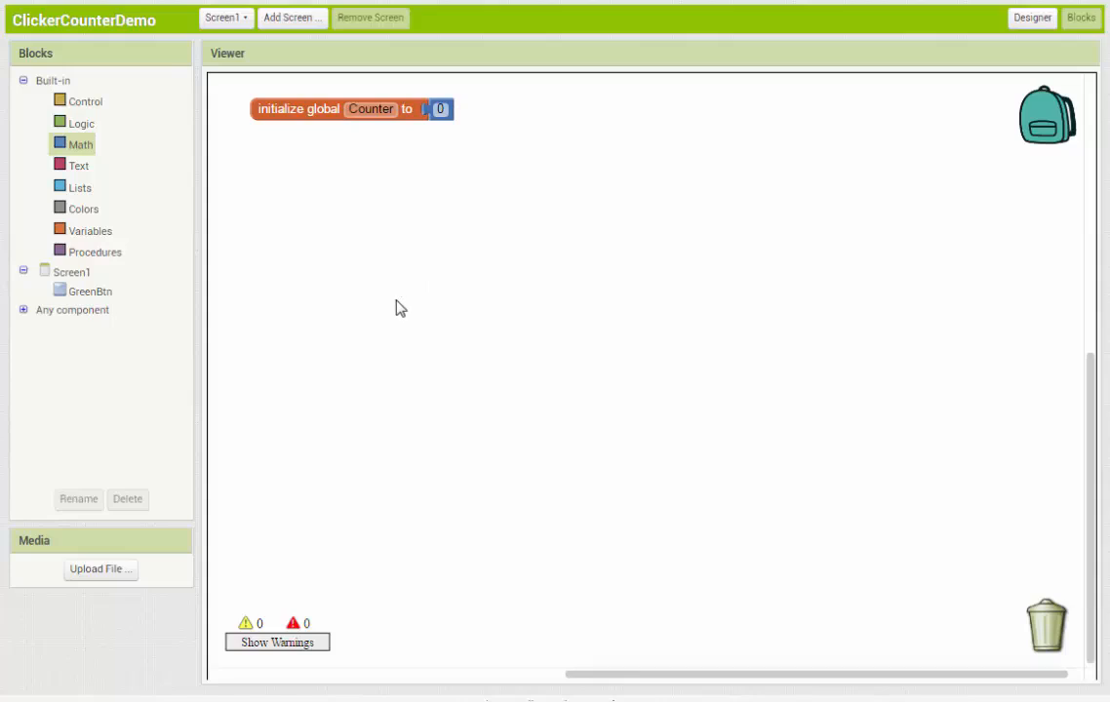
mouse_move(428, 246)
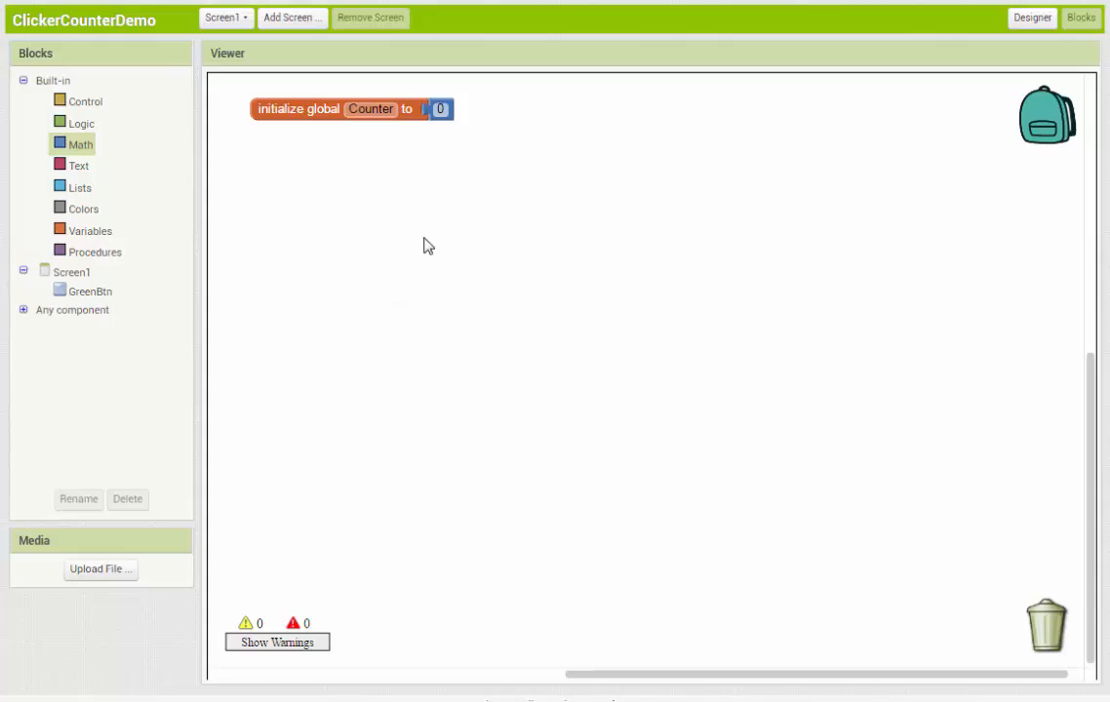
click(371, 109)
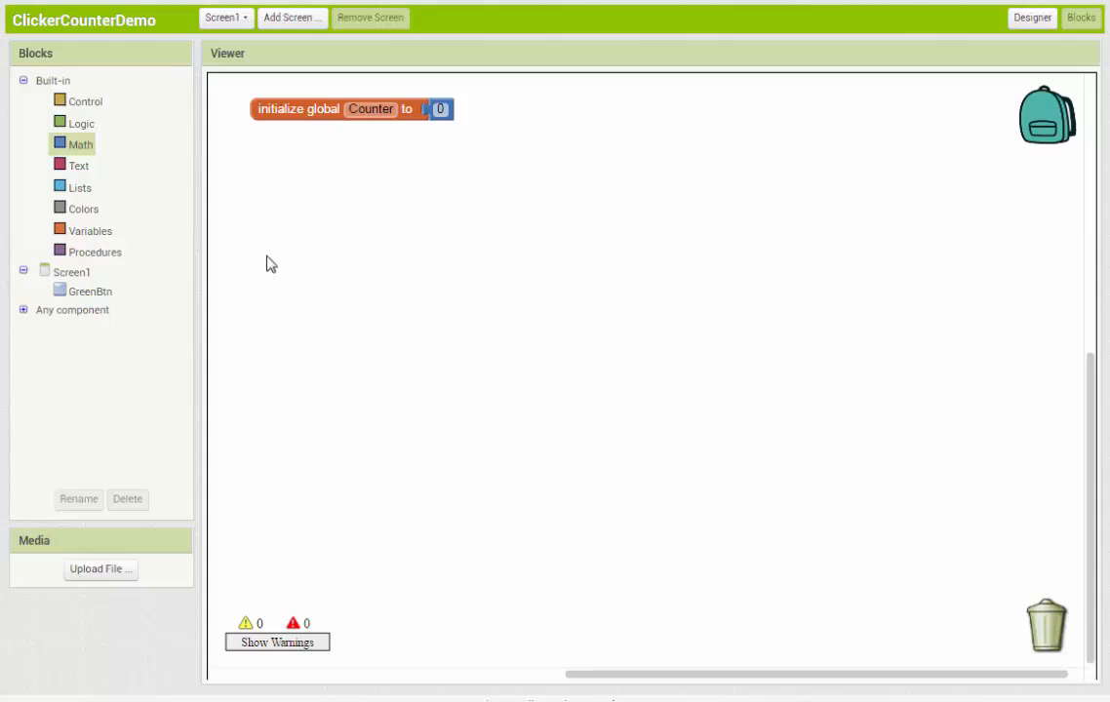
mouse_move(86, 297)
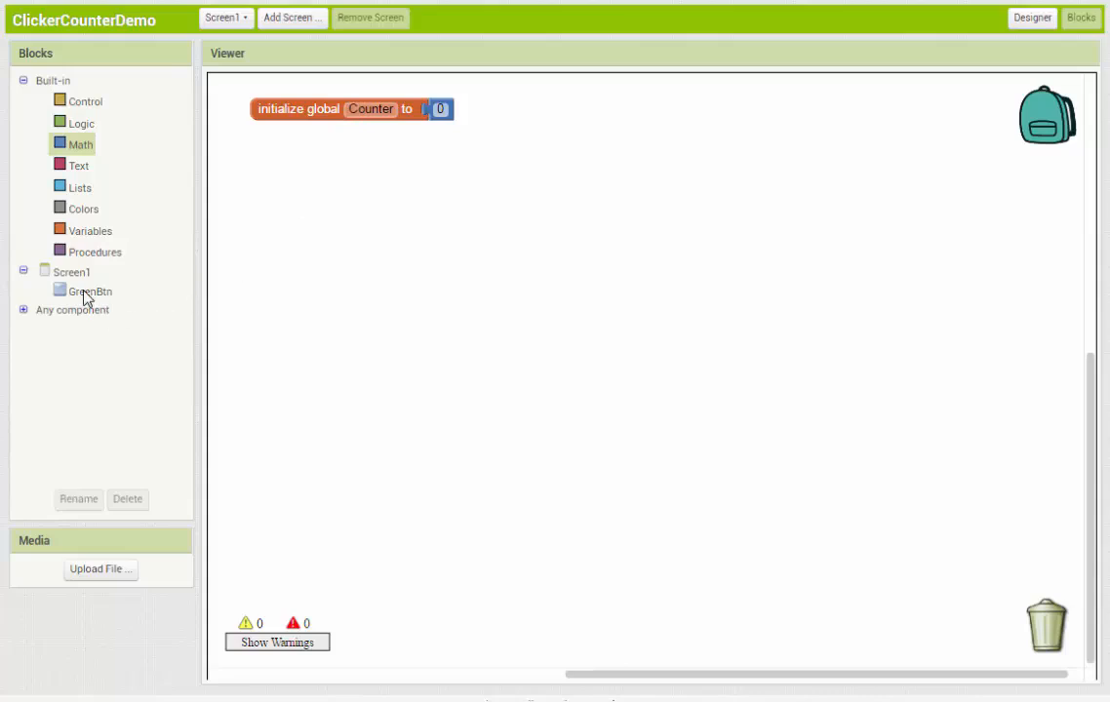
Step: Add a 'when GreenBtn.Click' event holding a 'set global Counter to' block
click(90, 291)
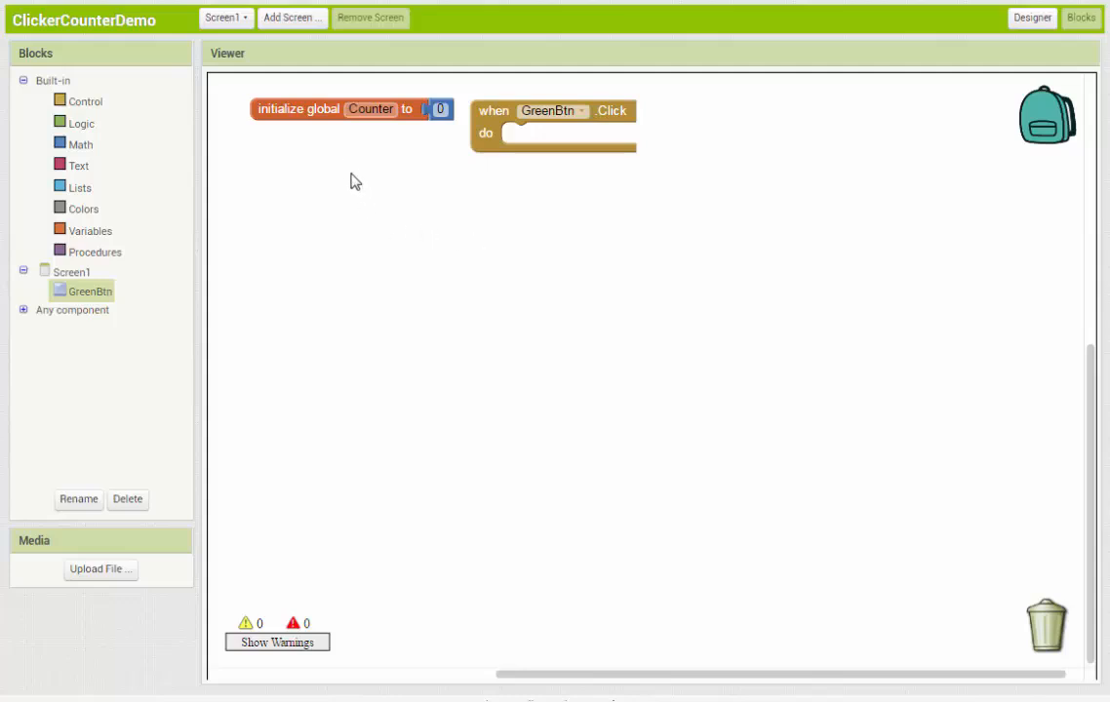
mouse_move(363, 133)
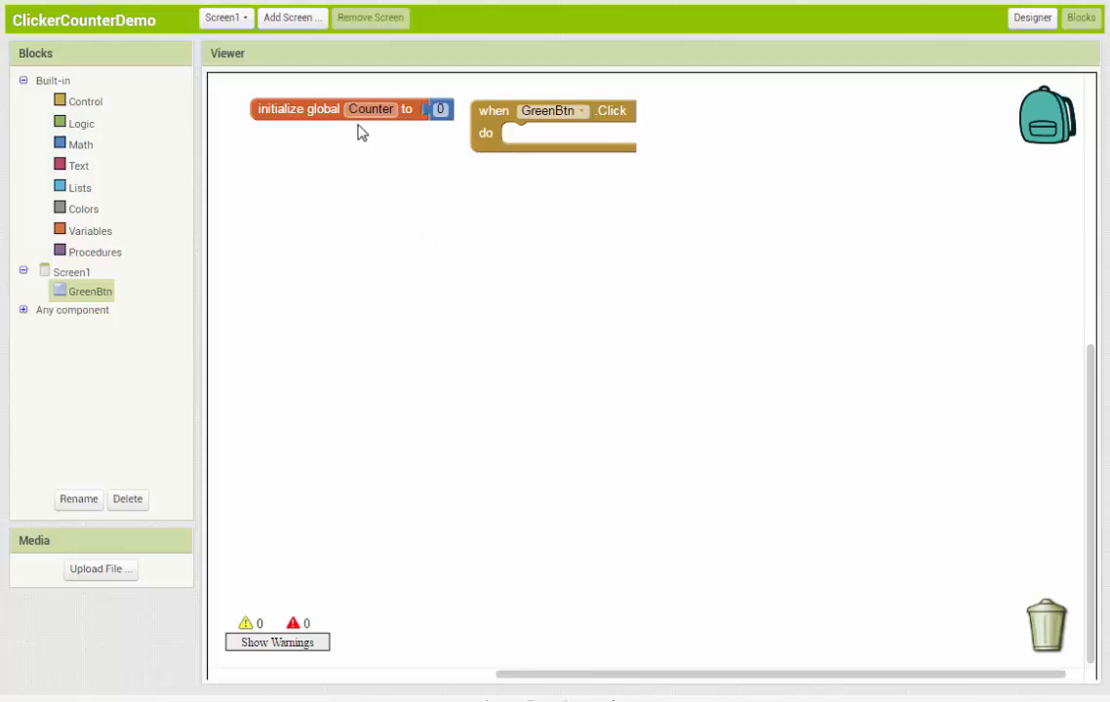
mouse_move(362, 158)
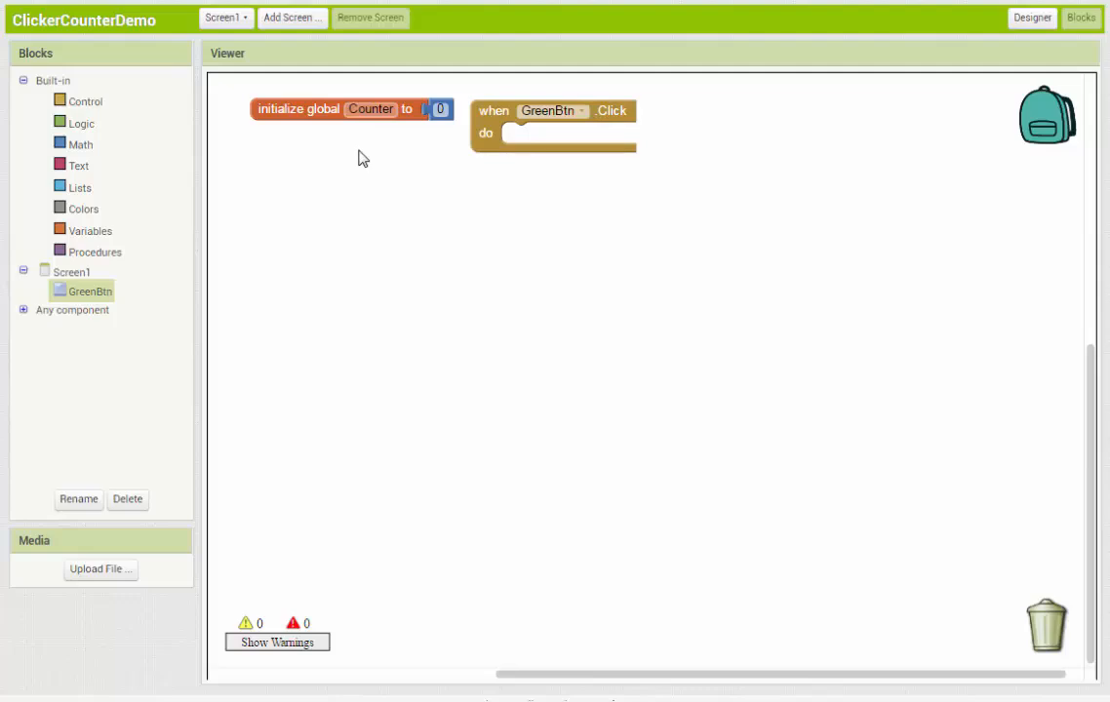
mouse_move(248, 344)
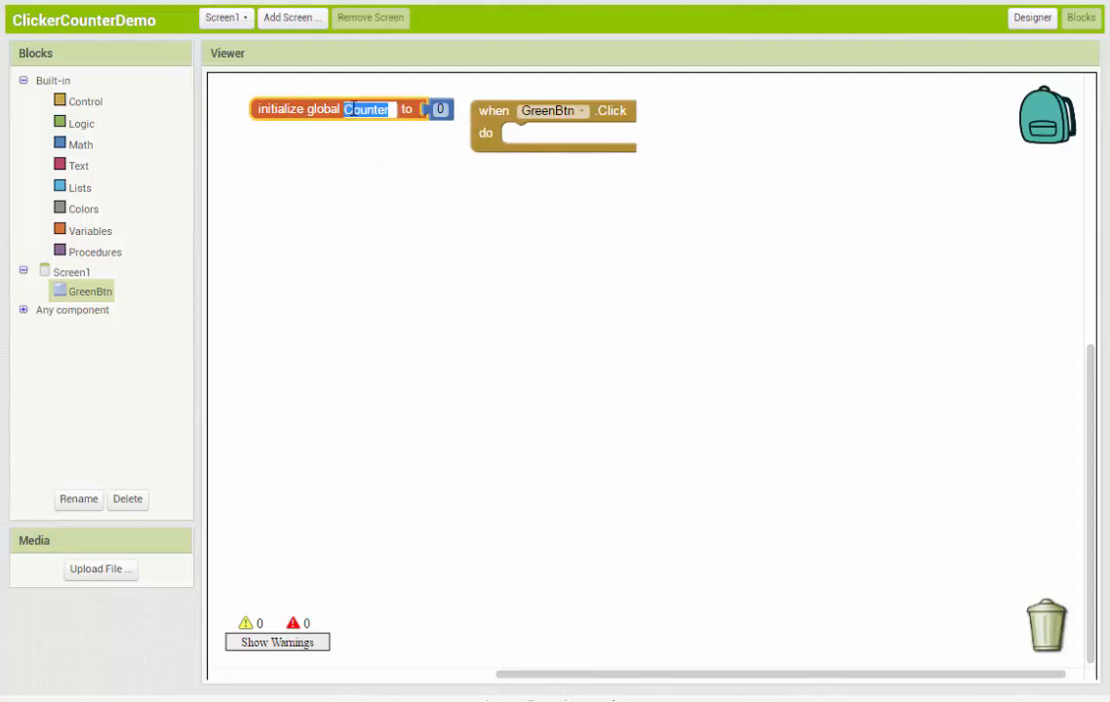
click(332, 195)
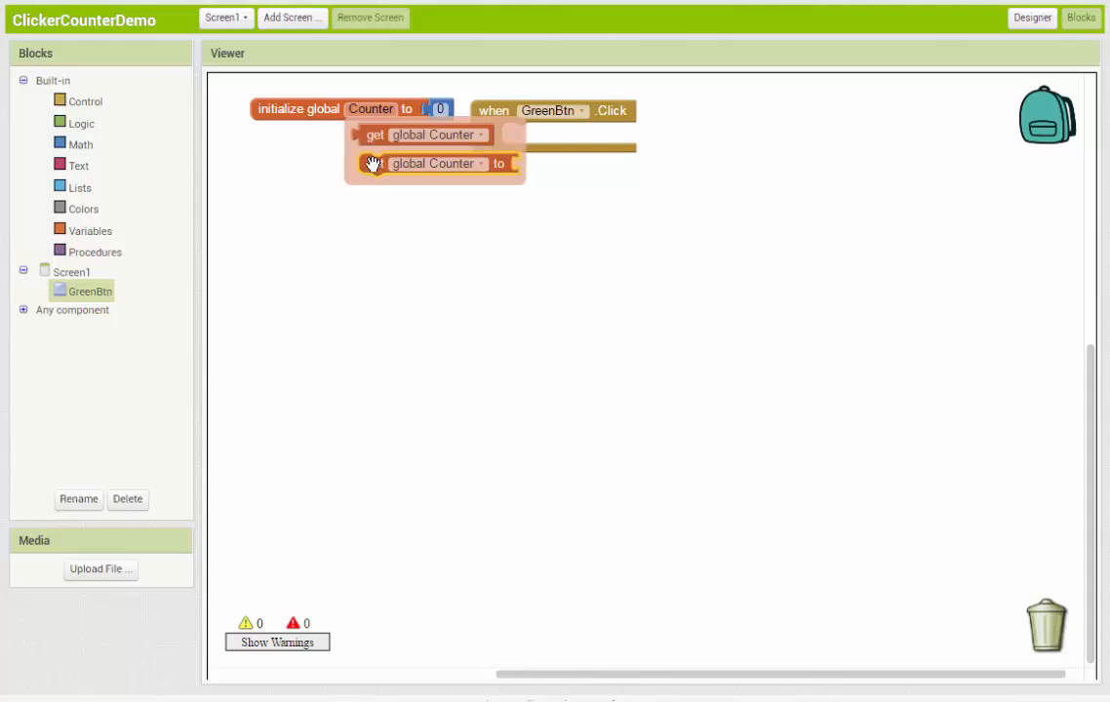
click(375, 164)
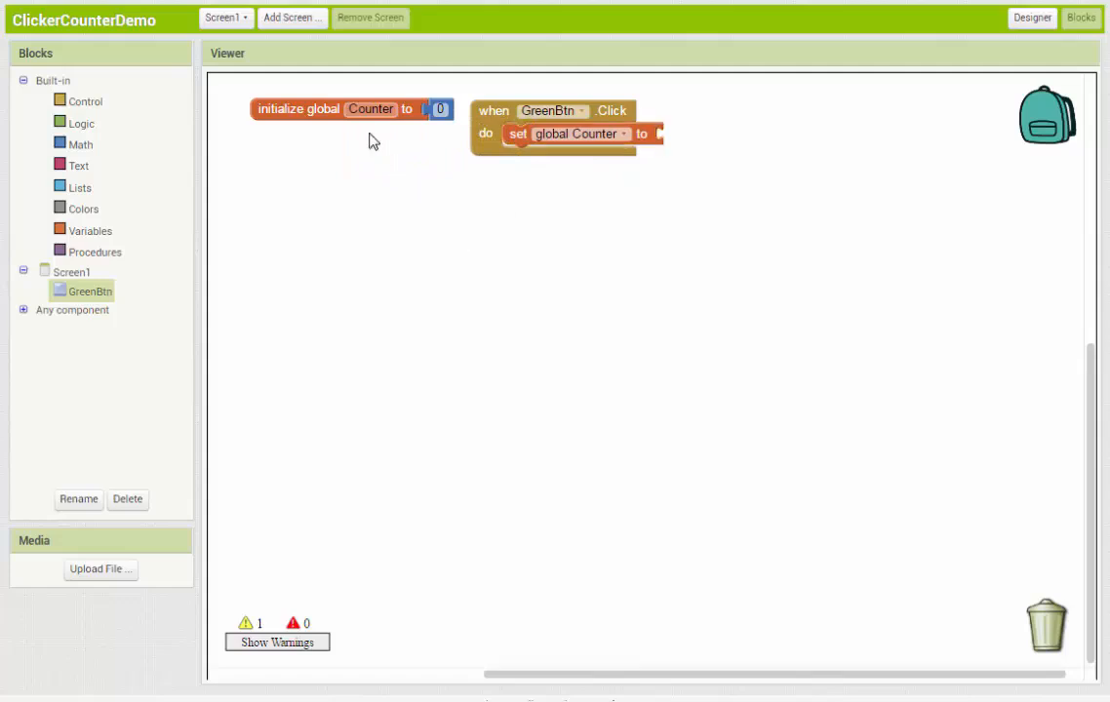
mouse_move(96, 242)
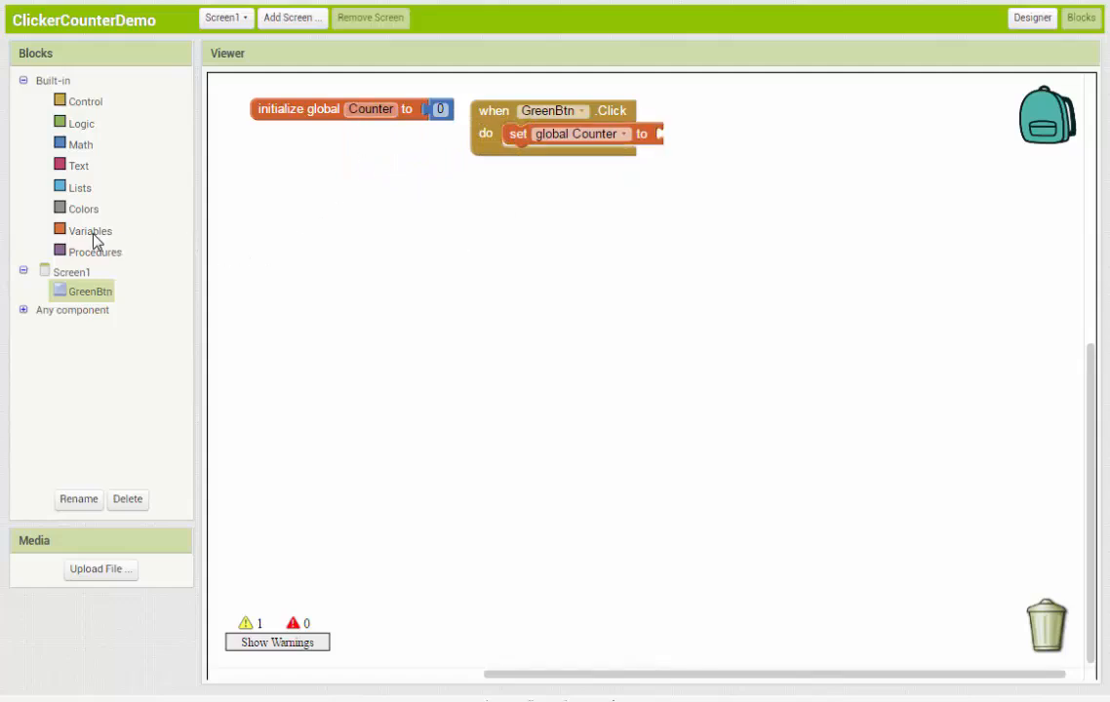
Step: Add a second set global Counter block, then delete it as a stray duplicate
click(89, 230)
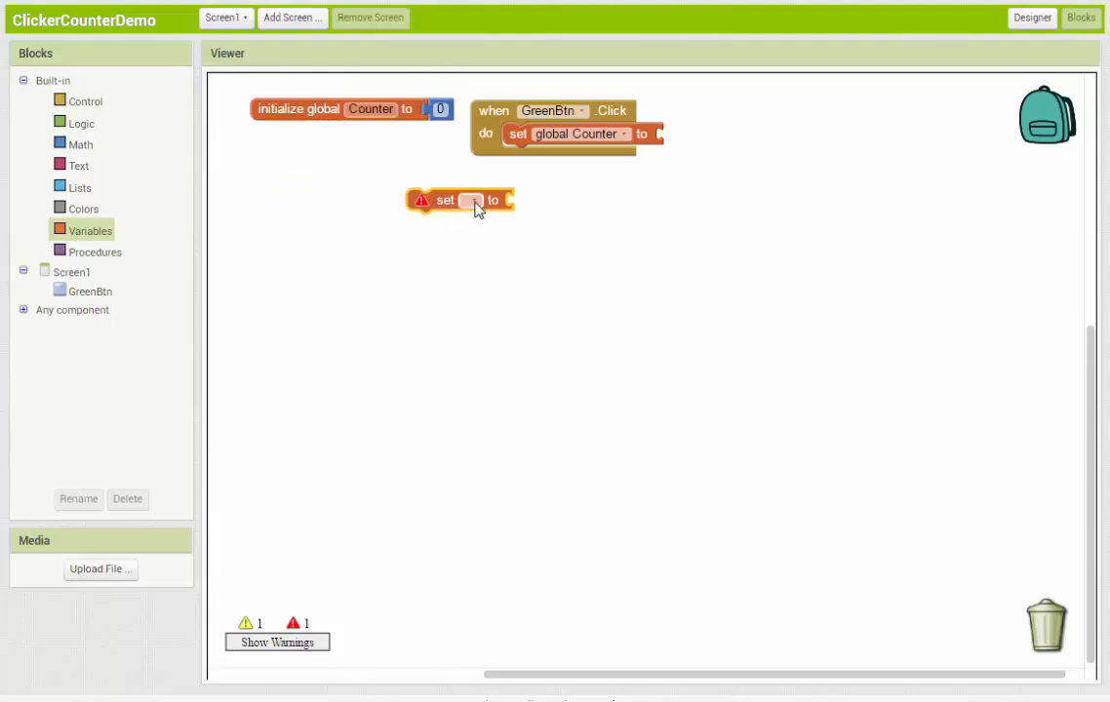
click(472, 199)
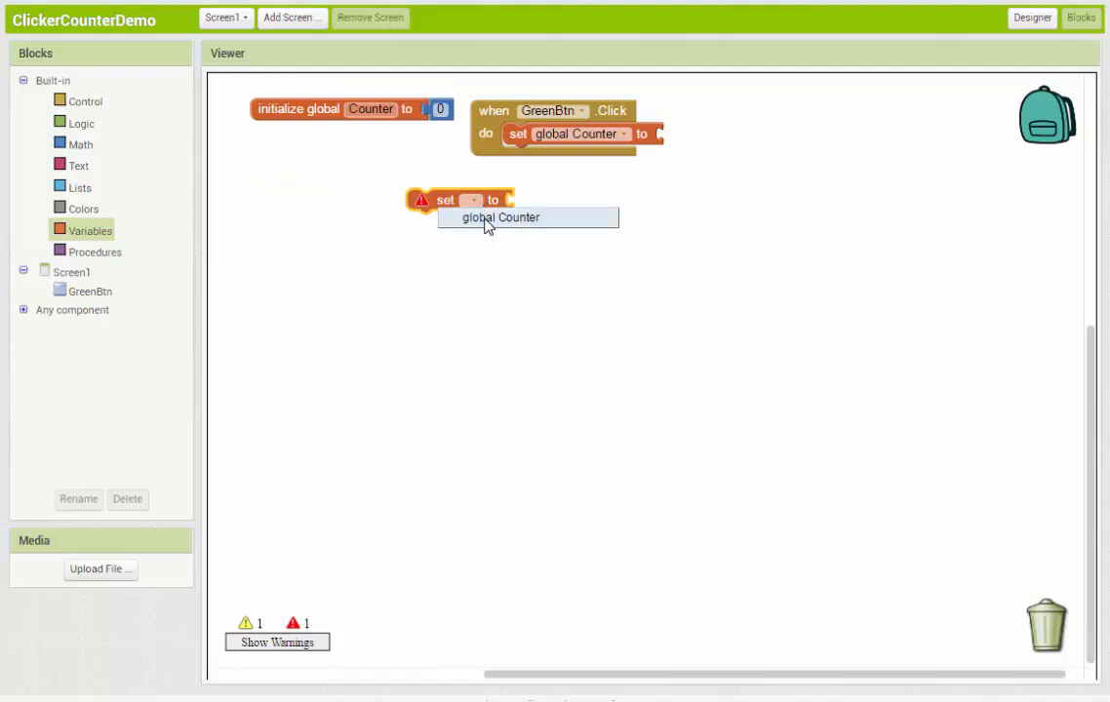
click(499, 217)
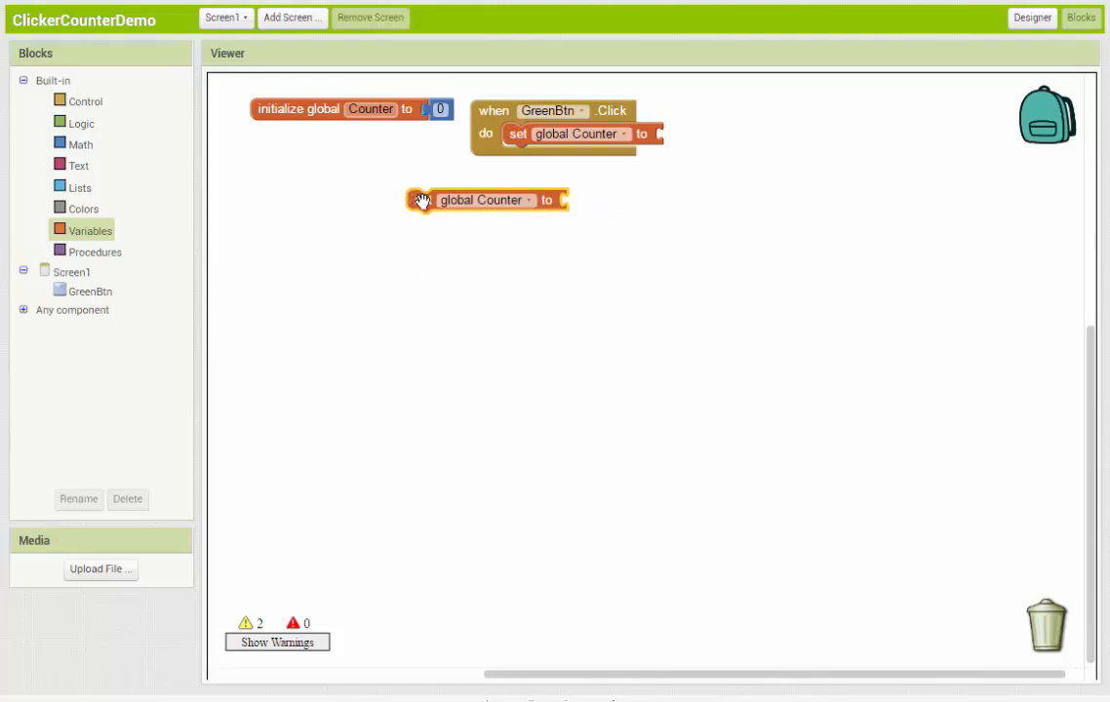
right_click(484, 199)
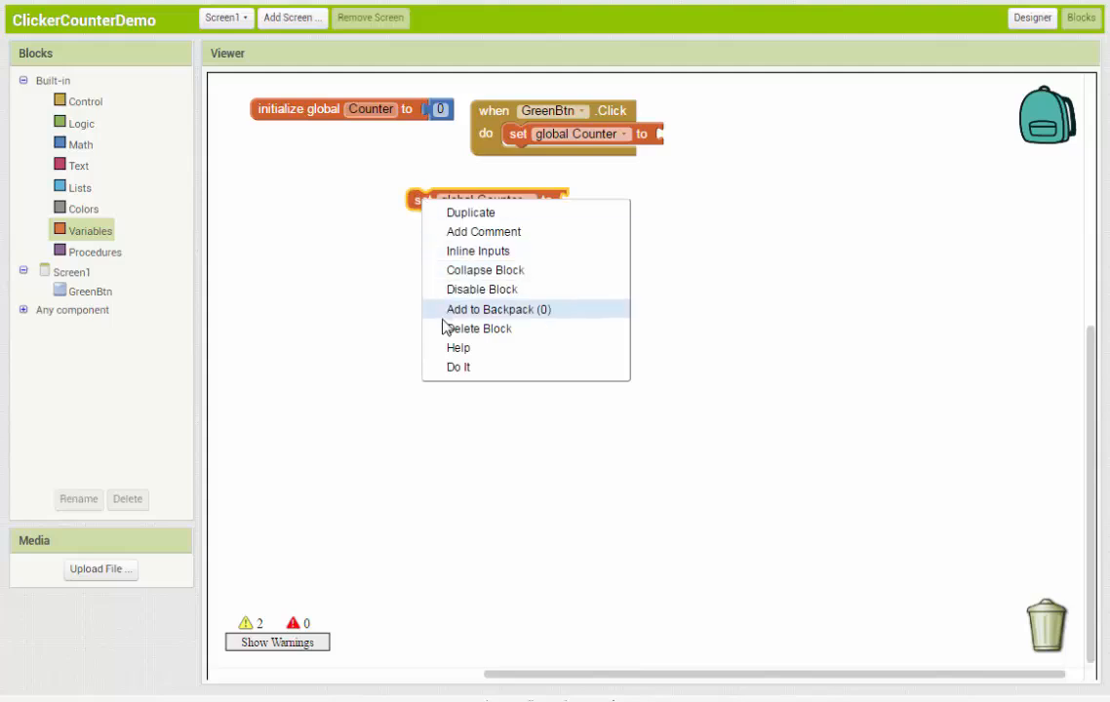
click(481, 328)
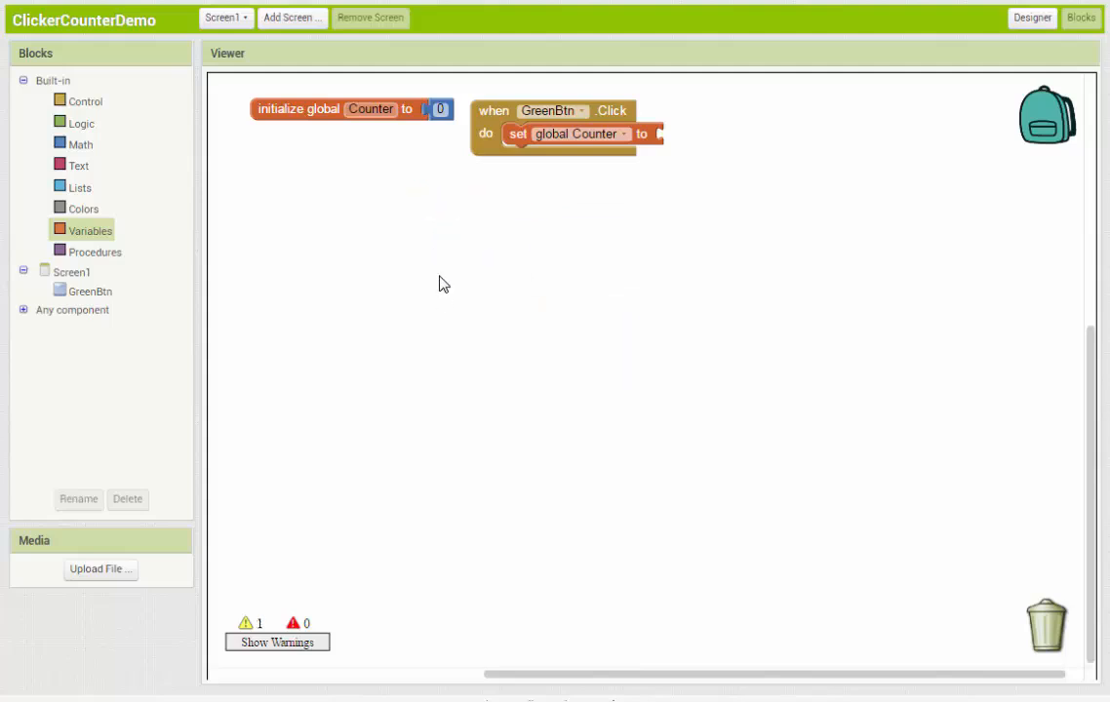
mouse_move(472, 125)
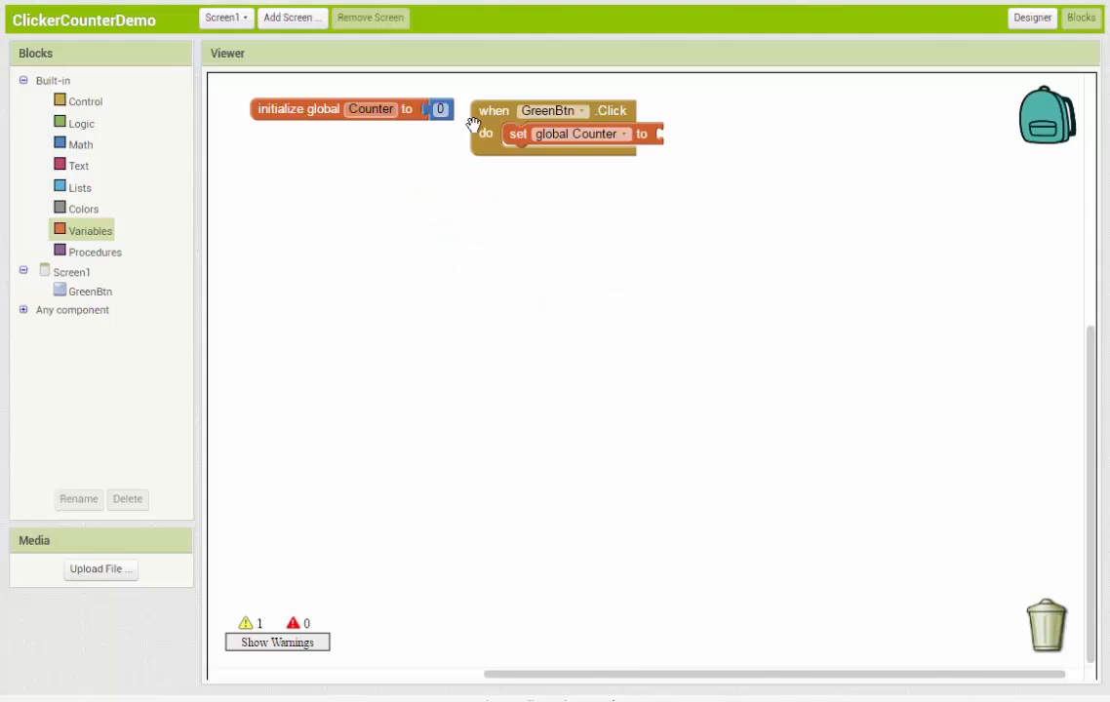
Step: Plug a Math + block with get global Counter as first operand into set global Counter
click(578, 133)
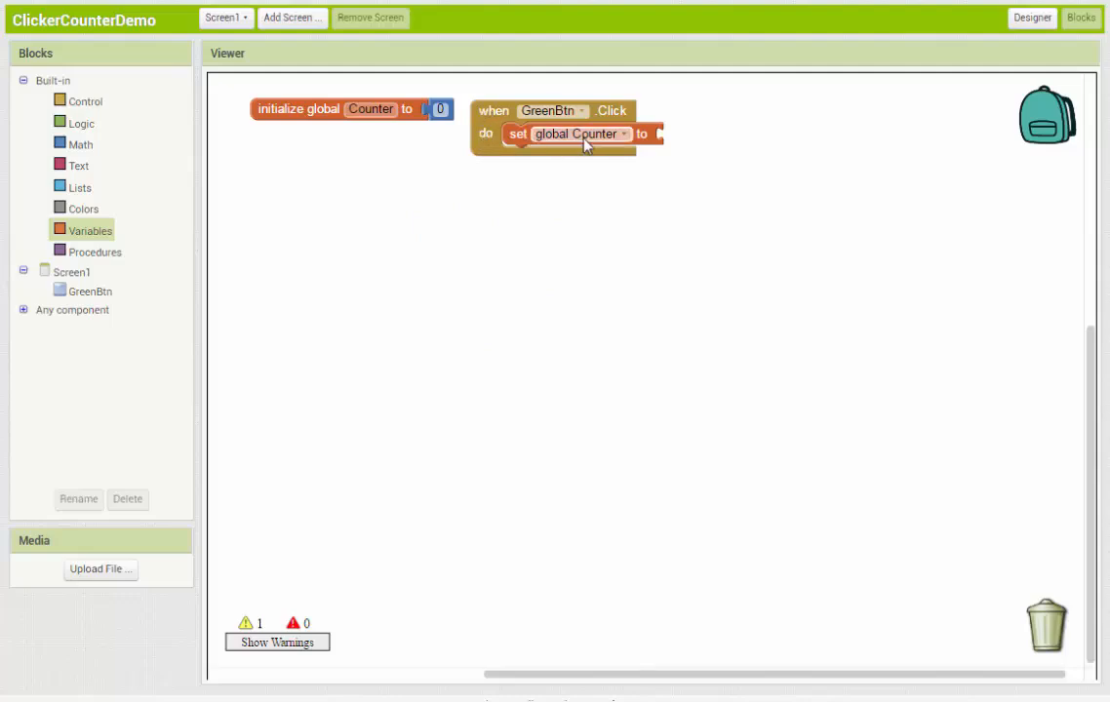
mouse_move(683, 144)
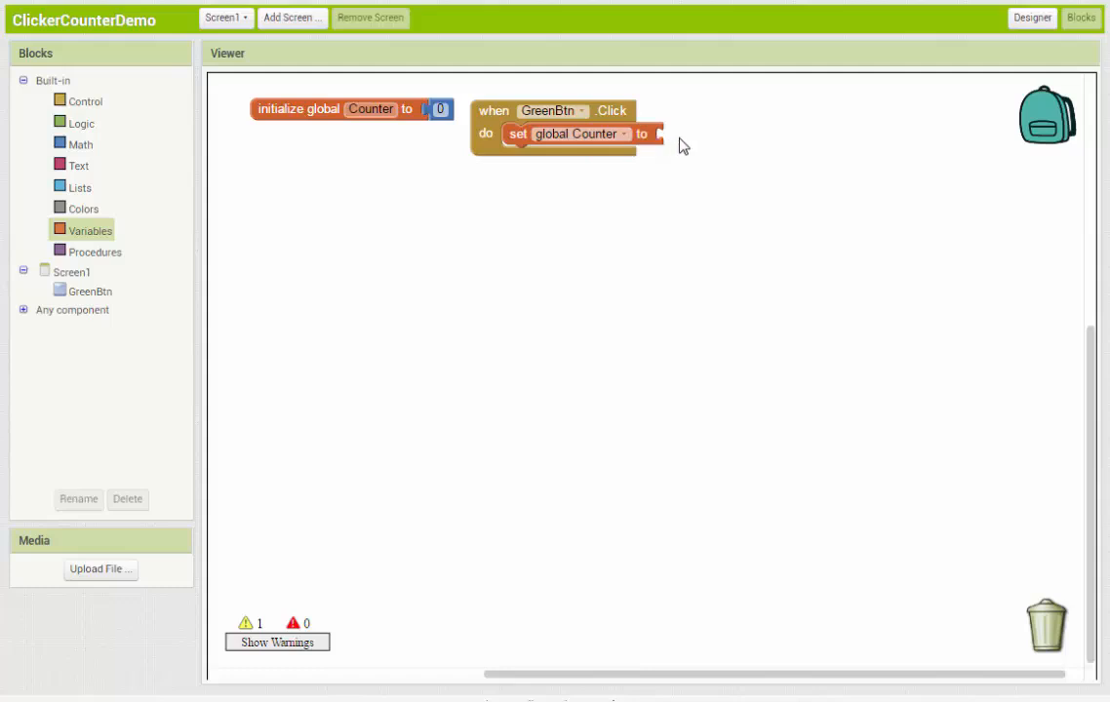
mouse_move(414, 227)
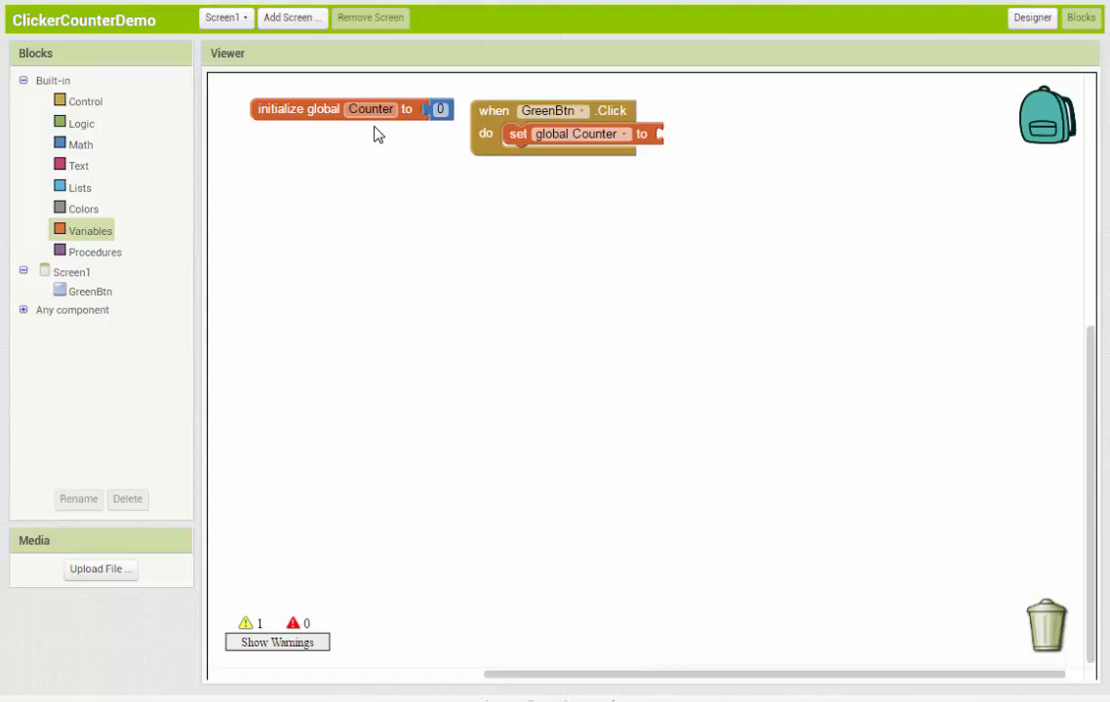
mouse_move(461, 151)
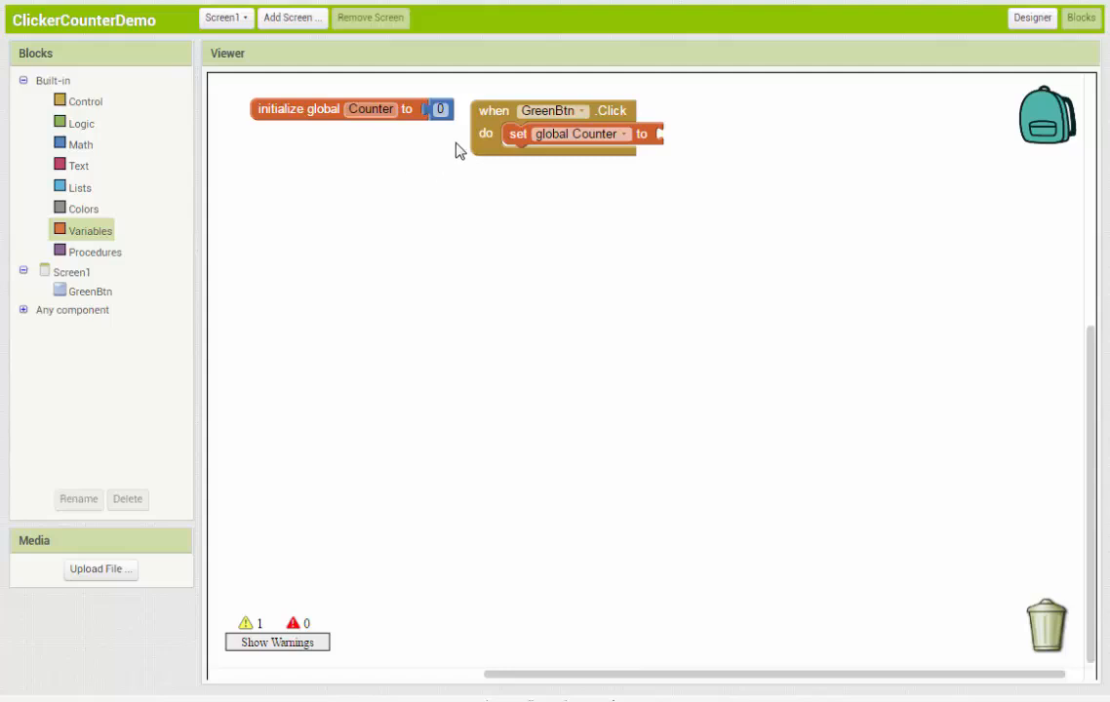
mouse_move(183, 156)
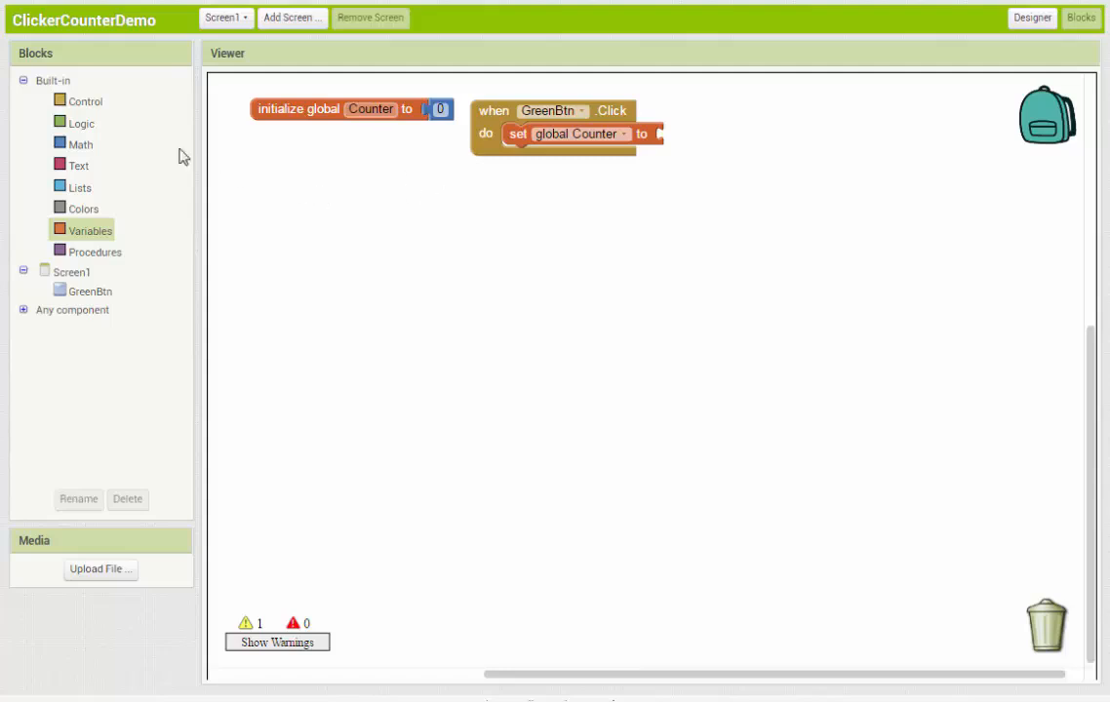
mouse_move(82, 153)
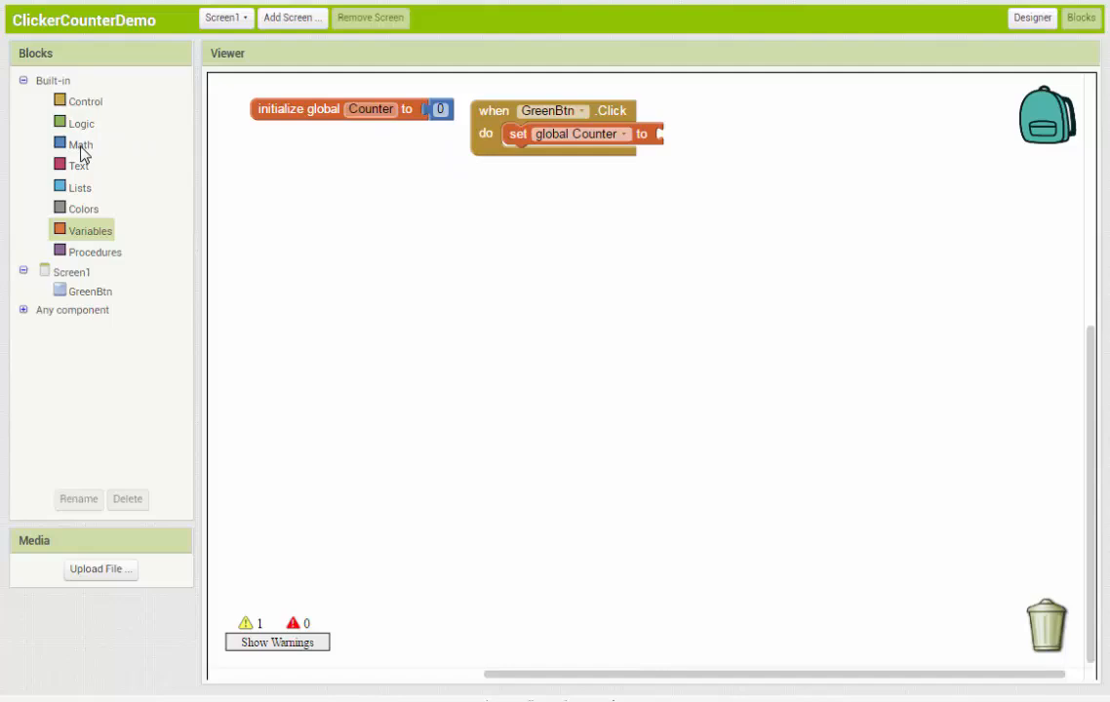
click(82, 144)
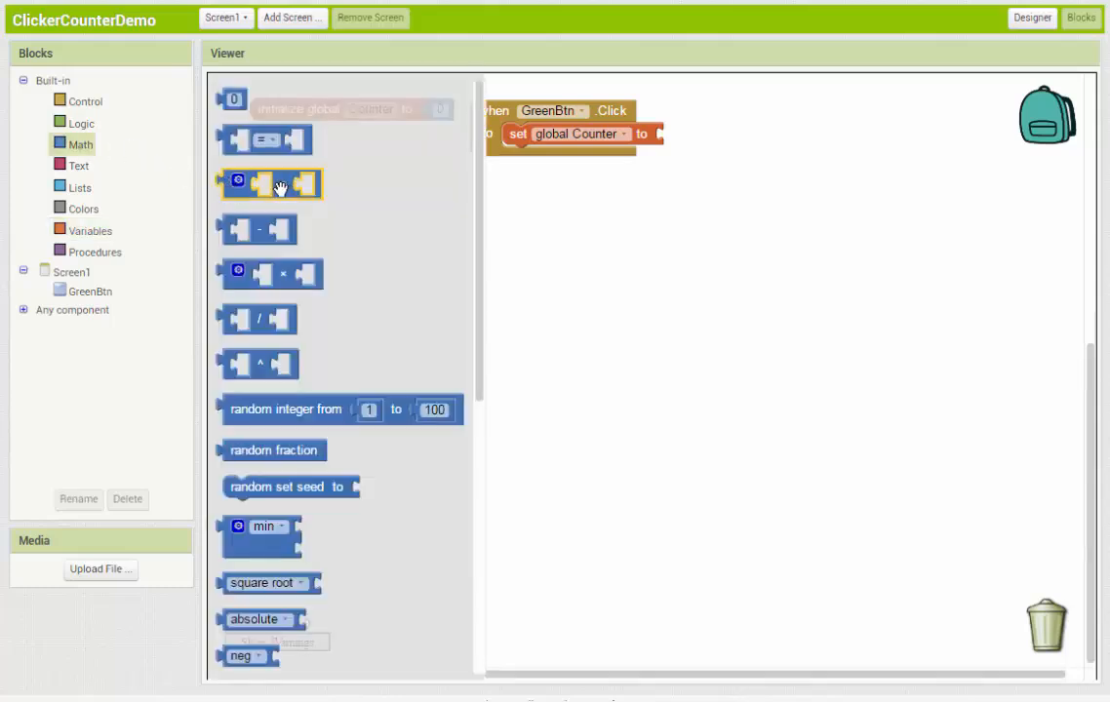
drag(271, 183, 712, 137)
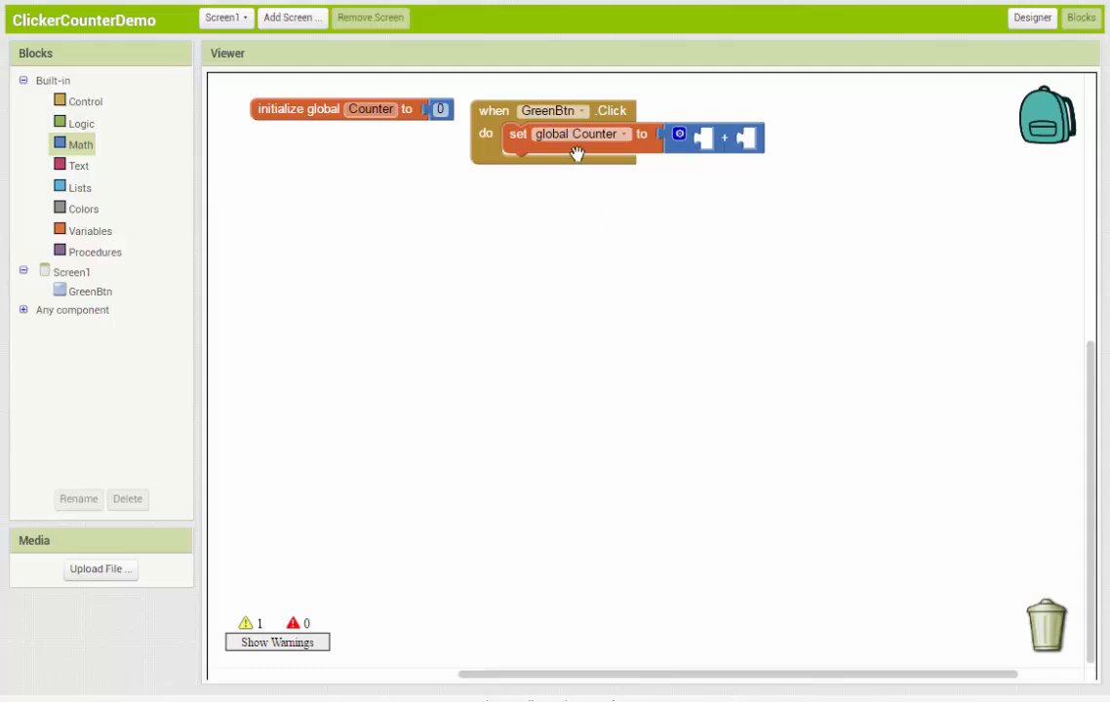
mouse_move(371, 176)
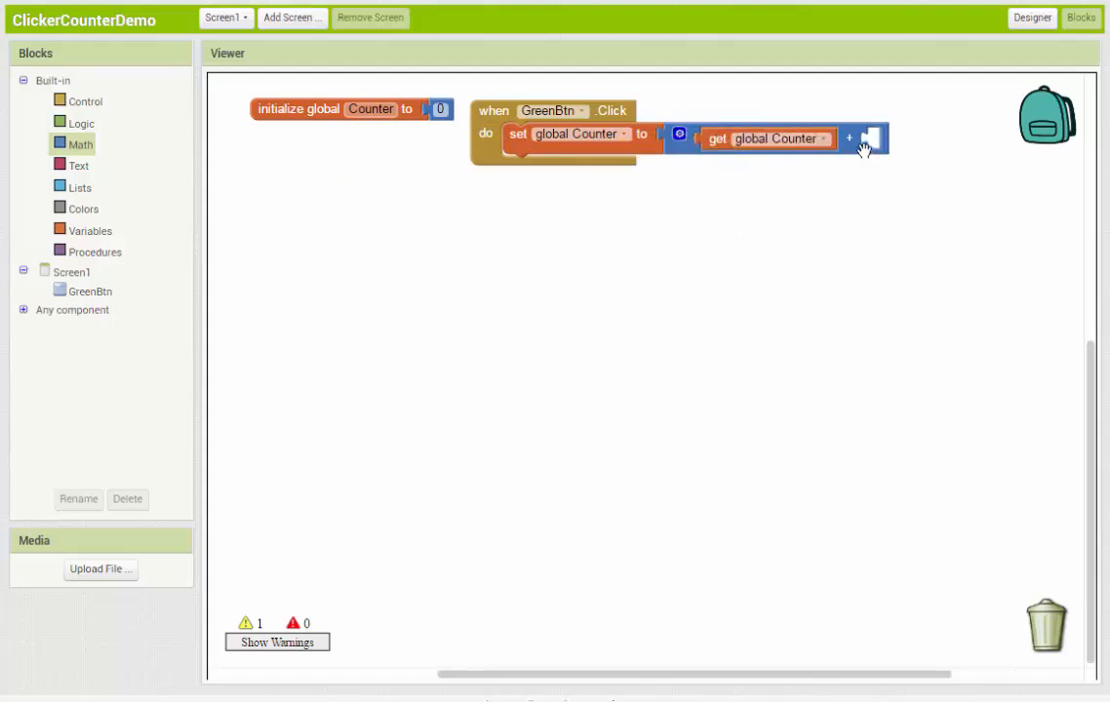
mouse_move(812, 266)
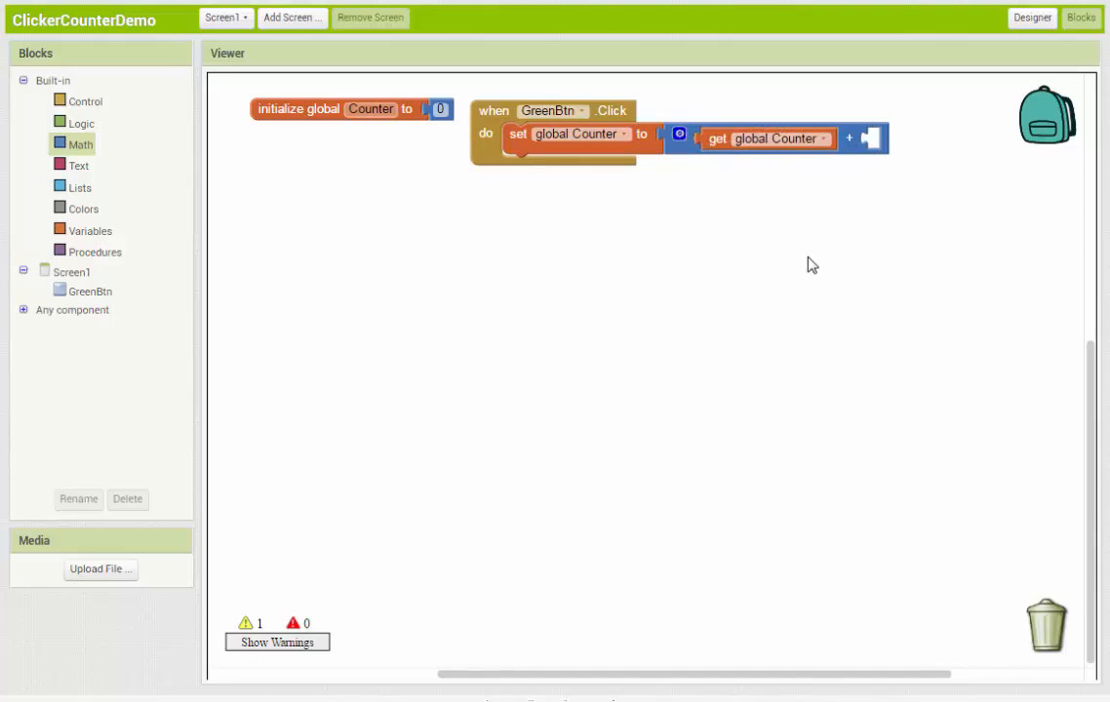
mouse_move(780, 319)
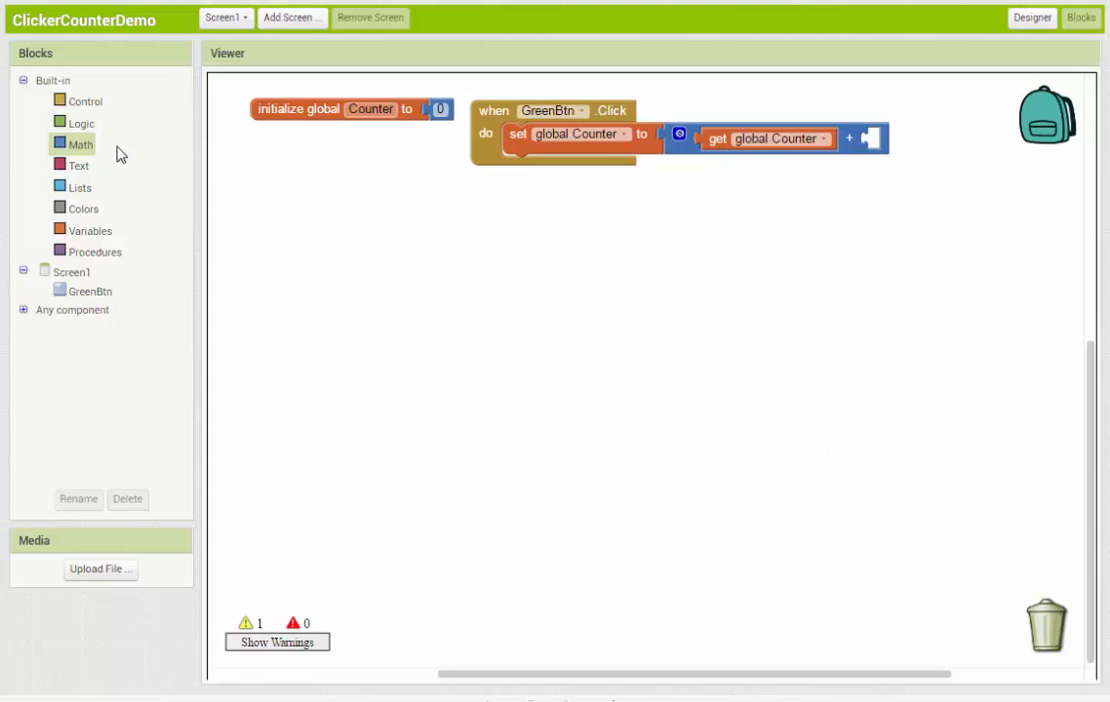
Step: Fill the addition's second slot with a number block set to 1
click(441, 109)
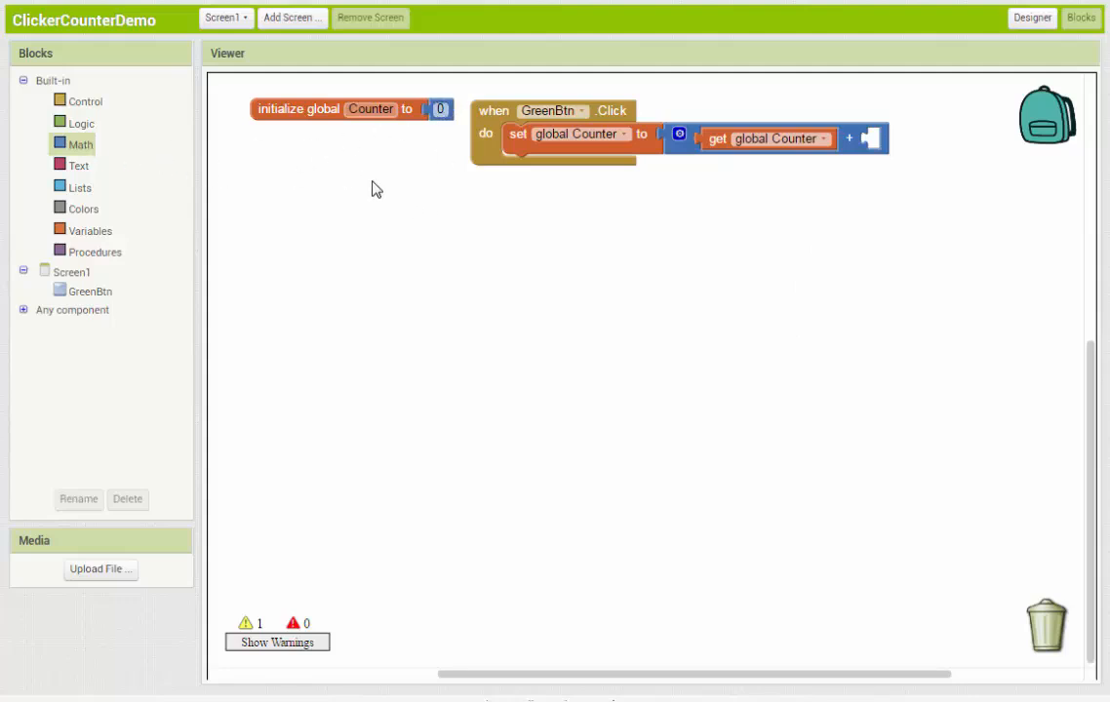
mouse_move(424, 192)
text(5)
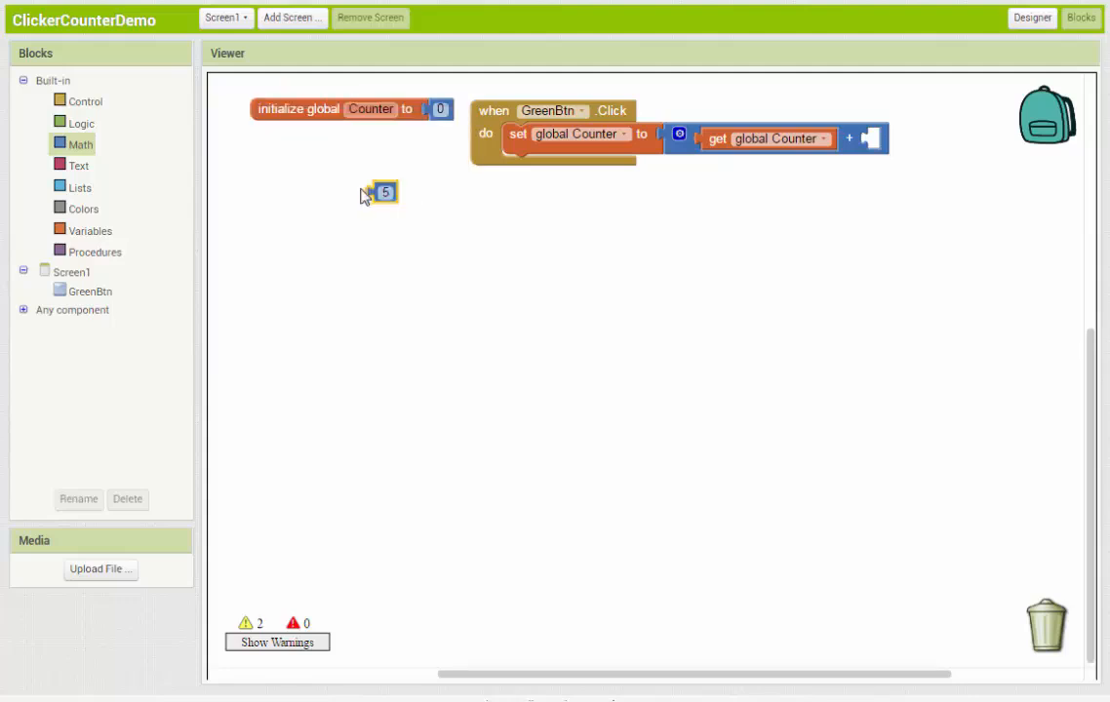
drag(386, 194, 632, 195)
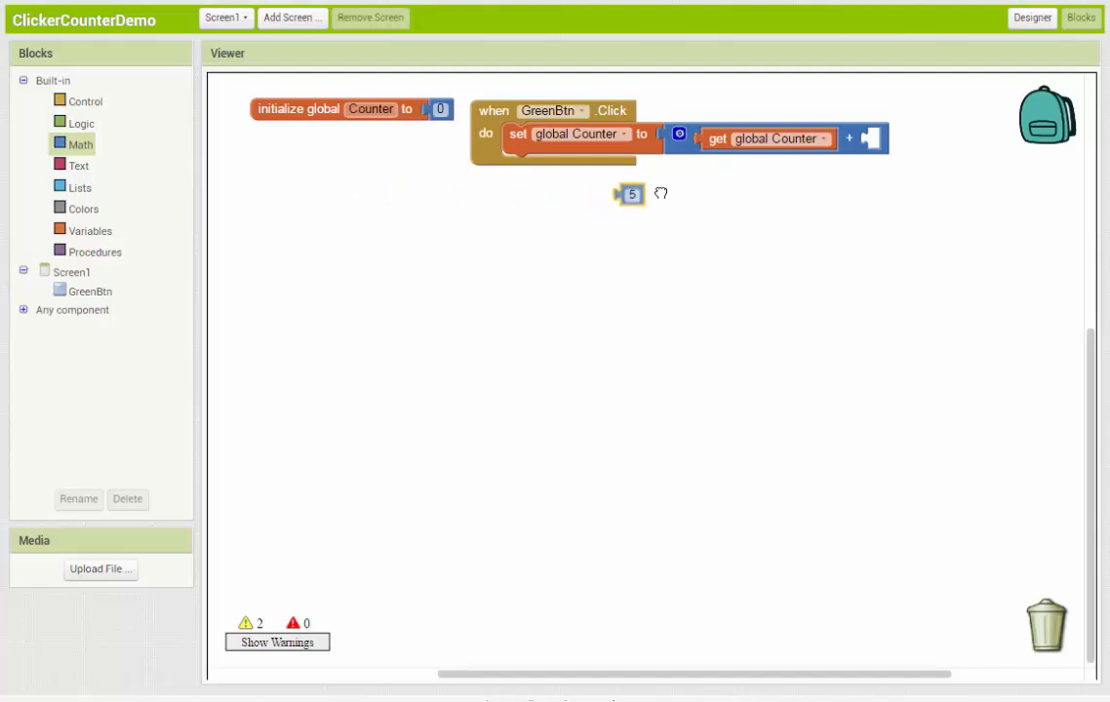
drag(631, 195, 879, 138)
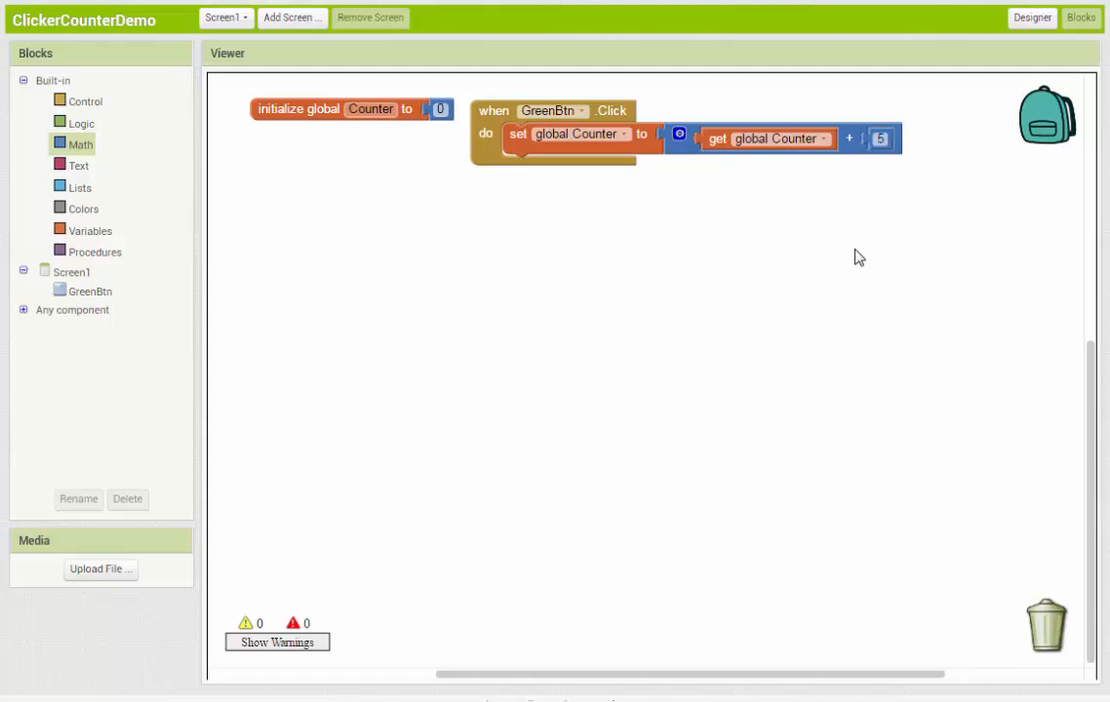
mouse_move(746, 155)
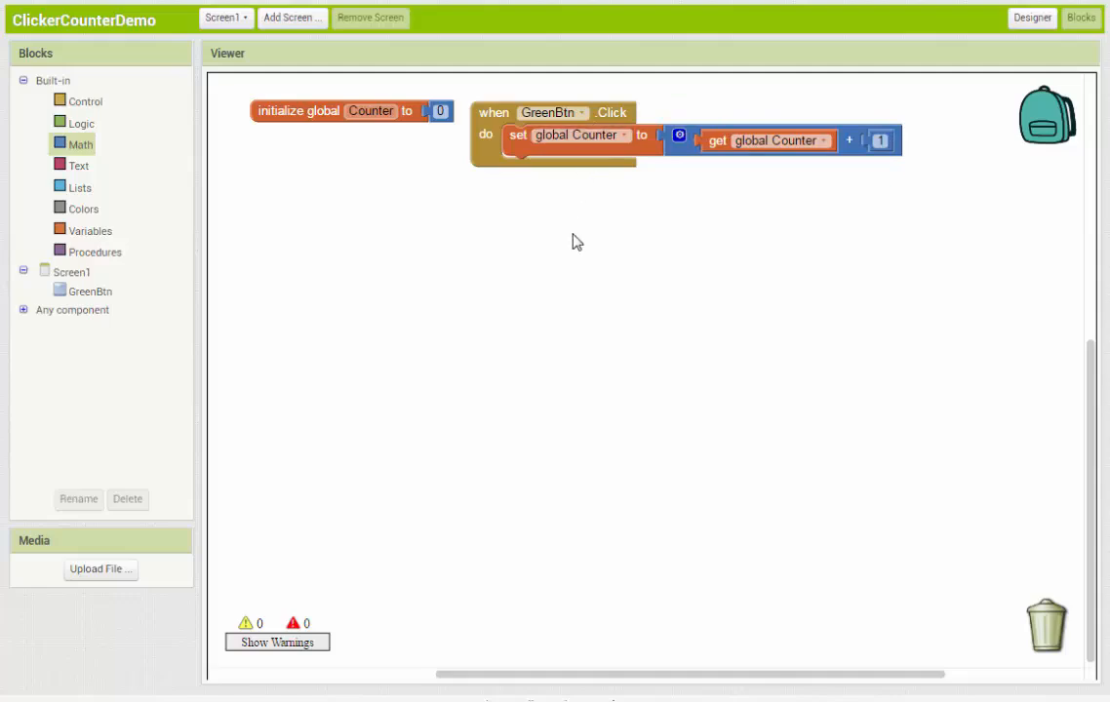
click(441, 109)
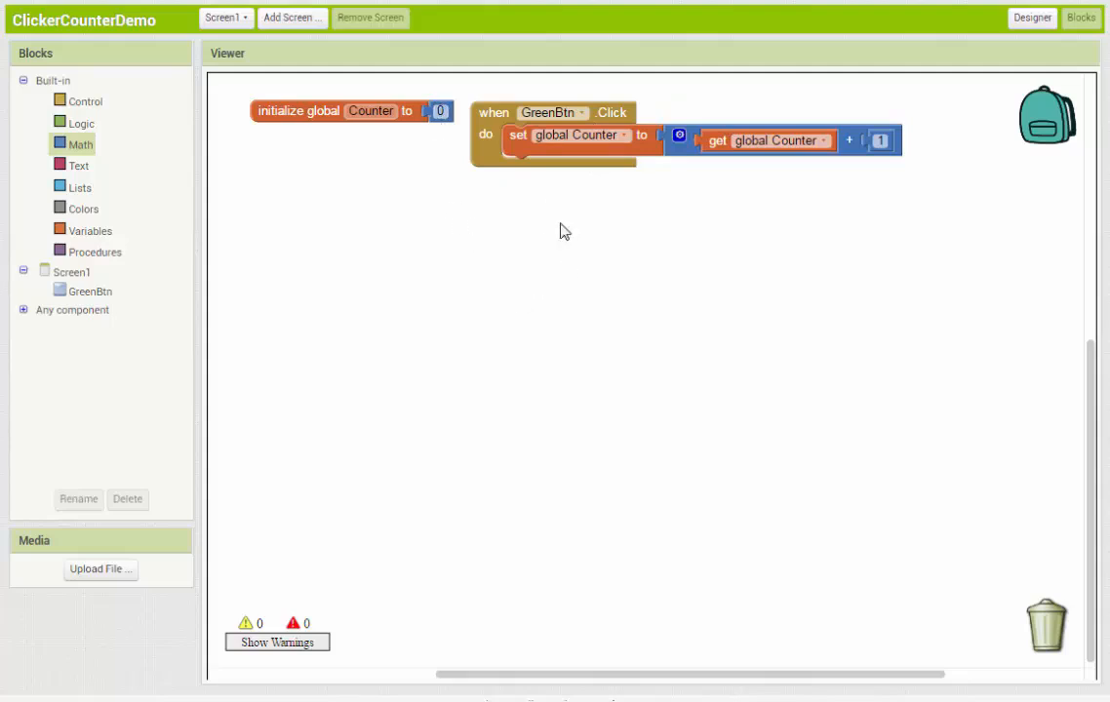
mouse_move(790, 129)
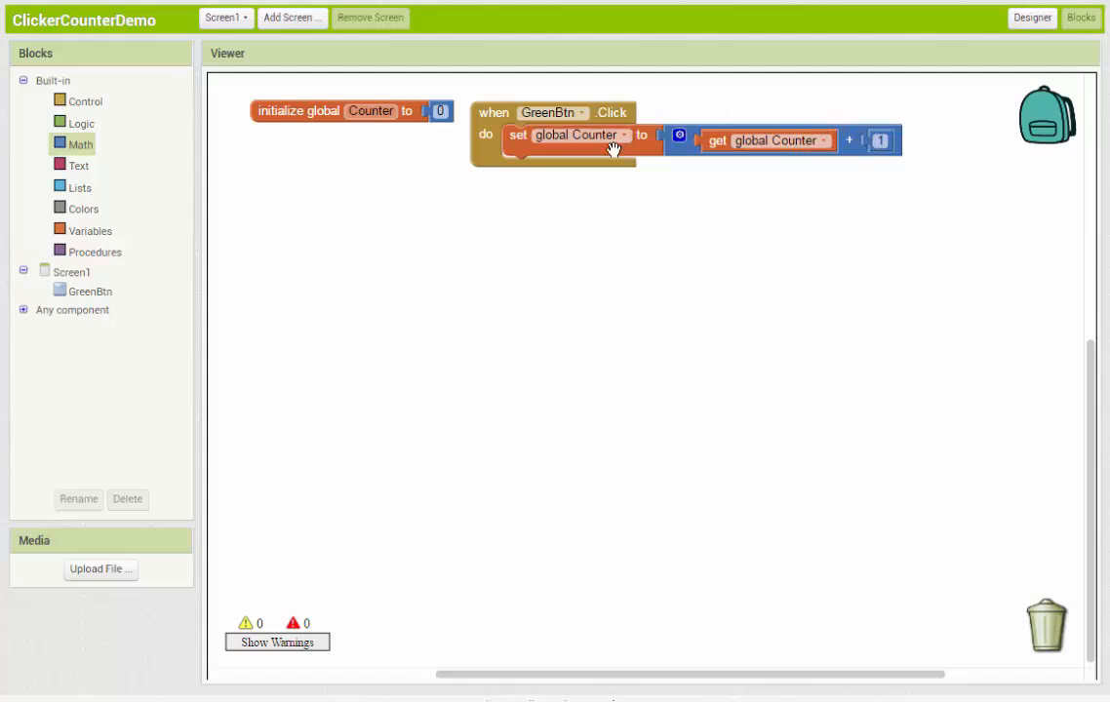
mouse_move(613, 261)
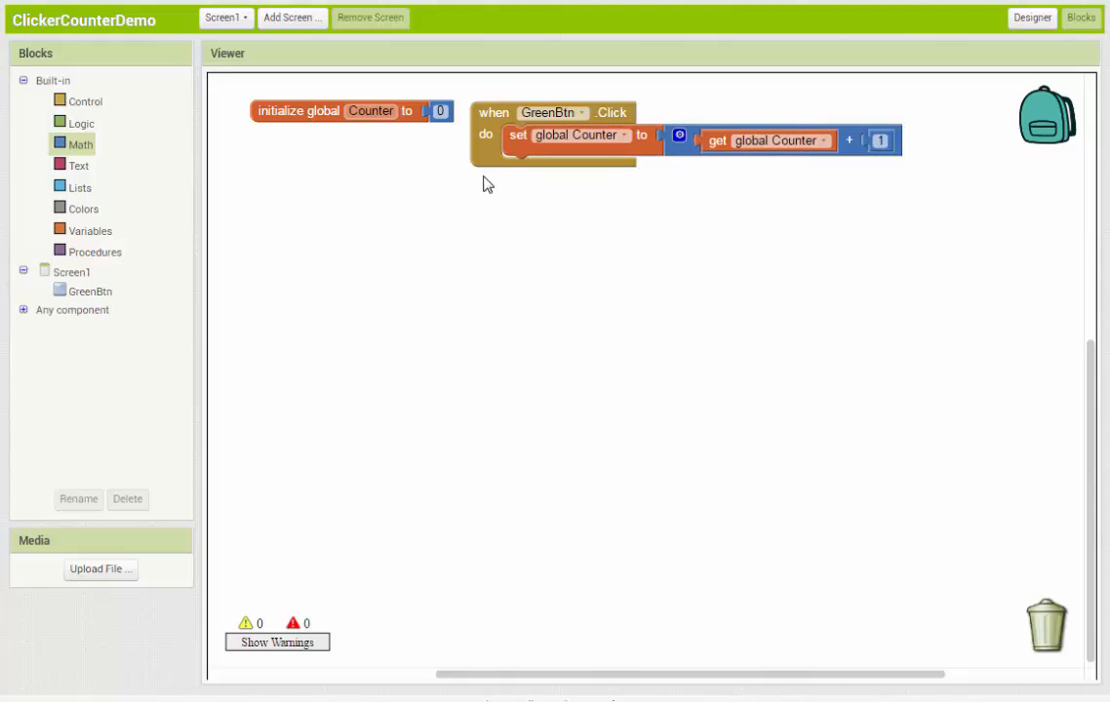
mouse_move(534, 195)
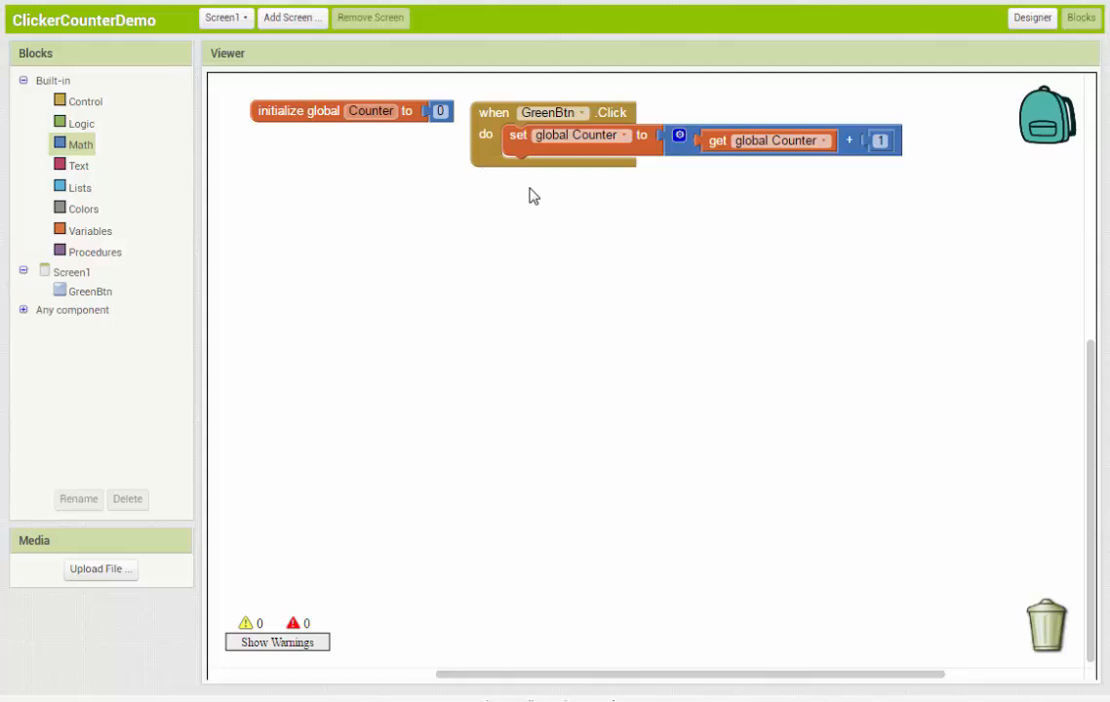
mouse_move(552, 223)
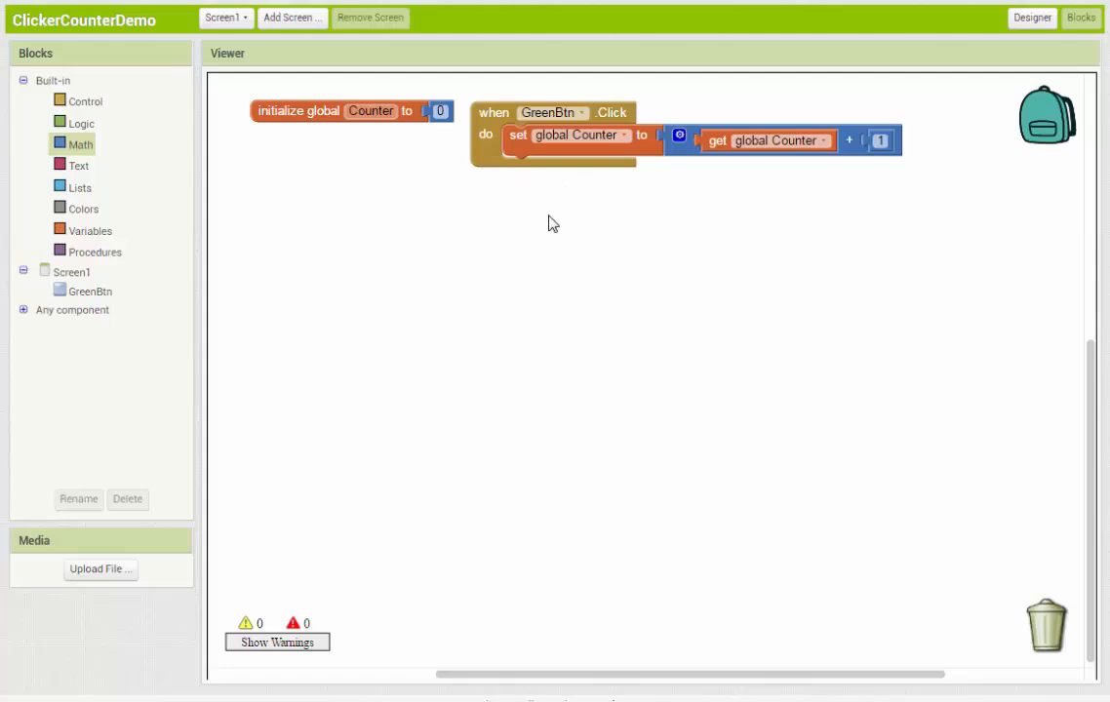
mouse_move(326, 355)
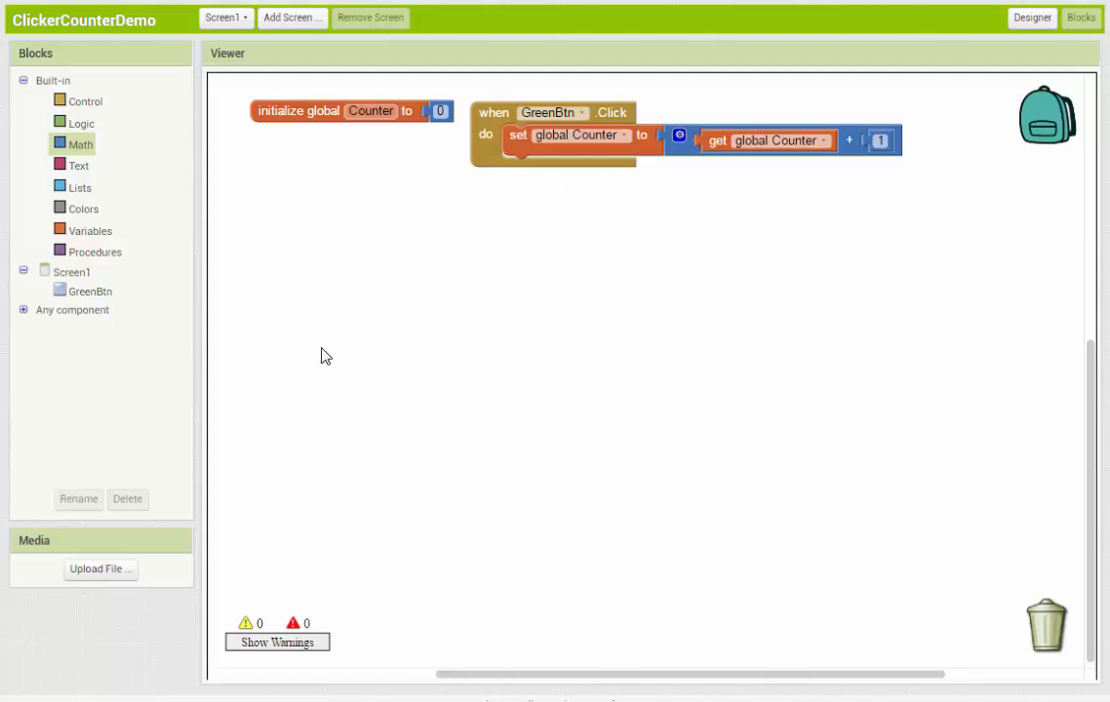
mouse_move(93, 230)
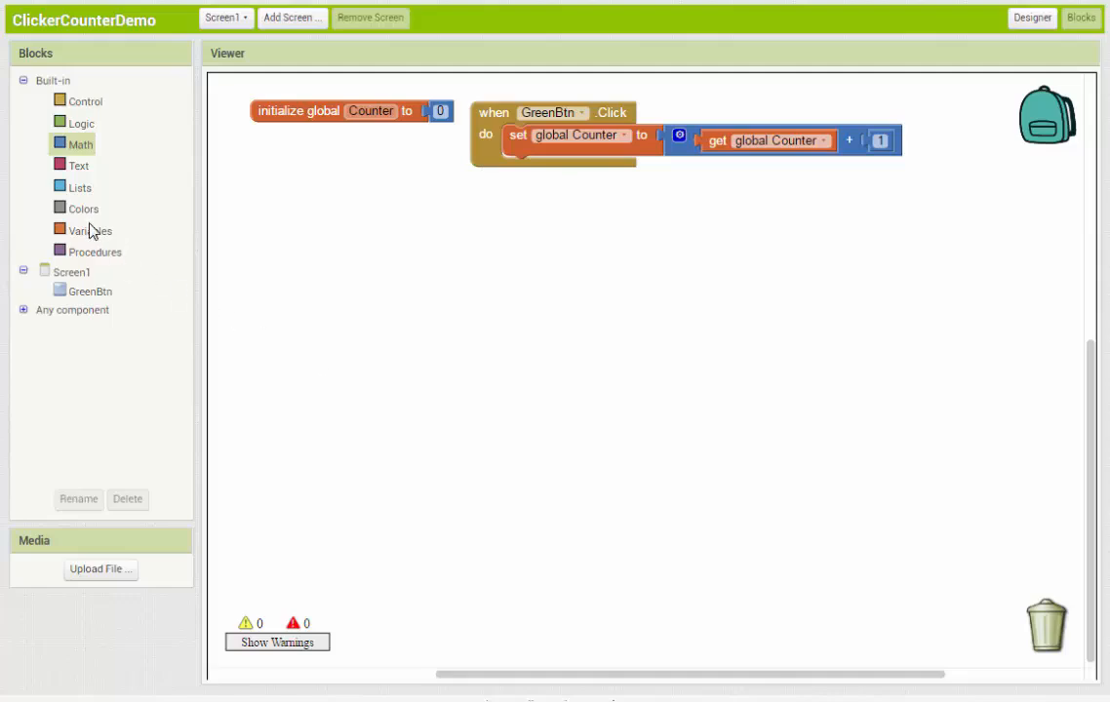
mouse_move(78, 300)
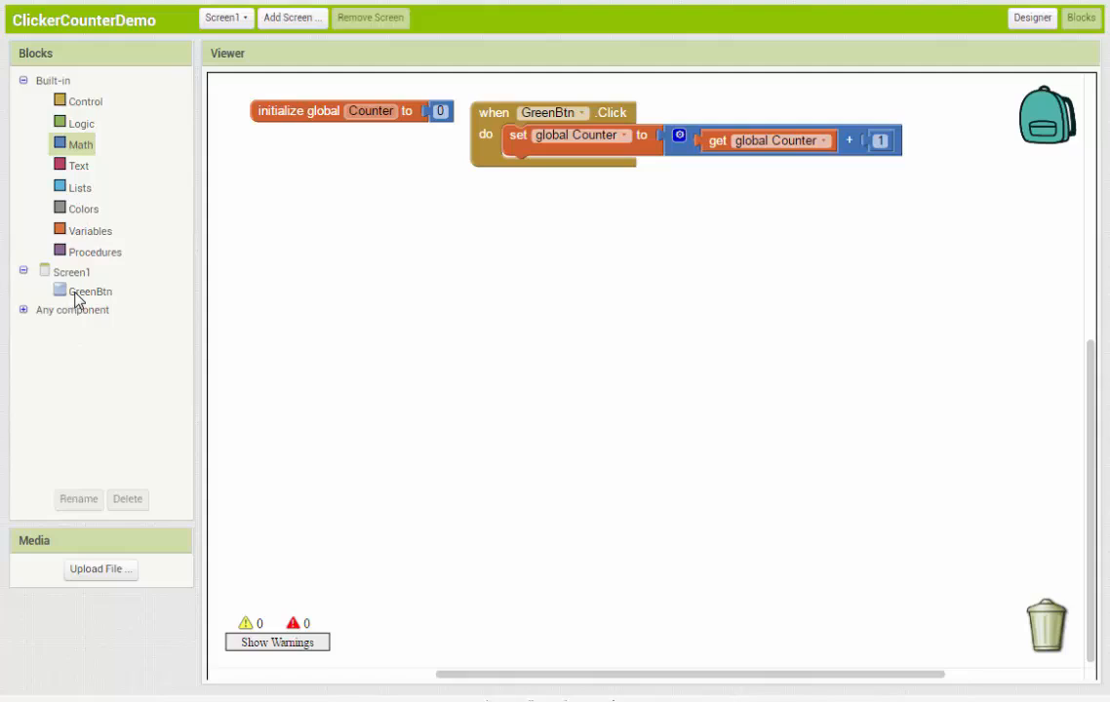
Step: Show GreenBtn's blocks to pick 'set GreenBtn.Text to' for the Click handler
click(92, 291)
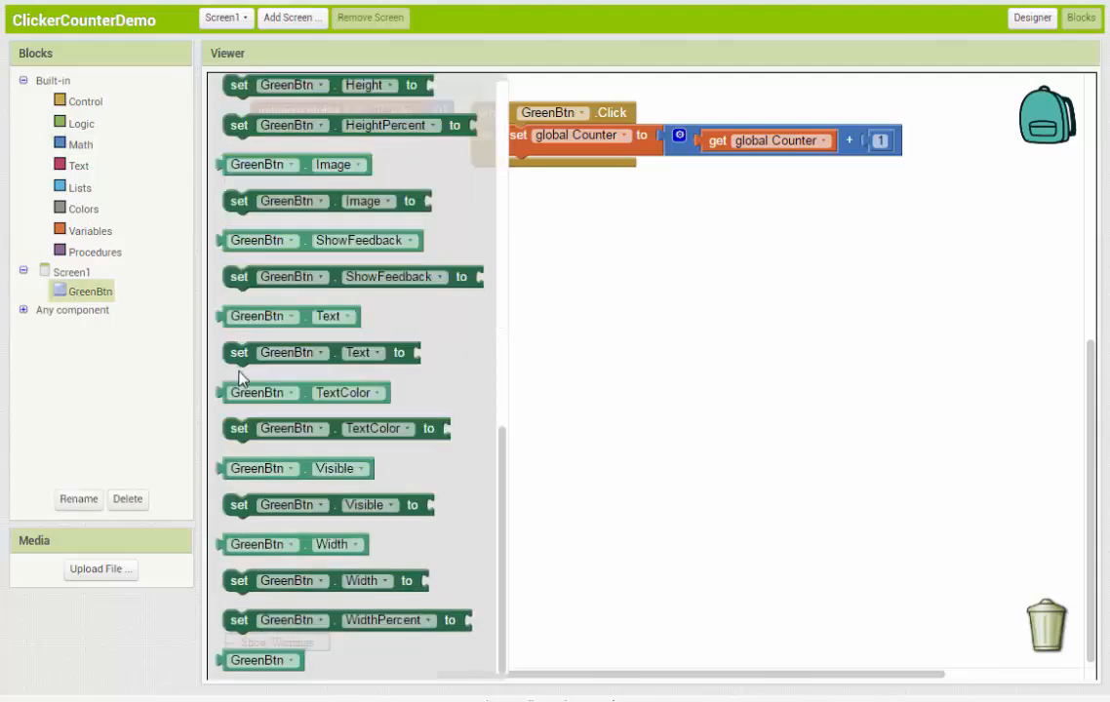
mouse_move(242, 351)
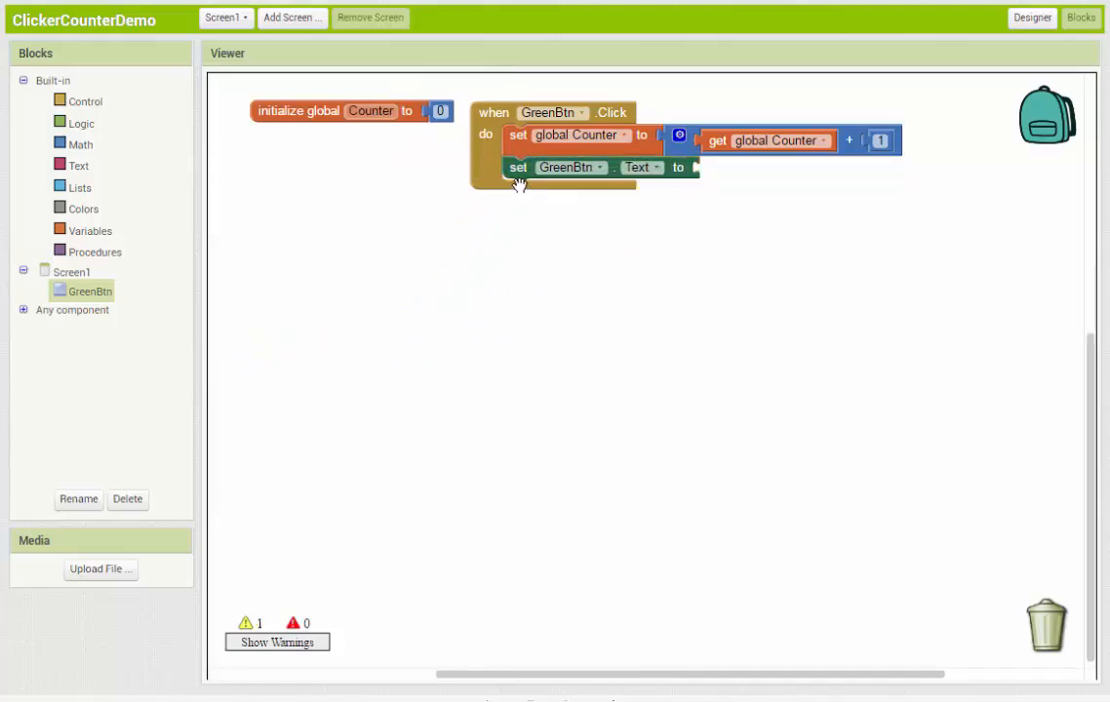
mouse_move(667, 242)
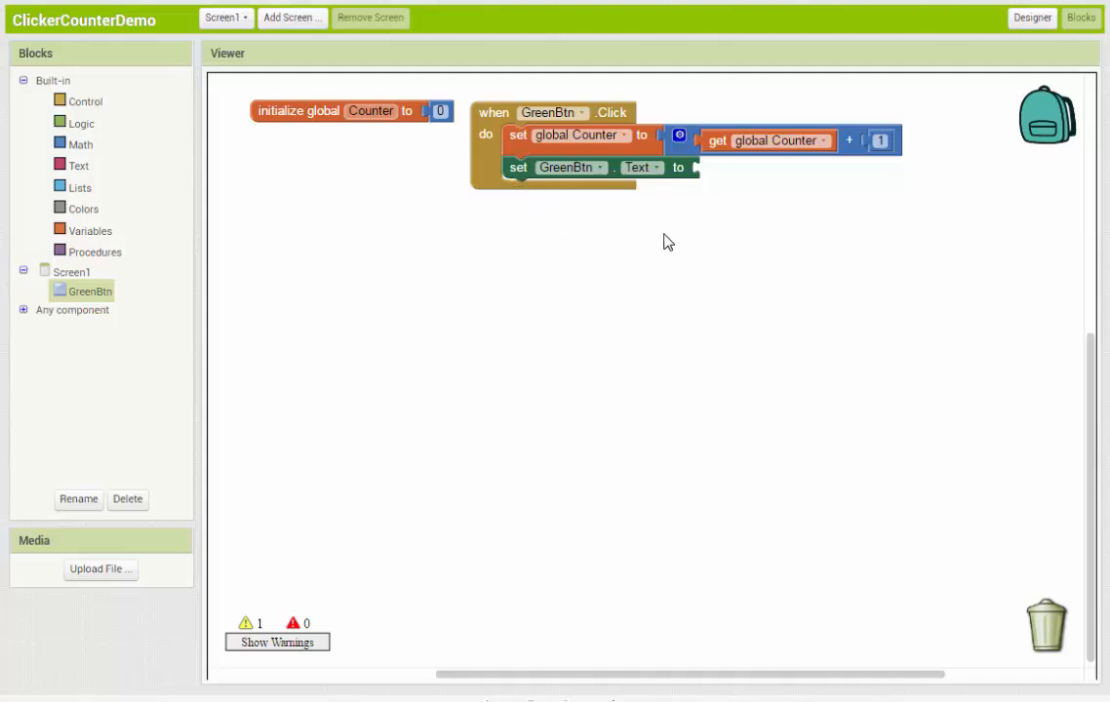
mouse_move(793, 209)
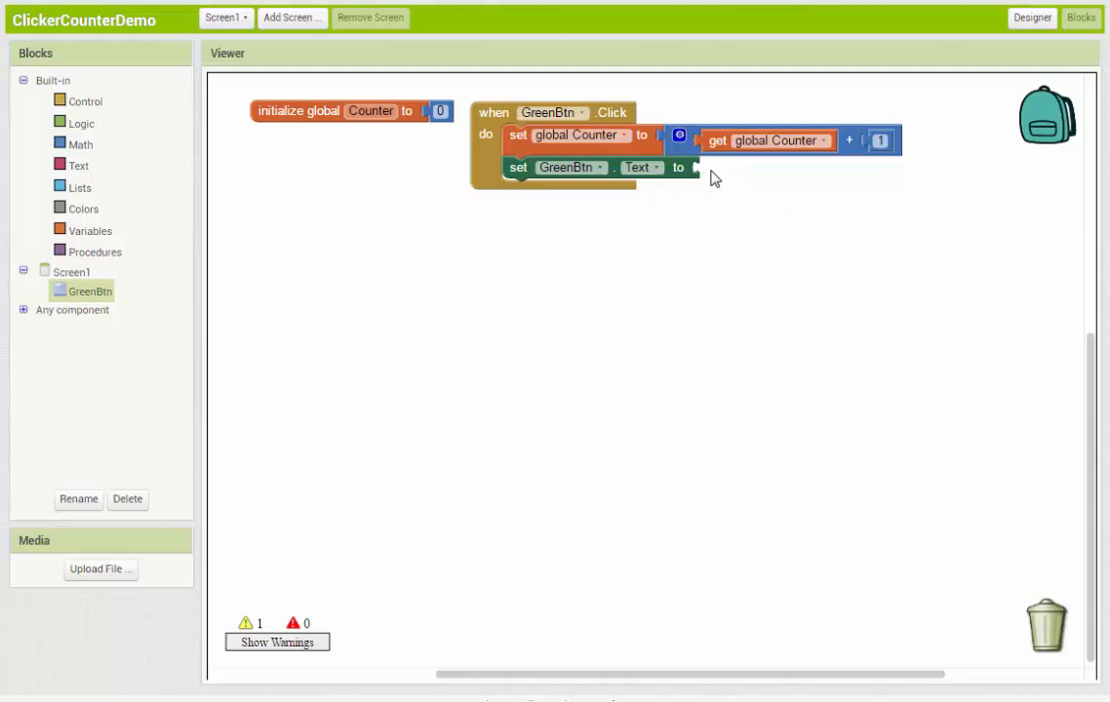
mouse_move(706, 174)
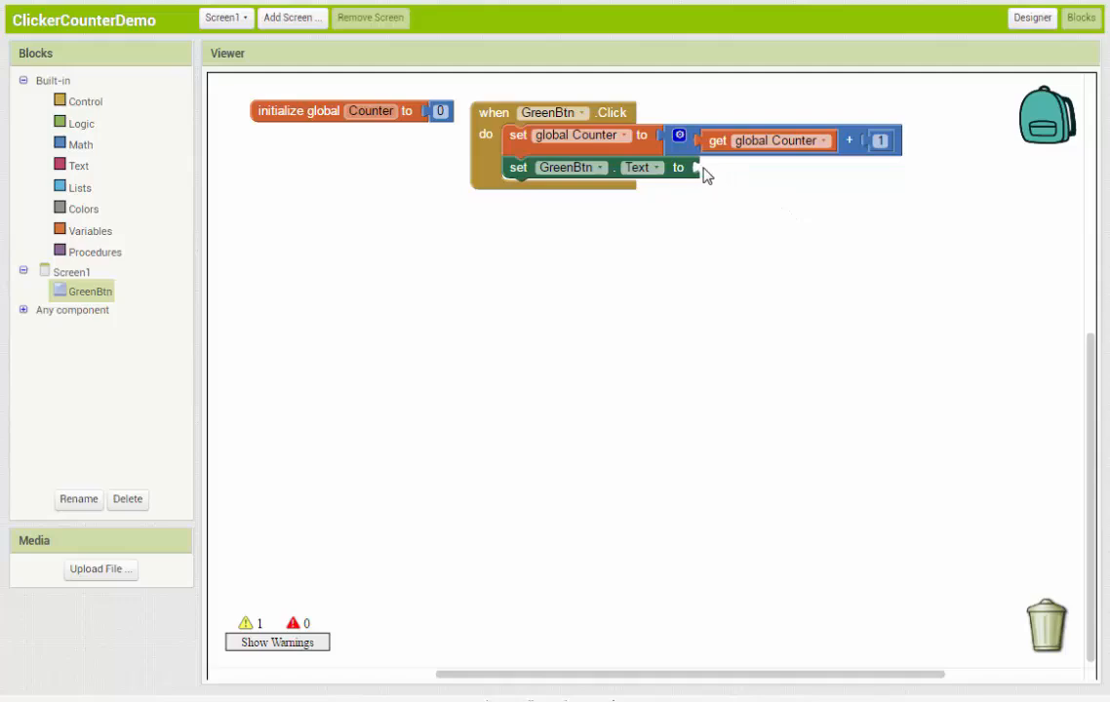
mouse_move(674, 283)
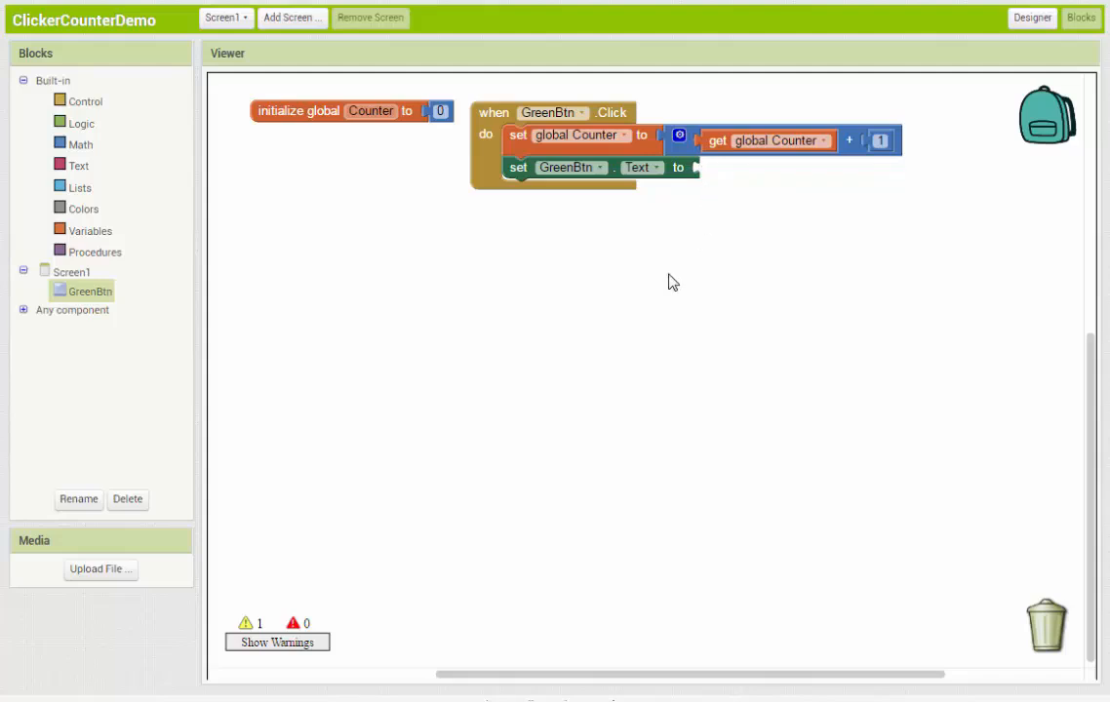
mouse_move(361, 164)
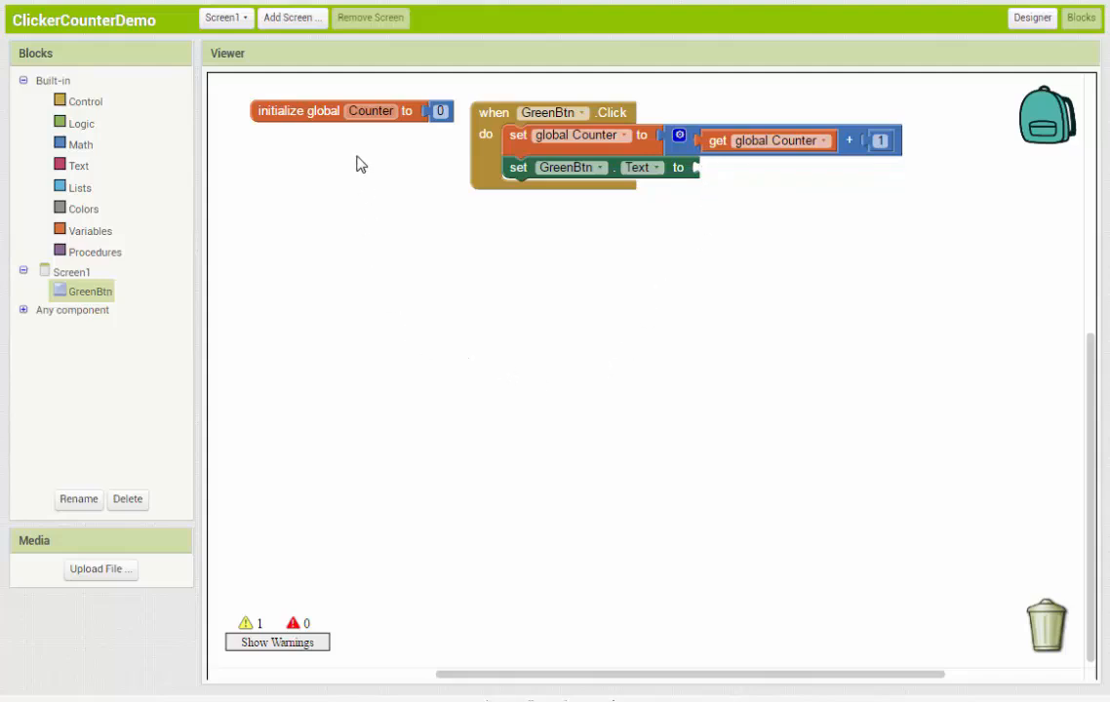
mouse_move(396, 154)
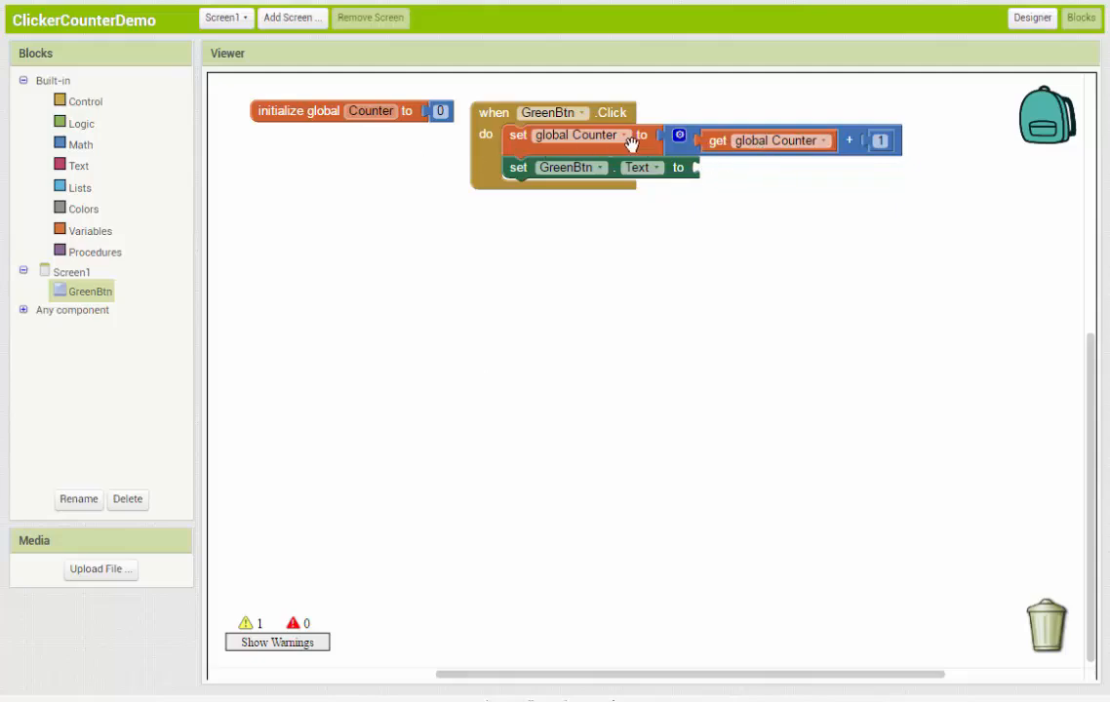
mouse_move(431, 193)
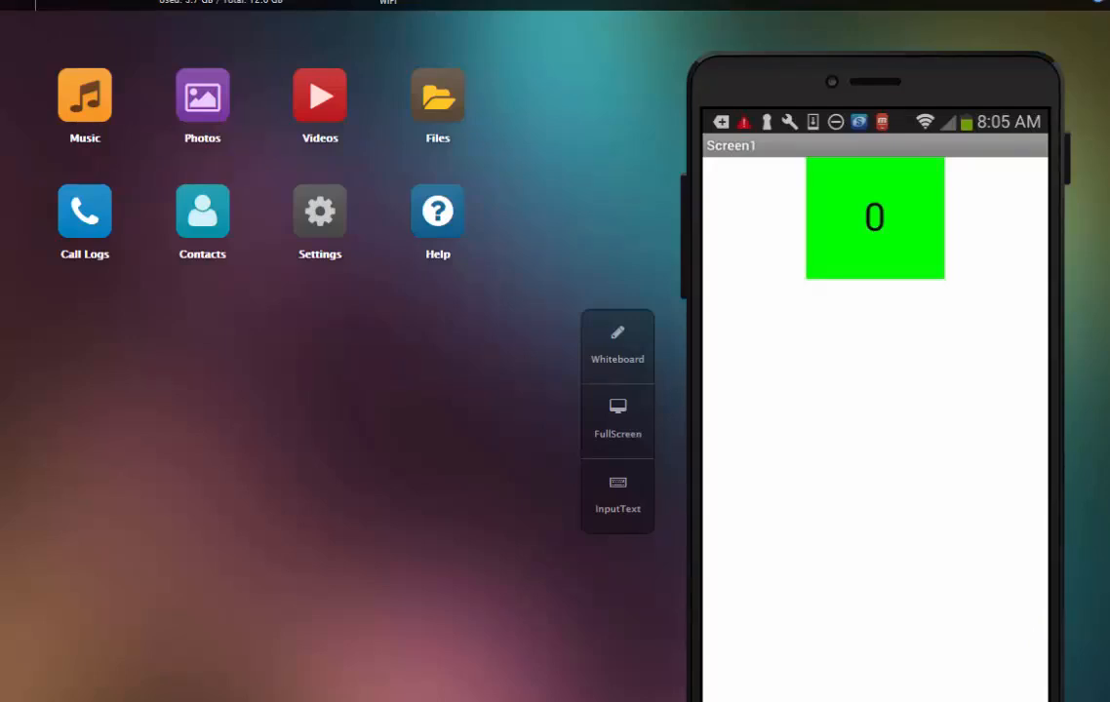
Step: Tap the green button in the emulator to check whether the counter increments
click(874, 217)
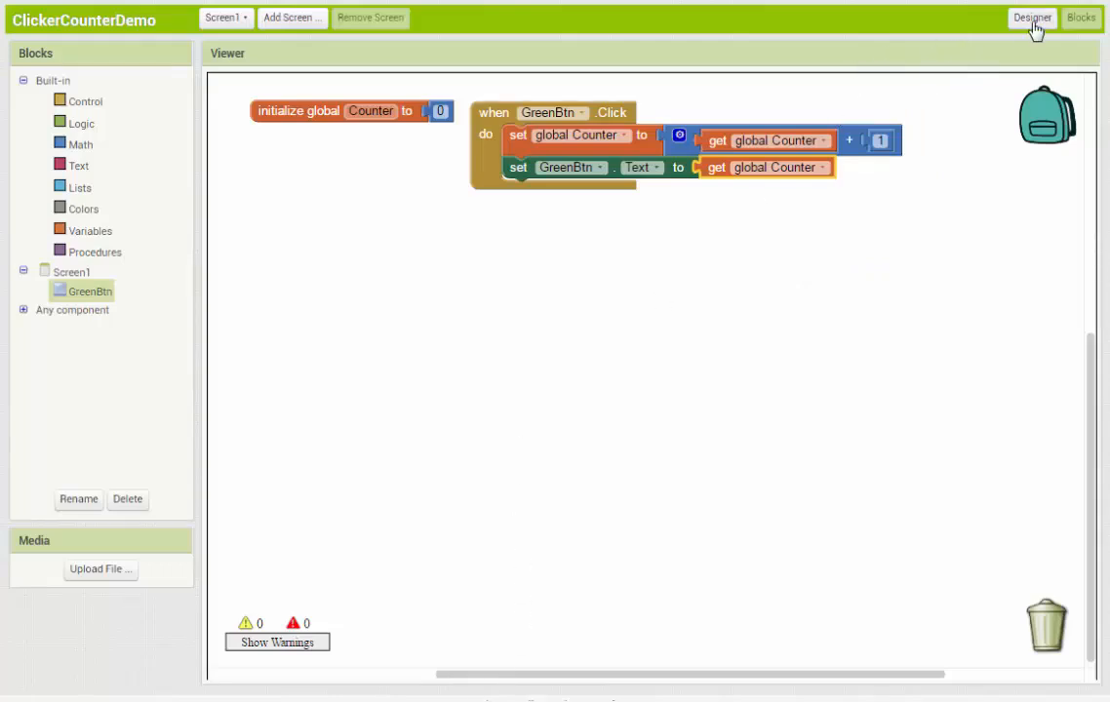
Step: Switch from Blocks back to the Designer view showing GreenBtn
click(1033, 18)
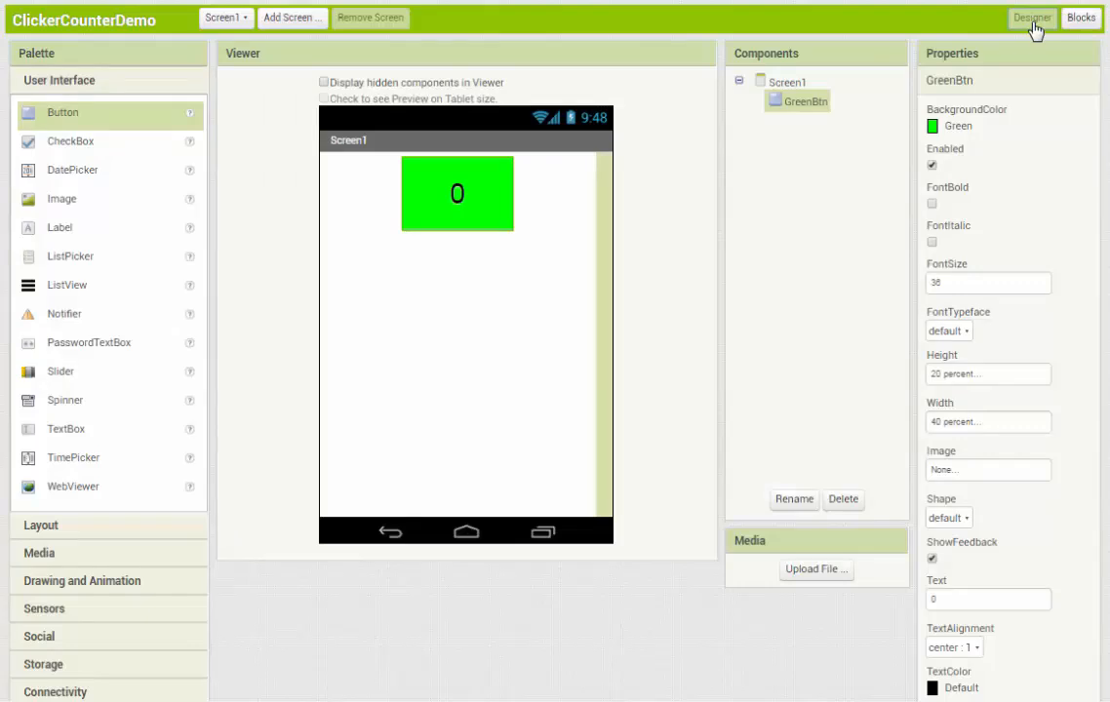
mouse_move(470, 320)
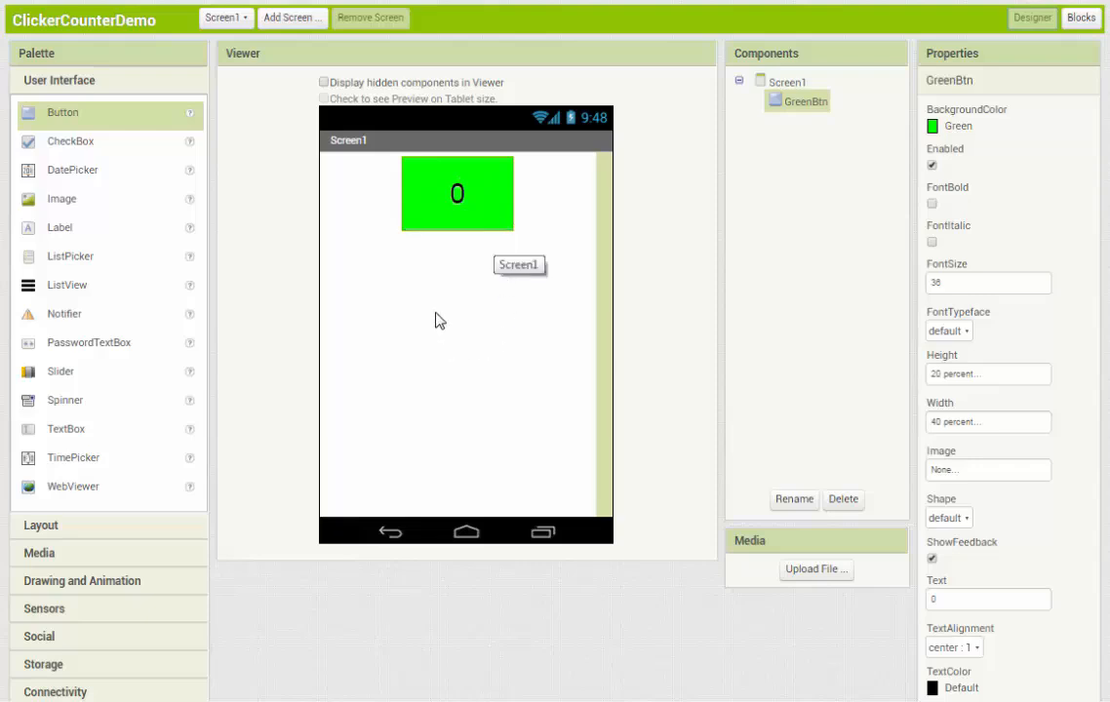
mouse_move(445, 316)
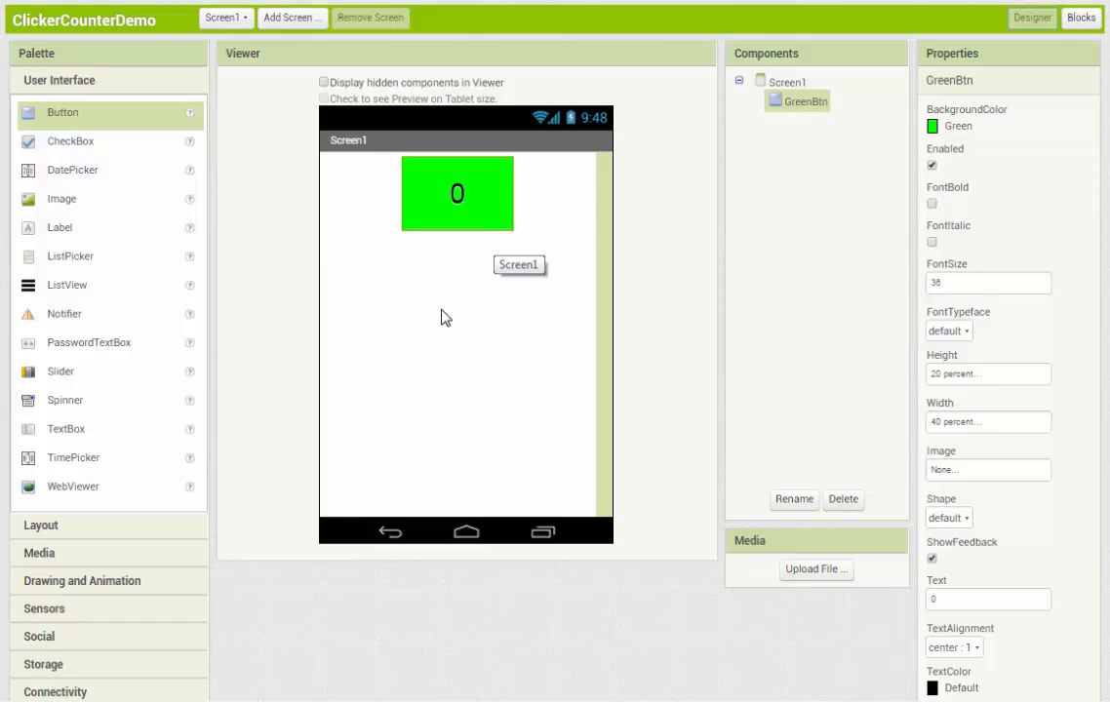
mouse_move(433, 371)
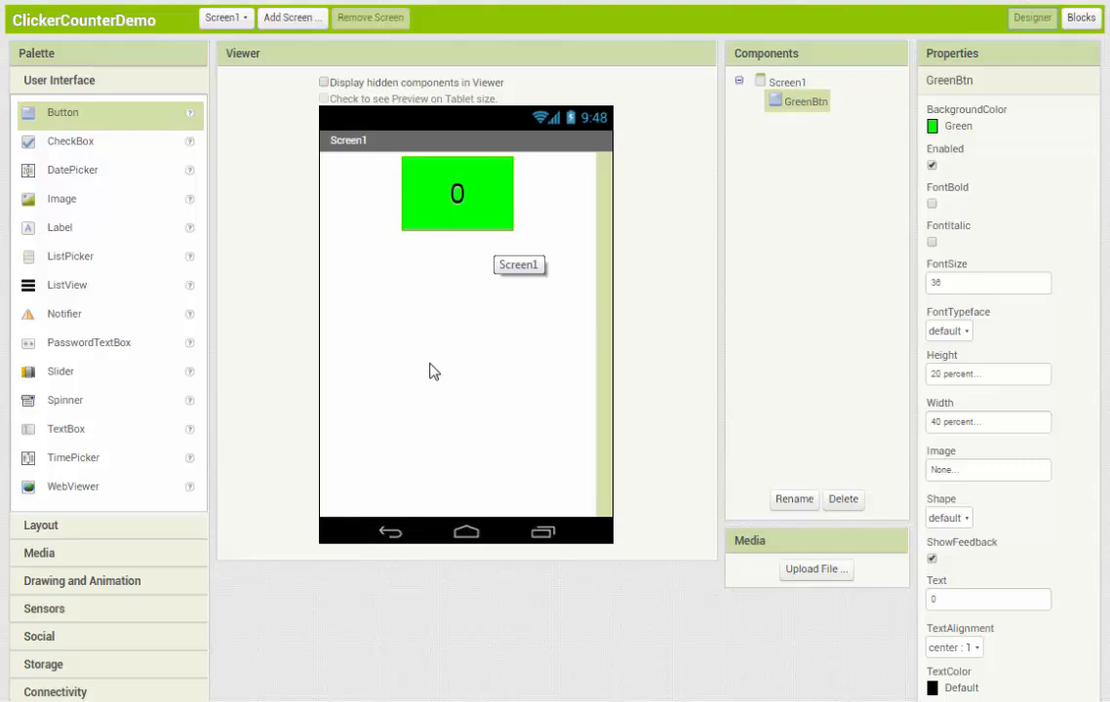
mouse_move(480, 367)
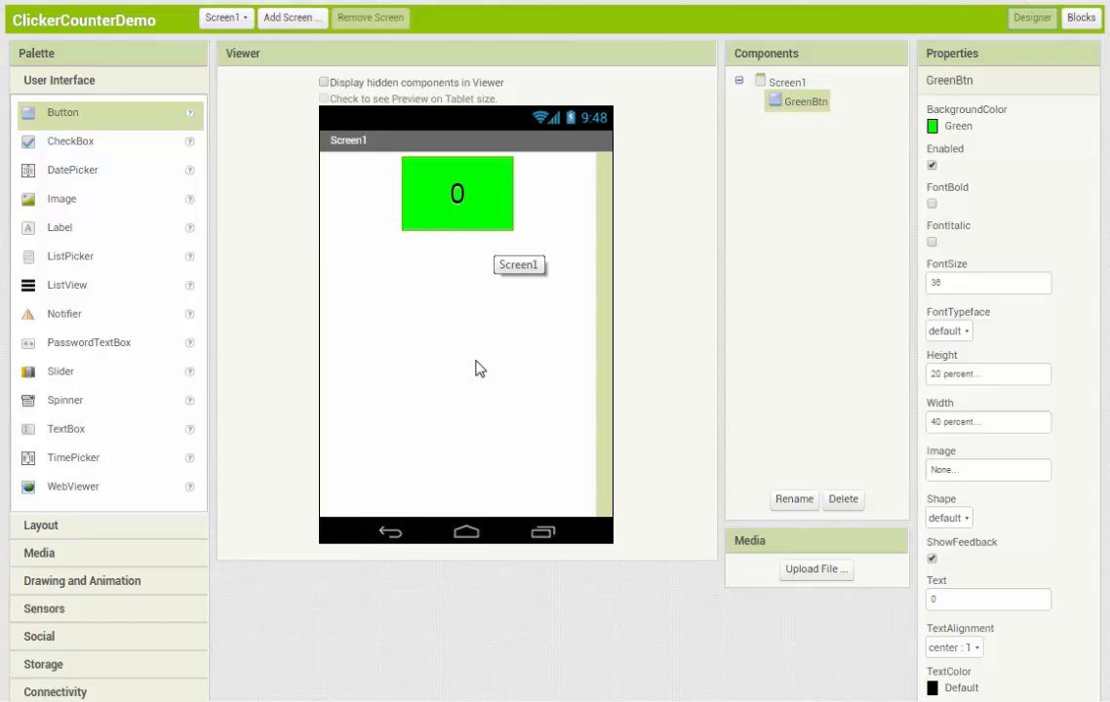
mouse_move(469, 343)
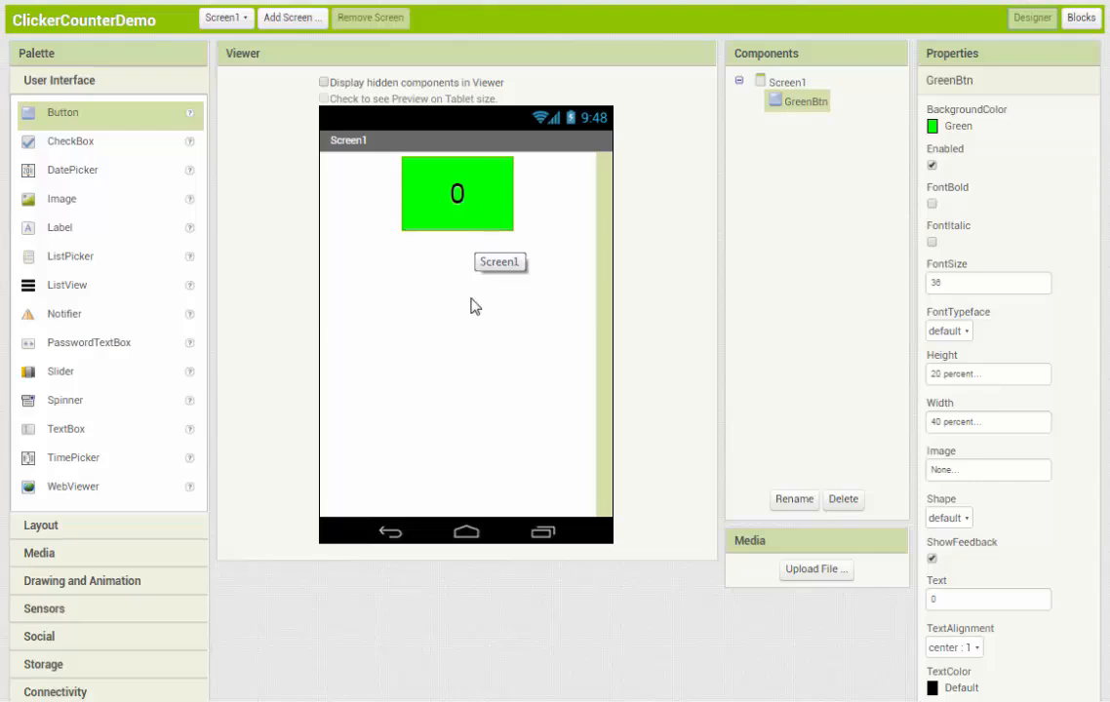
mouse_move(490, 310)
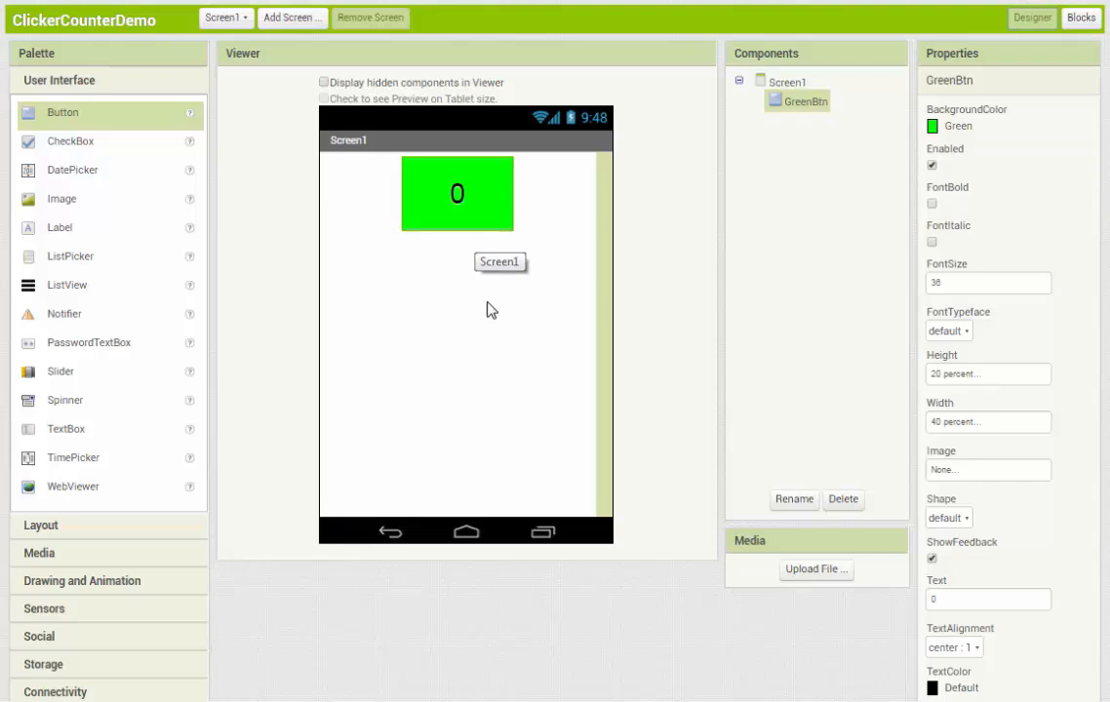
mouse_move(589, 566)
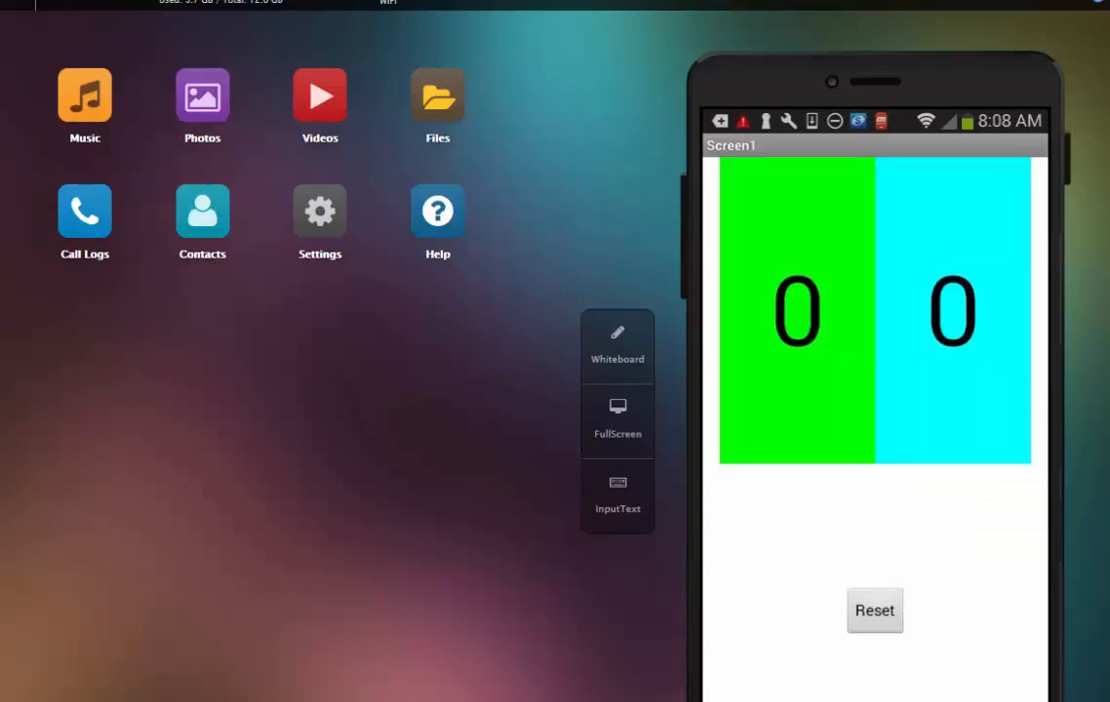
mouse_move(960, 492)
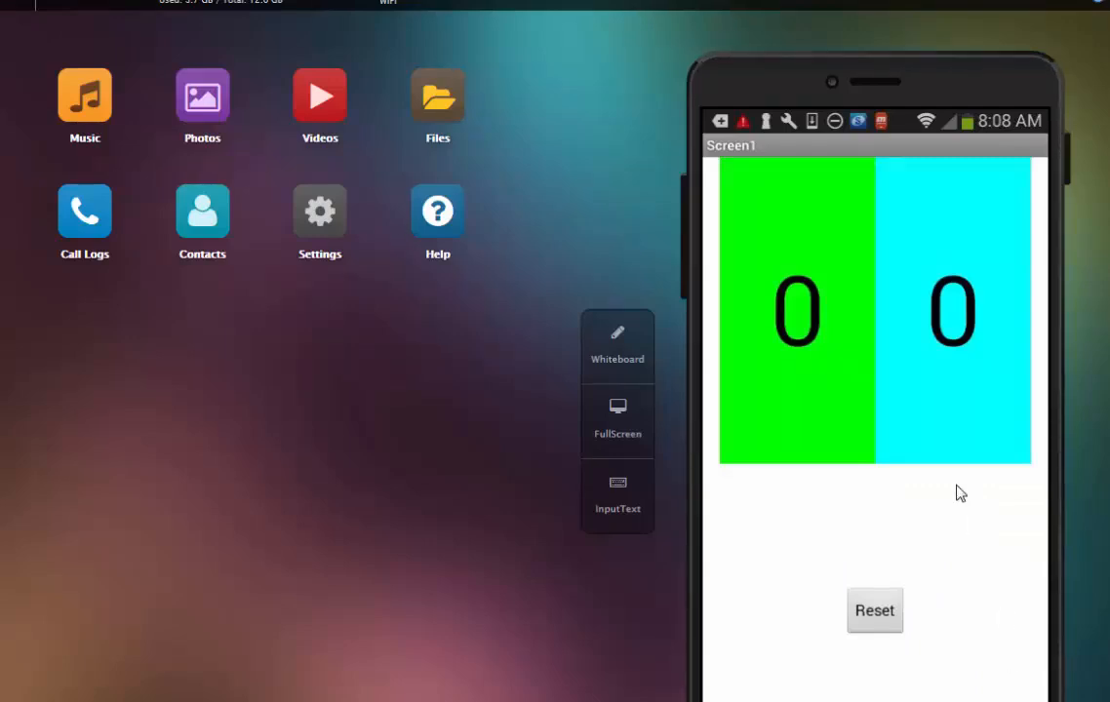
mouse_move(921, 498)
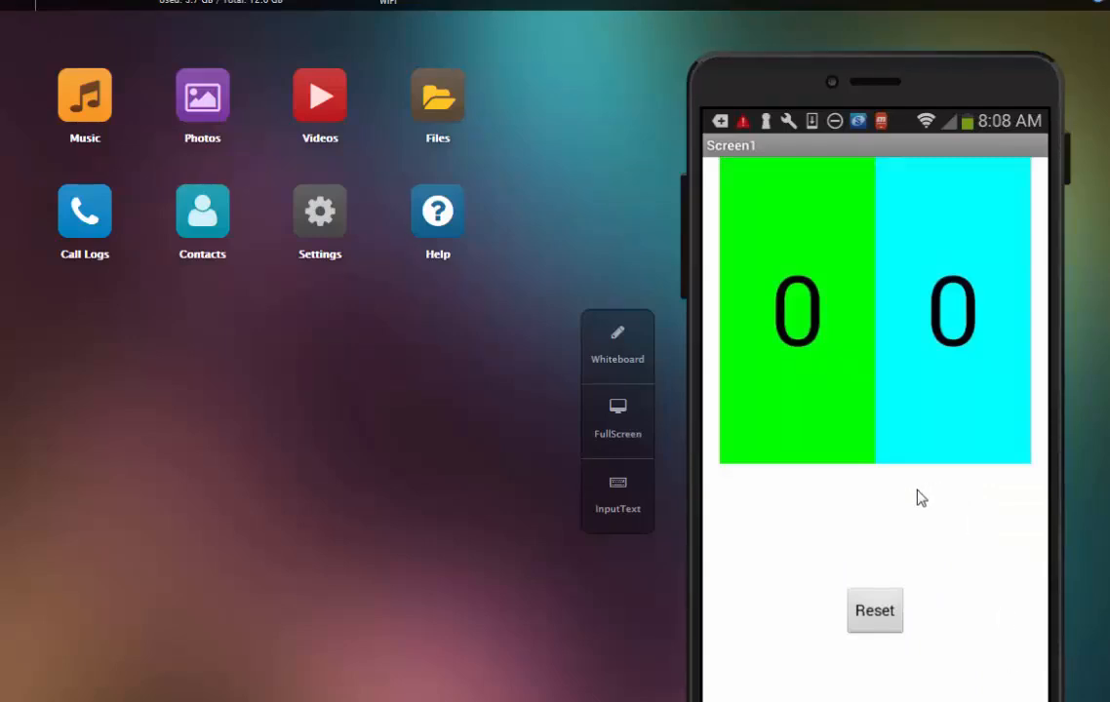
click(797, 312)
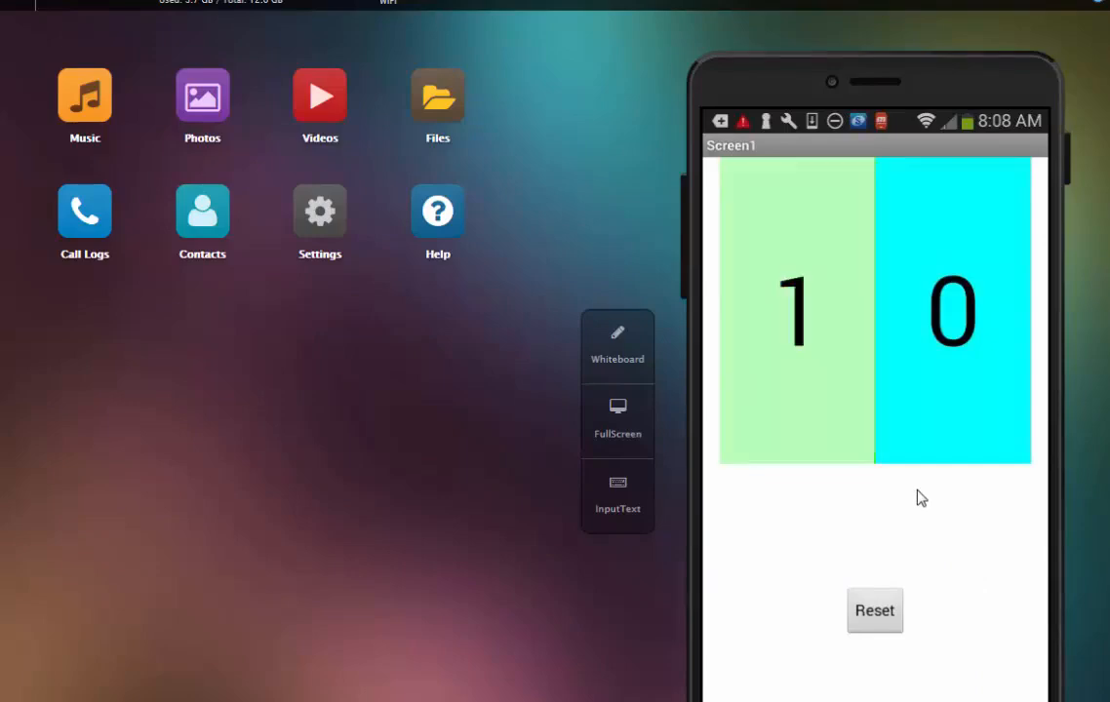
click(796, 310)
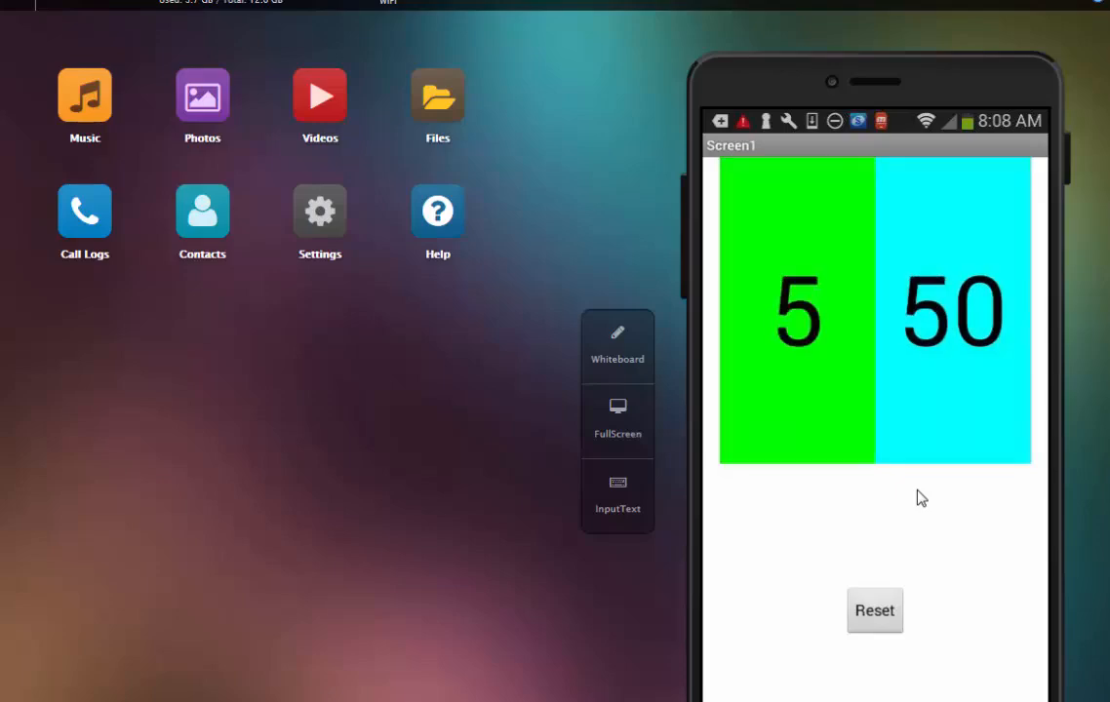
click(796, 310)
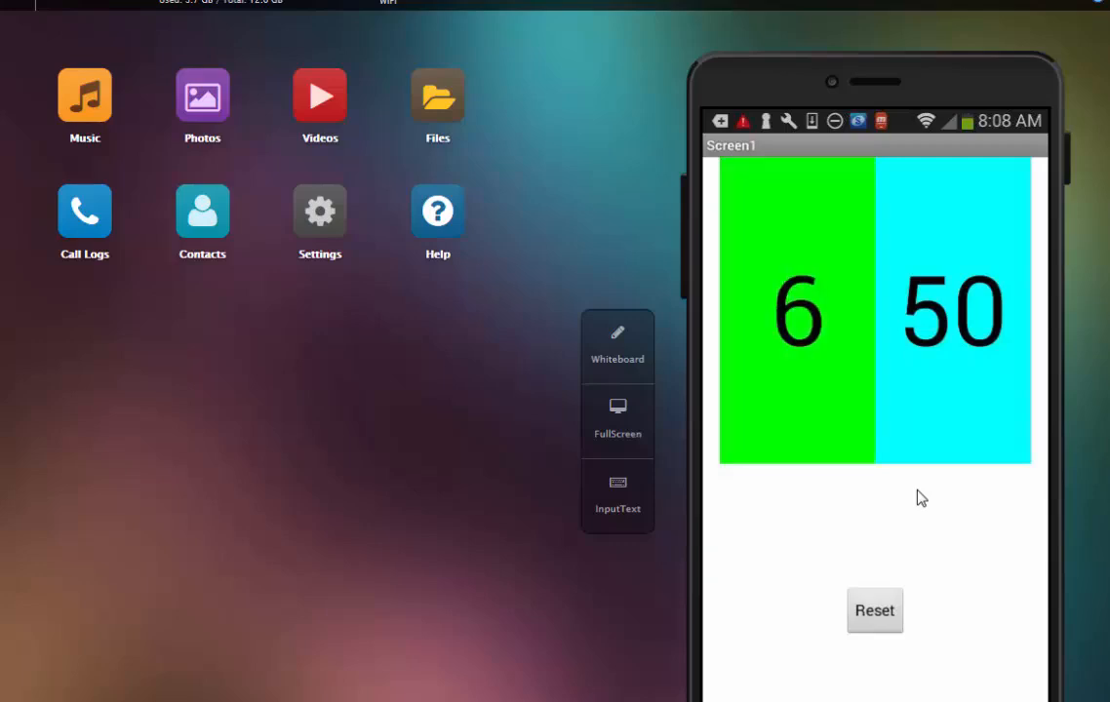
click(796, 310)
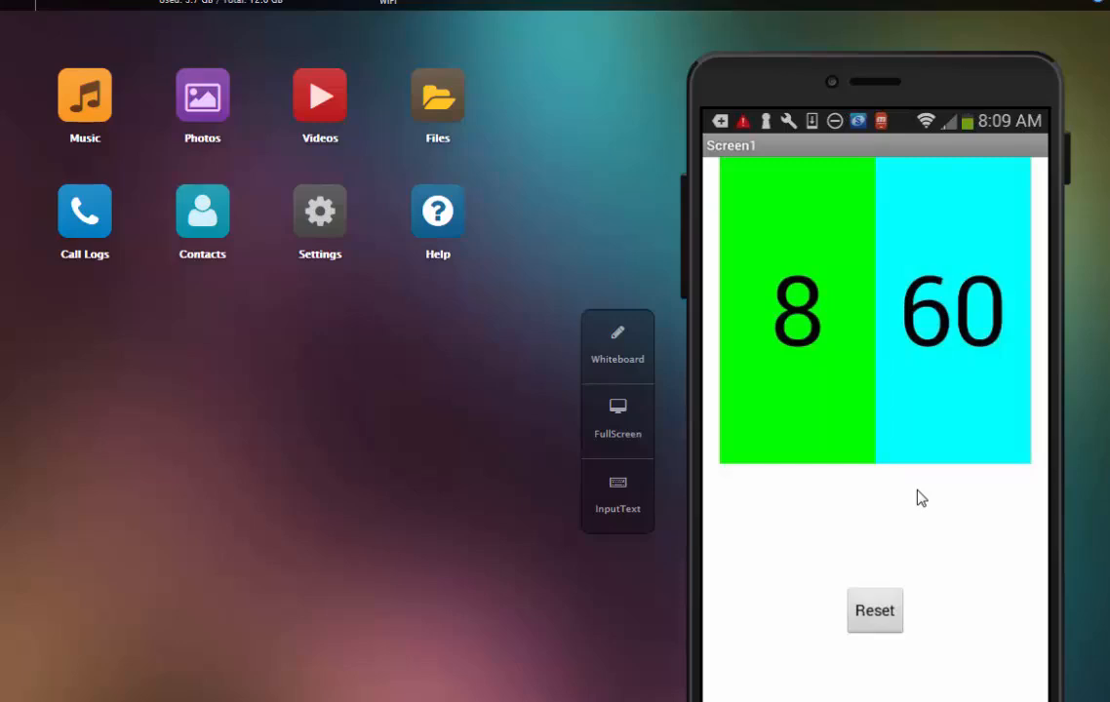
click(874, 611)
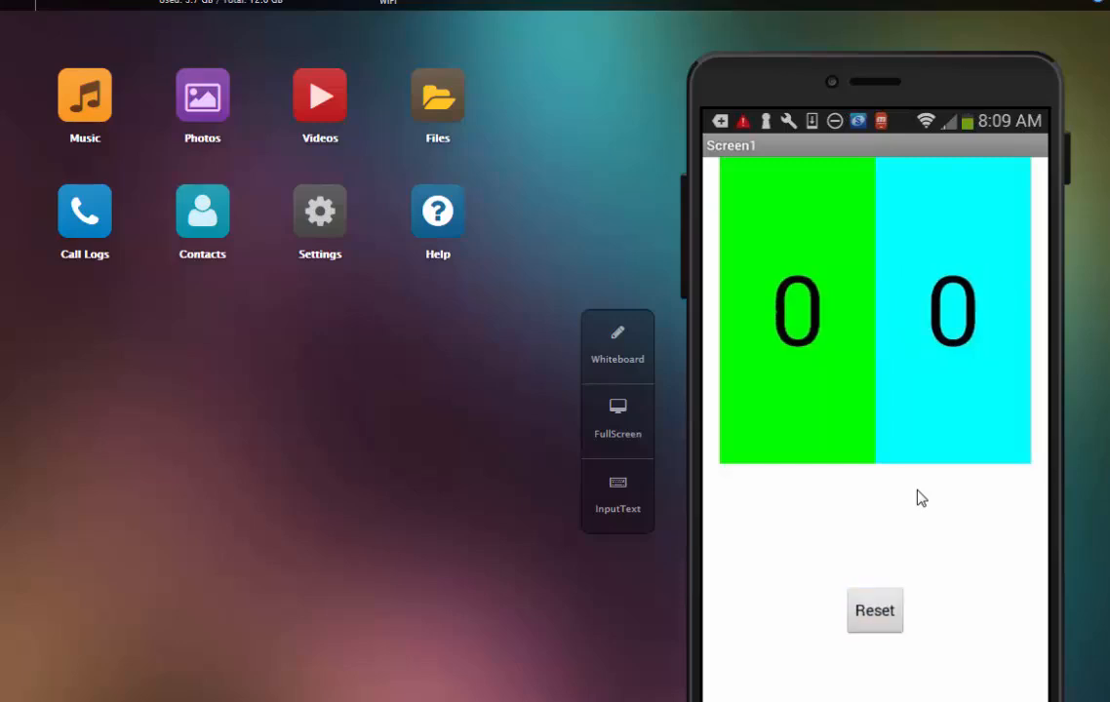
click(796, 310)
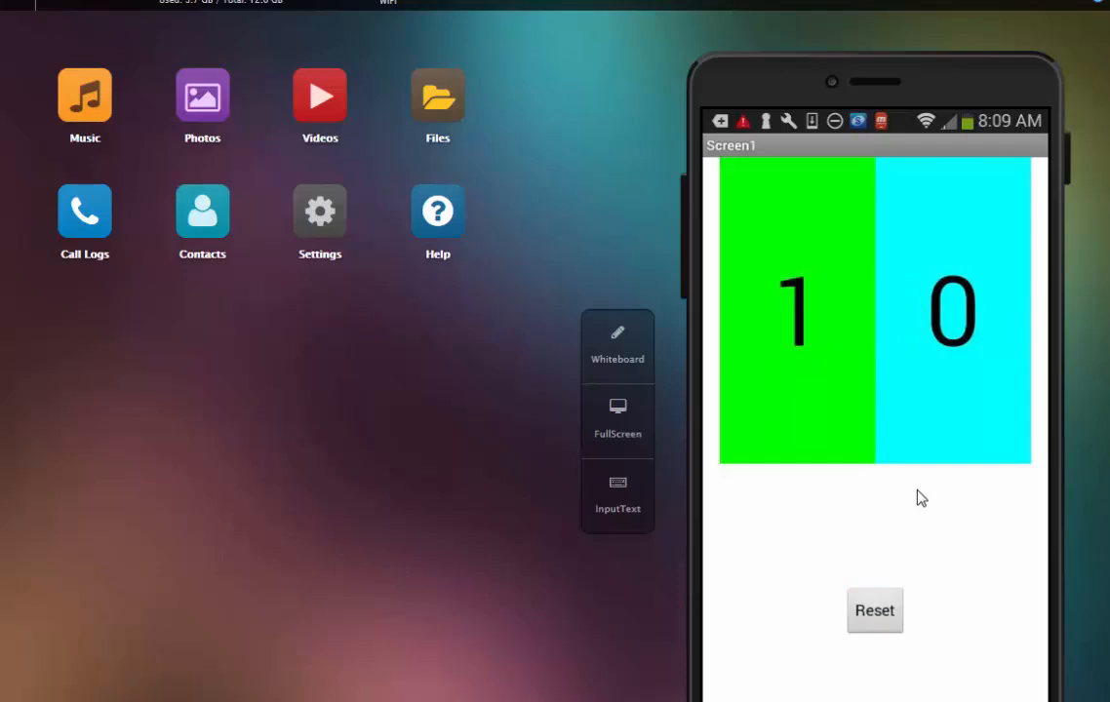
click(796, 311)
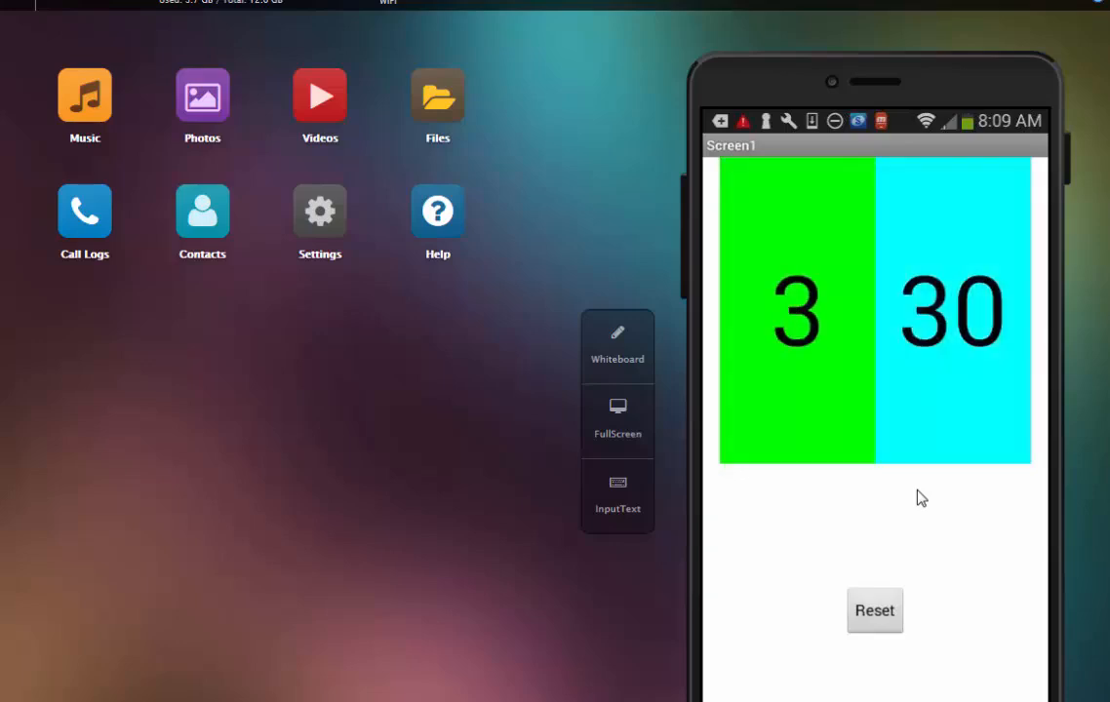
click(874, 611)
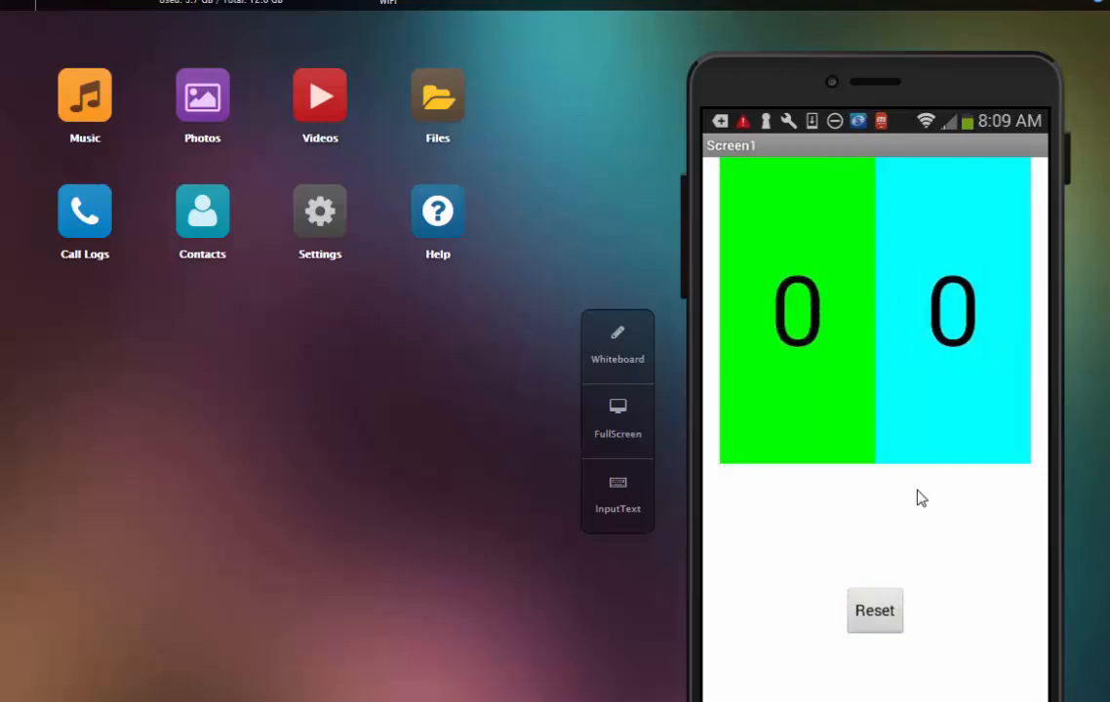